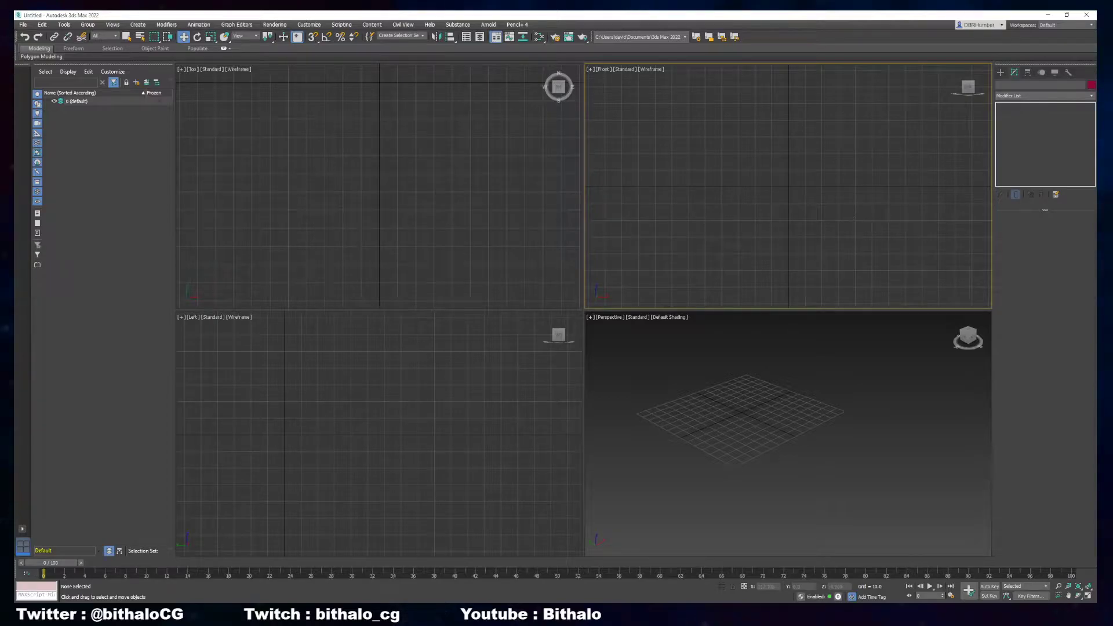
Review revolver cylinder reference photos in Chrome, enlarging one image
{"action": "left_click", "coordinate": [532, 162]}
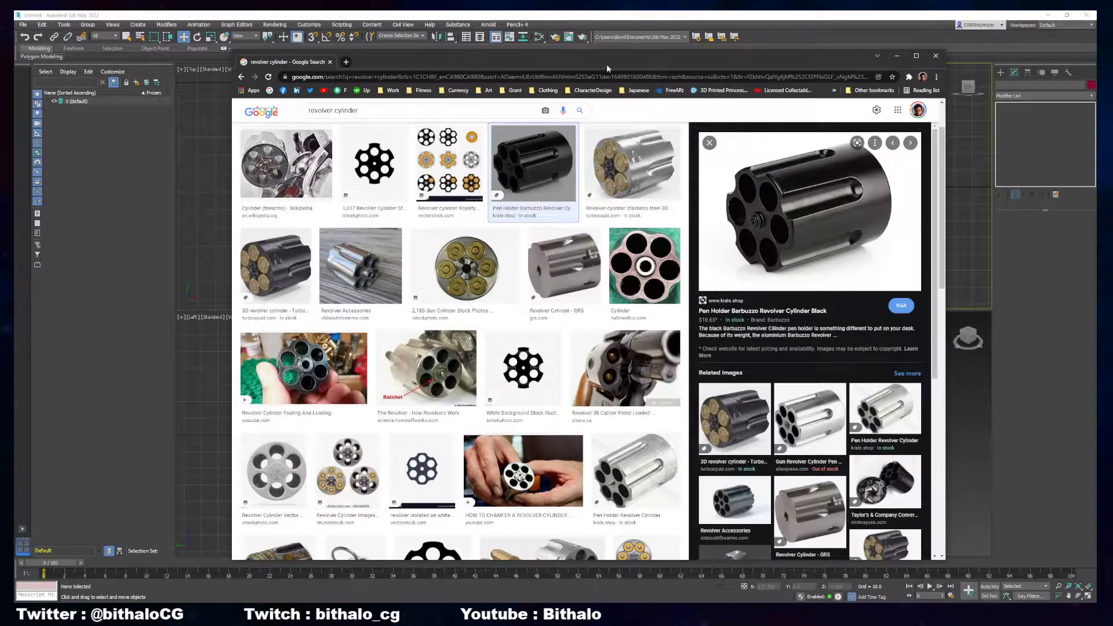
{"action": "left_click", "coordinate": [935, 56]}
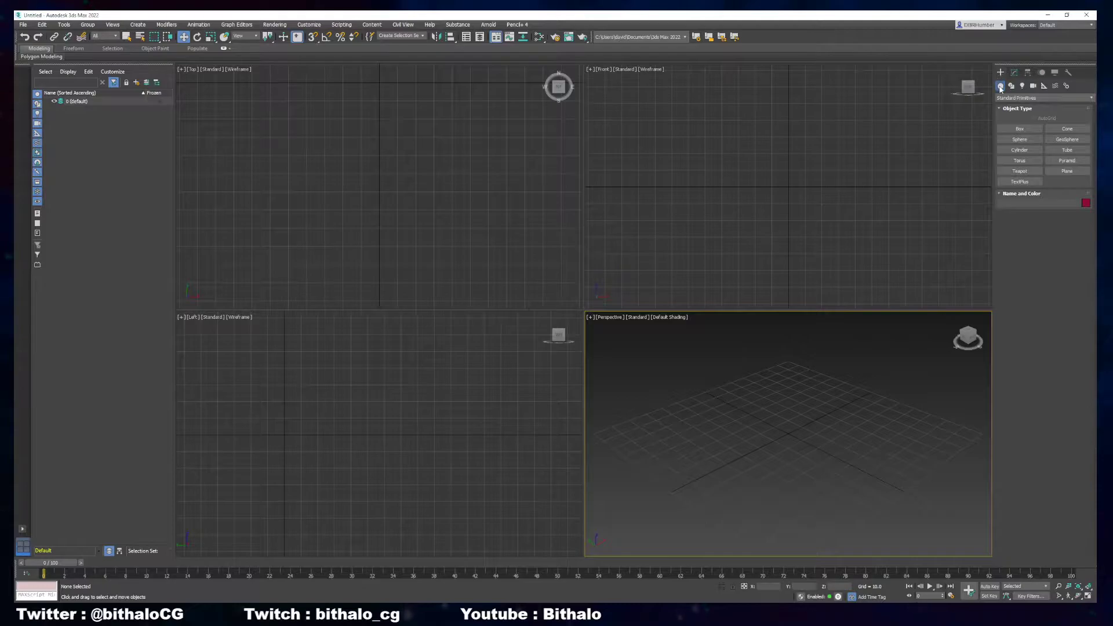
Create a large Cylinder primitive in the Front viewport as the revolver body
{"action": "left_click", "coordinate": [1019, 149]}
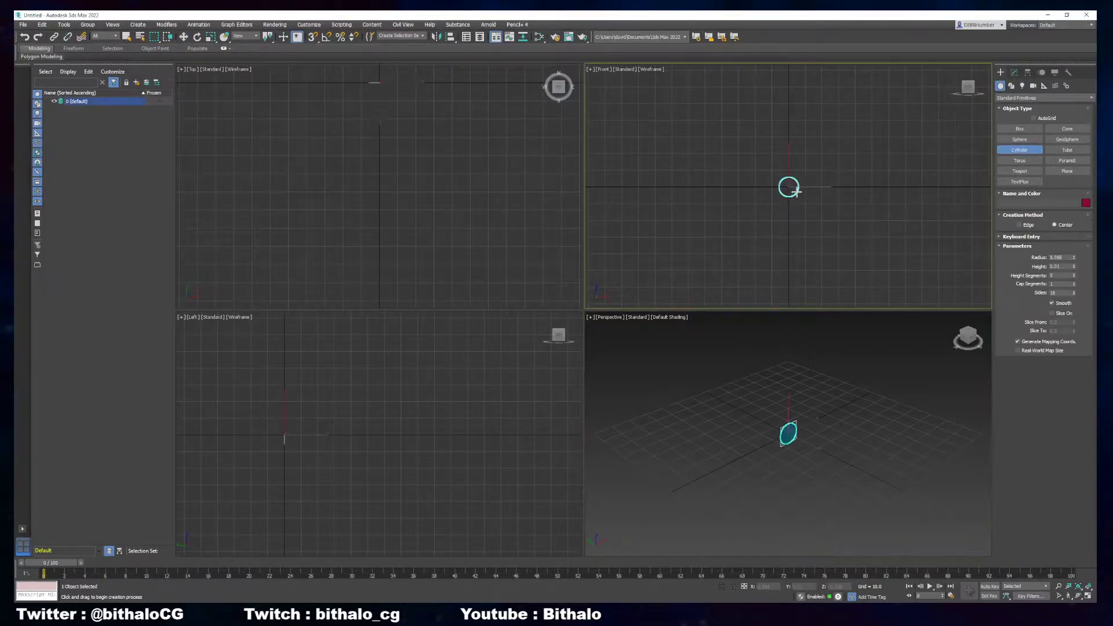
{"action": "left_click_drag", "start_coordinate": [789, 186], "coordinate": [865, 233]}
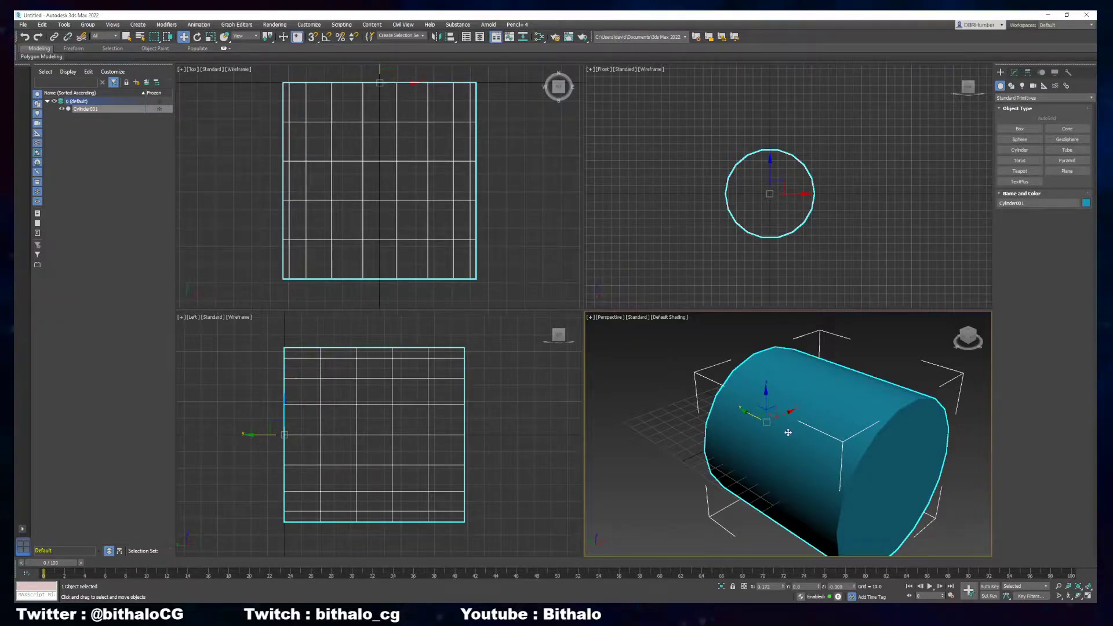
{"action": "mouse_move", "coordinate": [804, 382]}
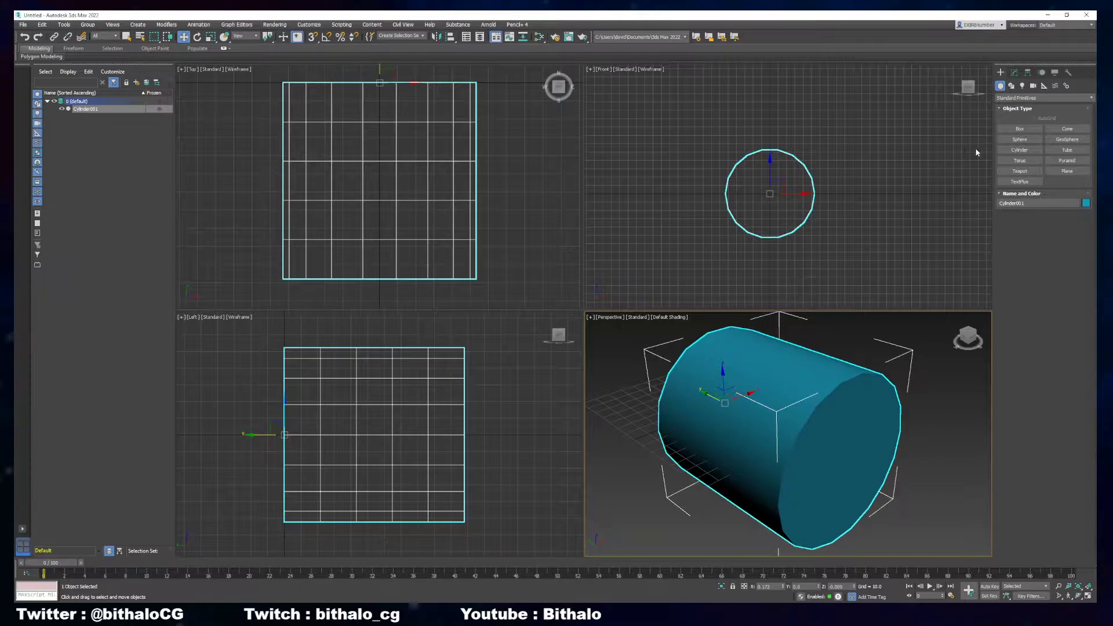
Create a thinner second cylinder through the body's centre and inspect it in Perspective
{"action": "left_click", "coordinate": [1019, 150]}
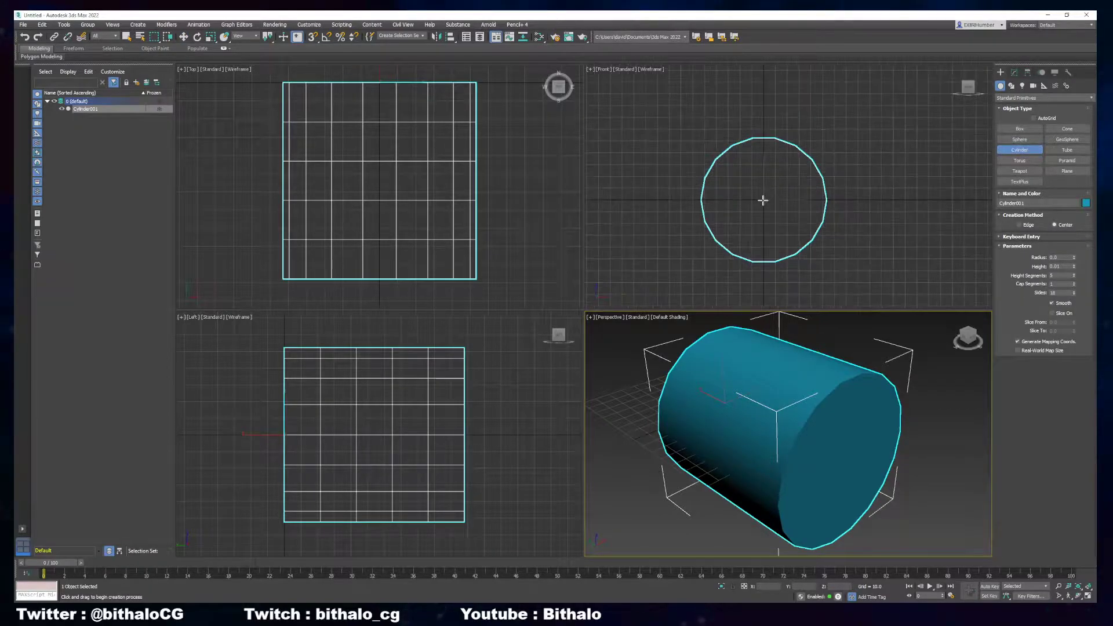
{"action": "left_click_drag", "start_coordinate": [763, 200], "coordinate": [776, 221]}
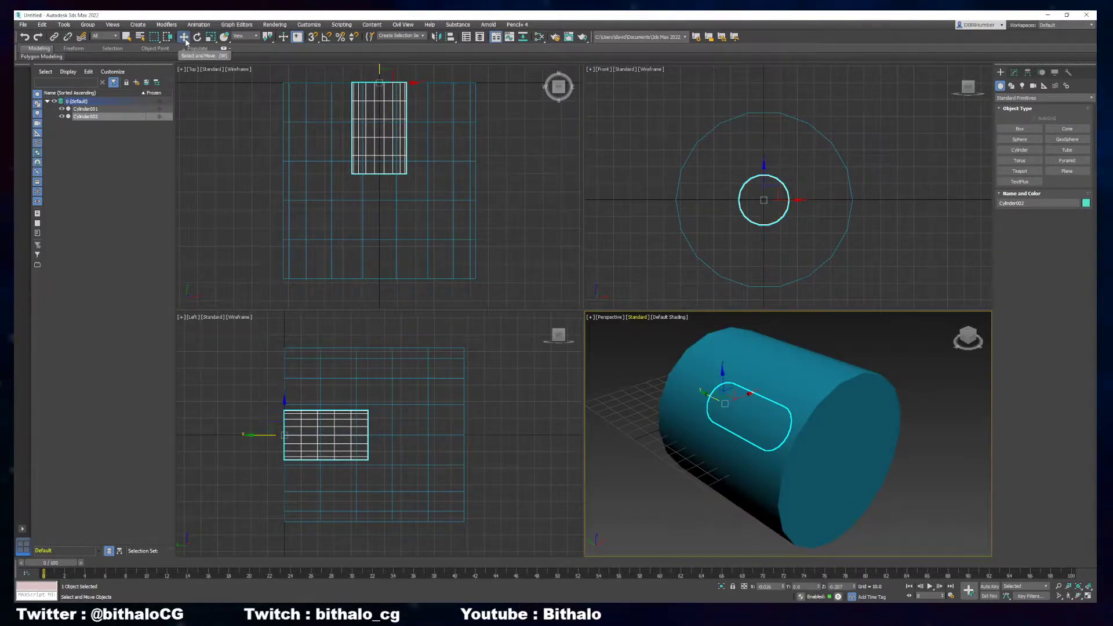
{"action": "left_click", "coordinate": [183, 36]}
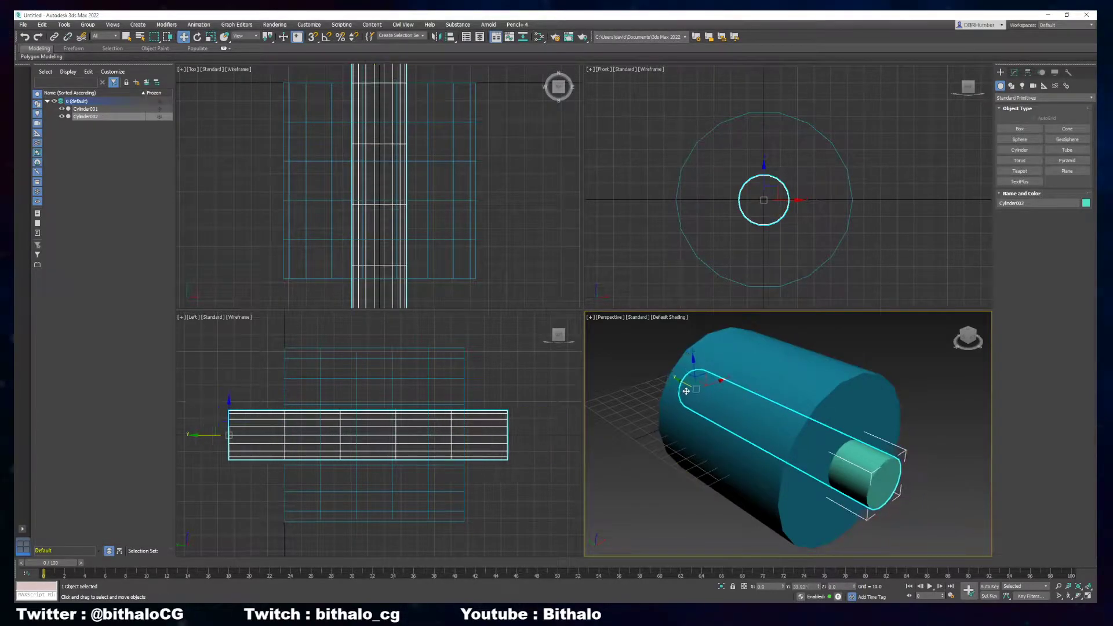
{"action": "left_click_drag", "start_coordinate": [686, 390], "coordinate": [703, 418]}
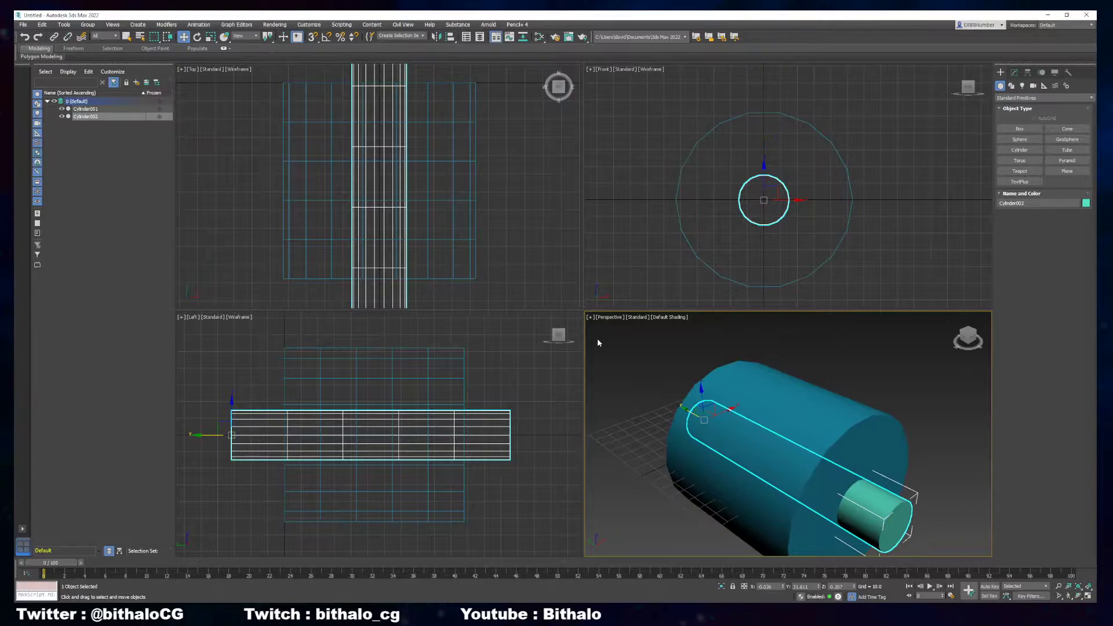
Maximize the viewport and move Cylinder002 up off-centre near the body's top edge
{"action": "right_click", "coordinate": [590, 317]}
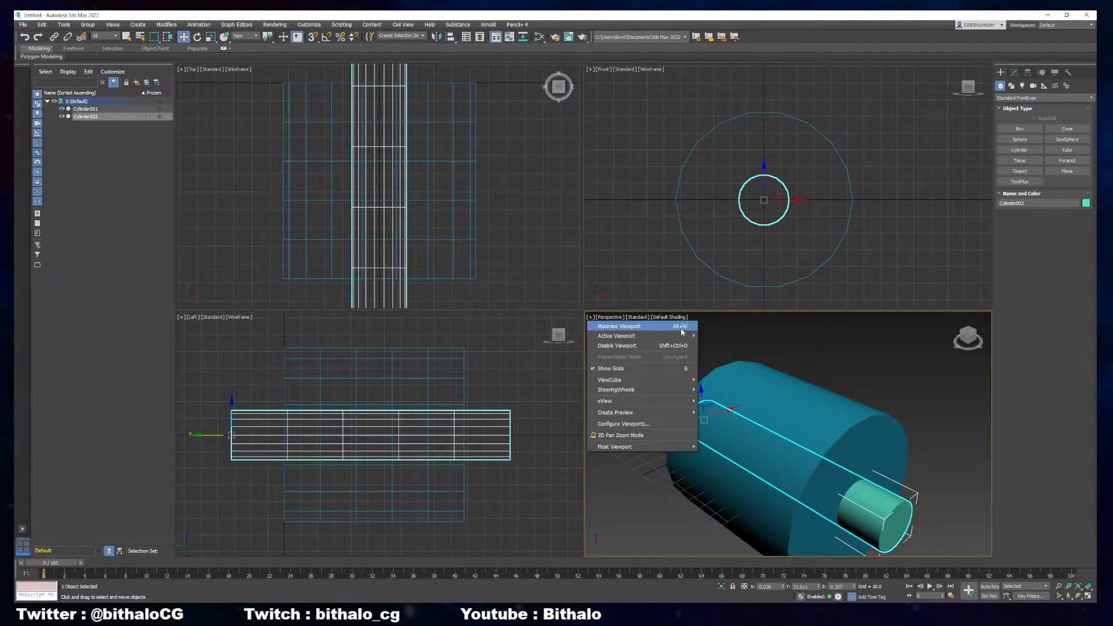
{"action": "left_click", "coordinate": [618, 326]}
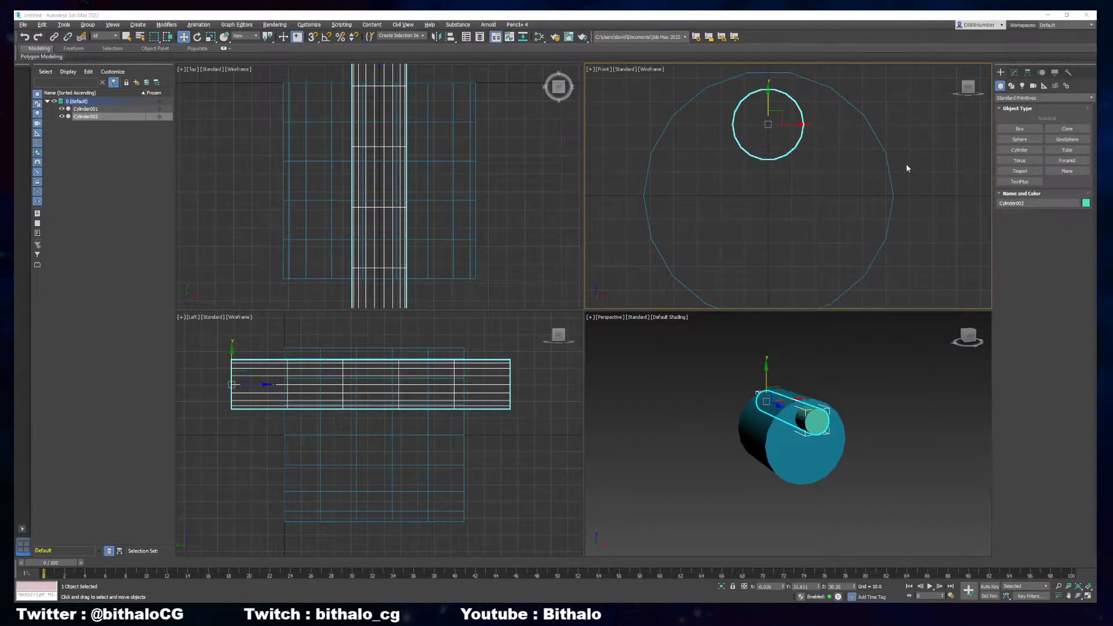
{"action": "mouse_move", "coordinate": [832, 393]}
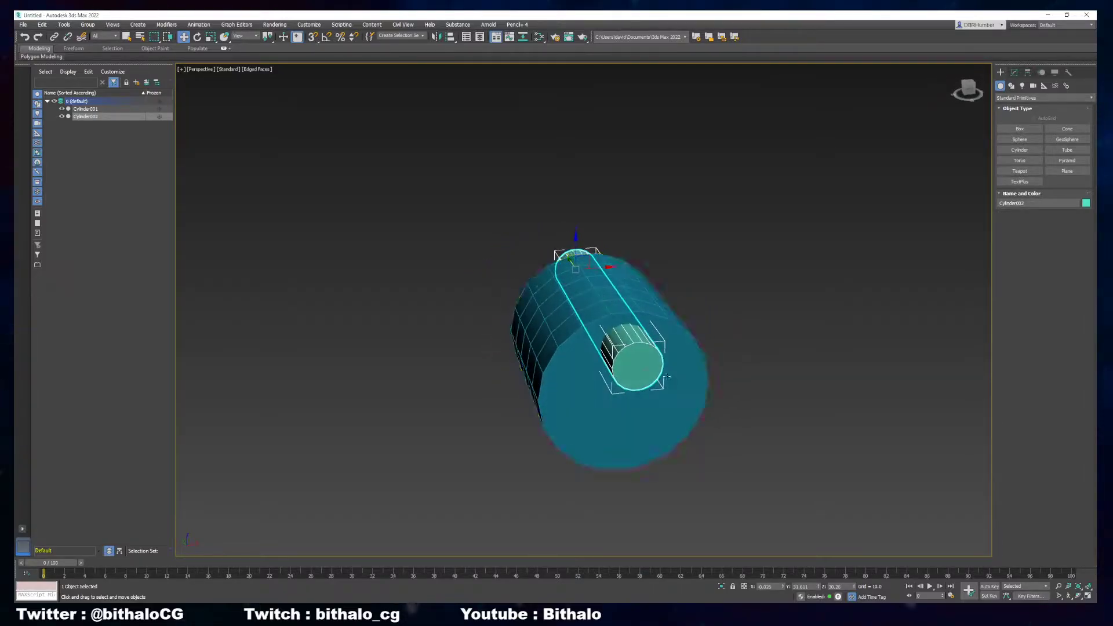
{"action": "left_click", "coordinate": [1014, 72]}
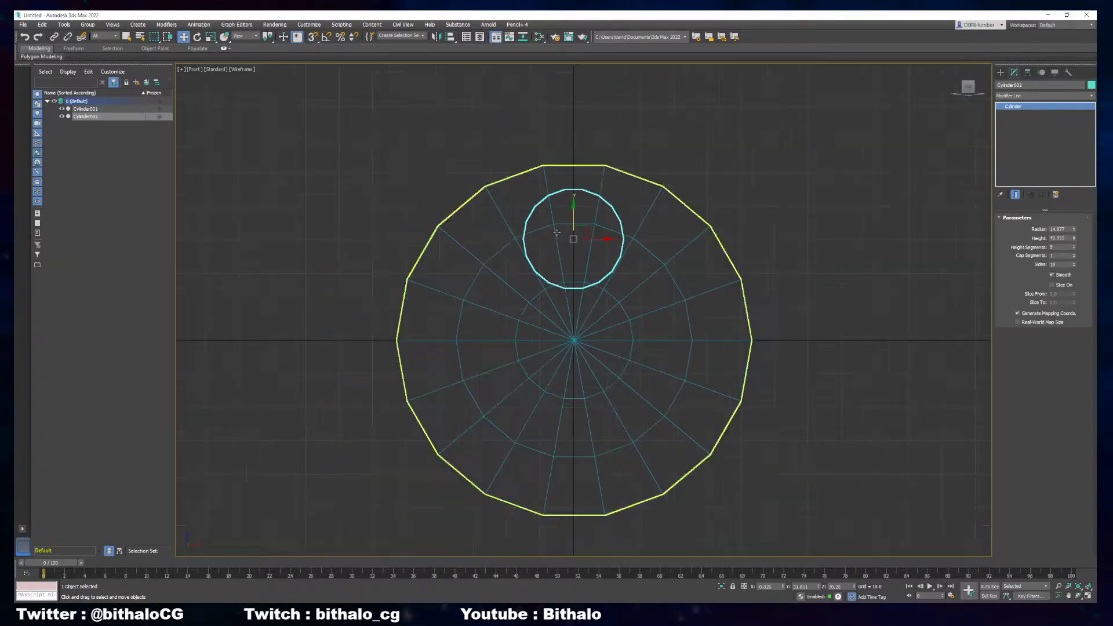
Convert the thin cylinder to Editable Poly and move its pivot to the body's centre
{"action": "right_click", "coordinate": [555, 234]}
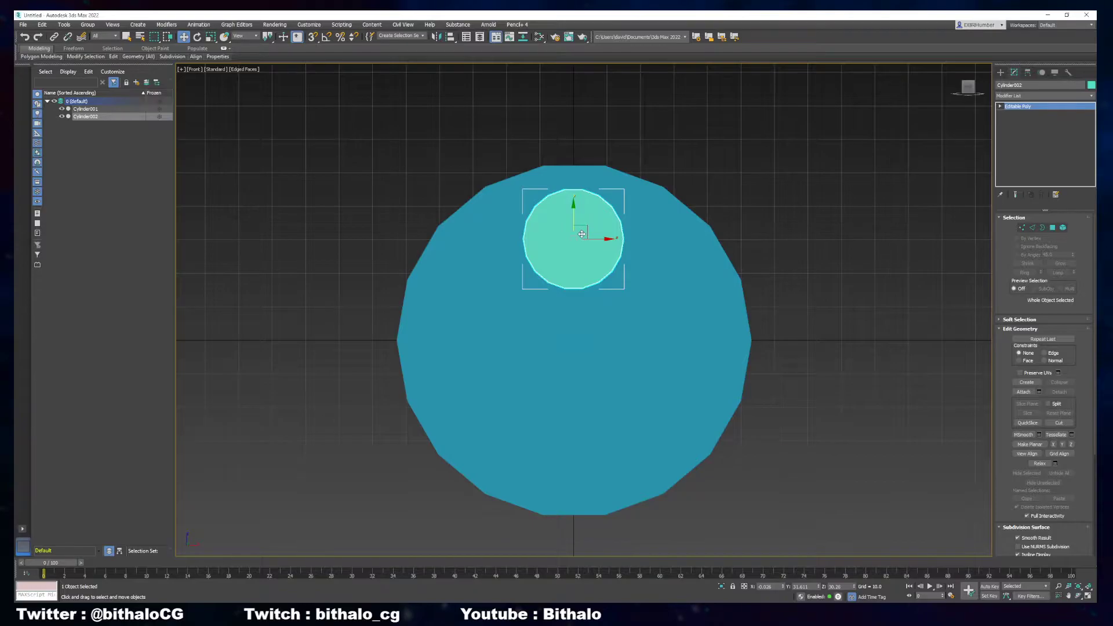
{"action": "key", "text": "F3"}
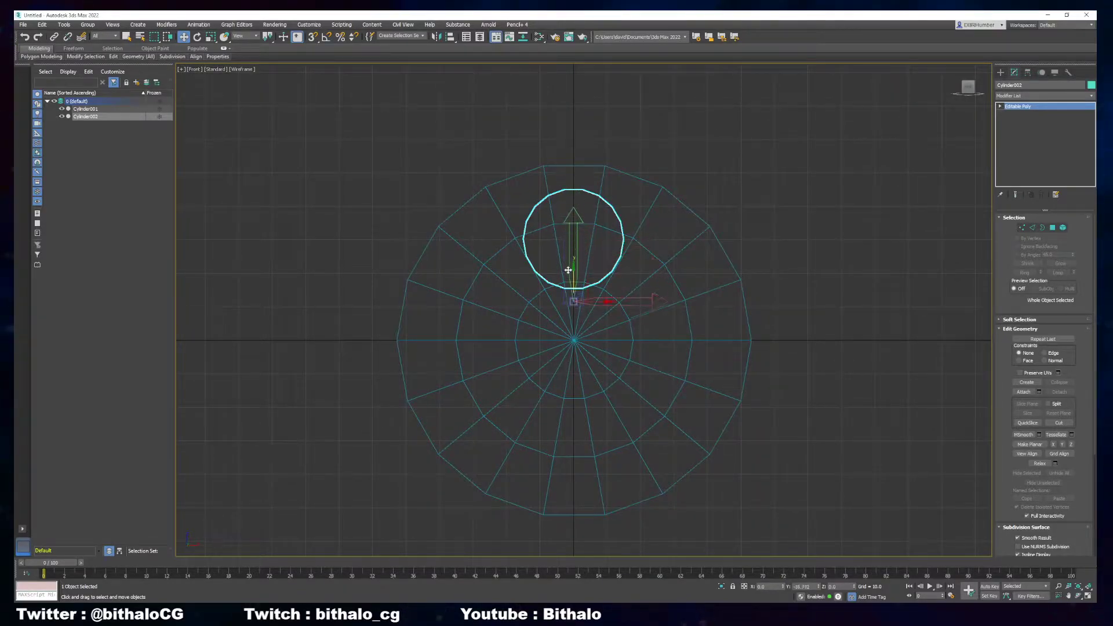
{"action": "left_click_drag", "start_coordinate": [568, 270], "coordinate": [568, 341]}
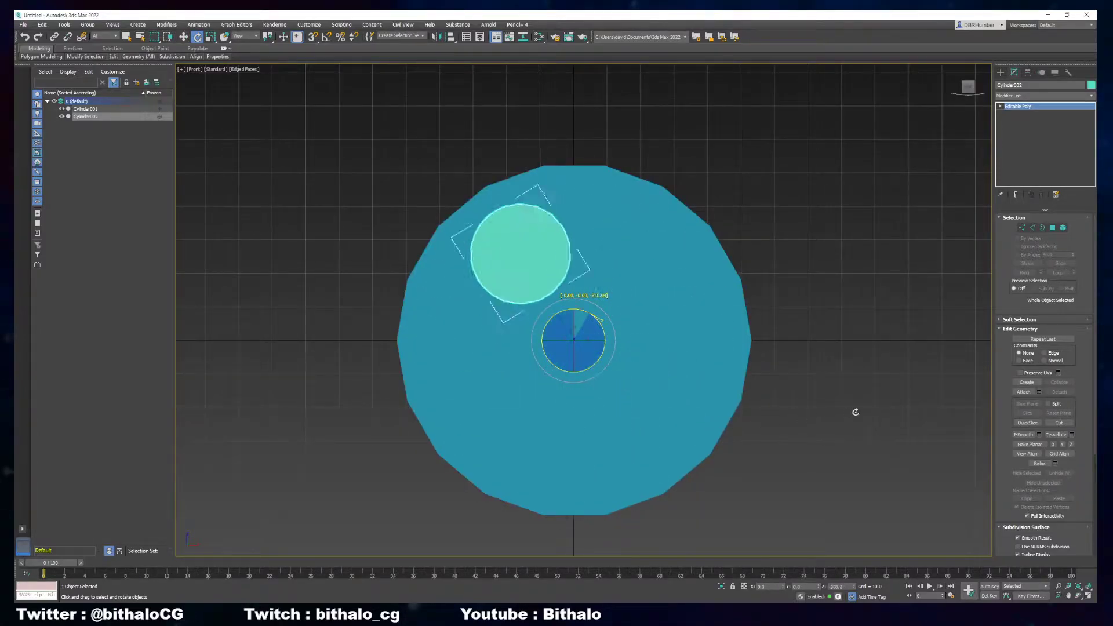
{"action": "left_click_drag", "start_coordinate": [518, 252], "coordinate": [573, 238]}
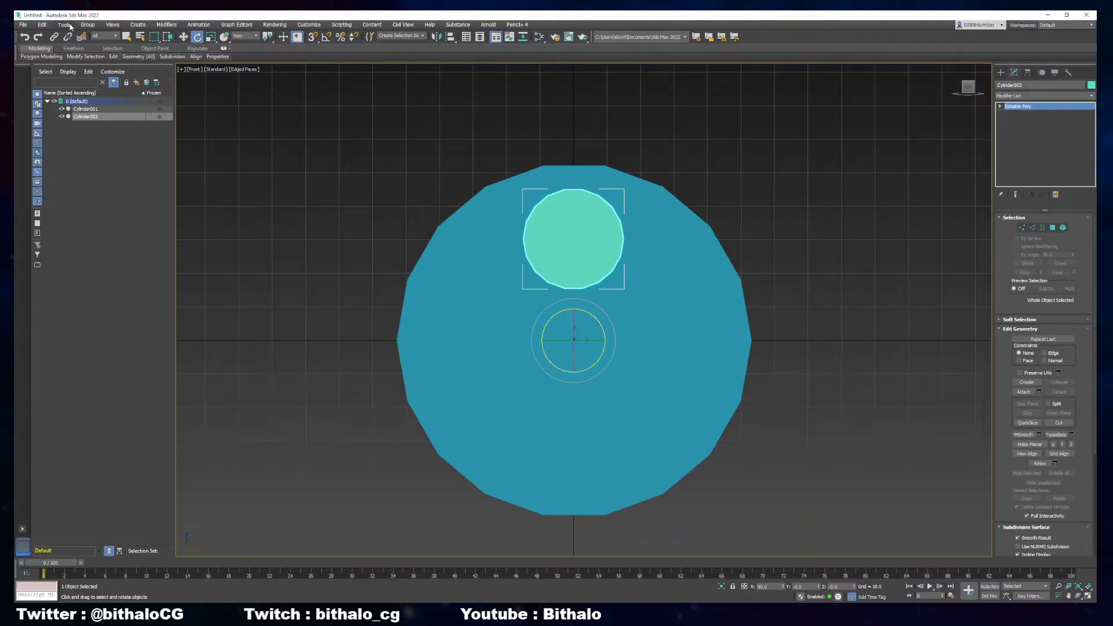
Array the thin cylinder 60° around Z with count 6 into a ring of six chambers
{"action": "left_click", "coordinate": [63, 24]}
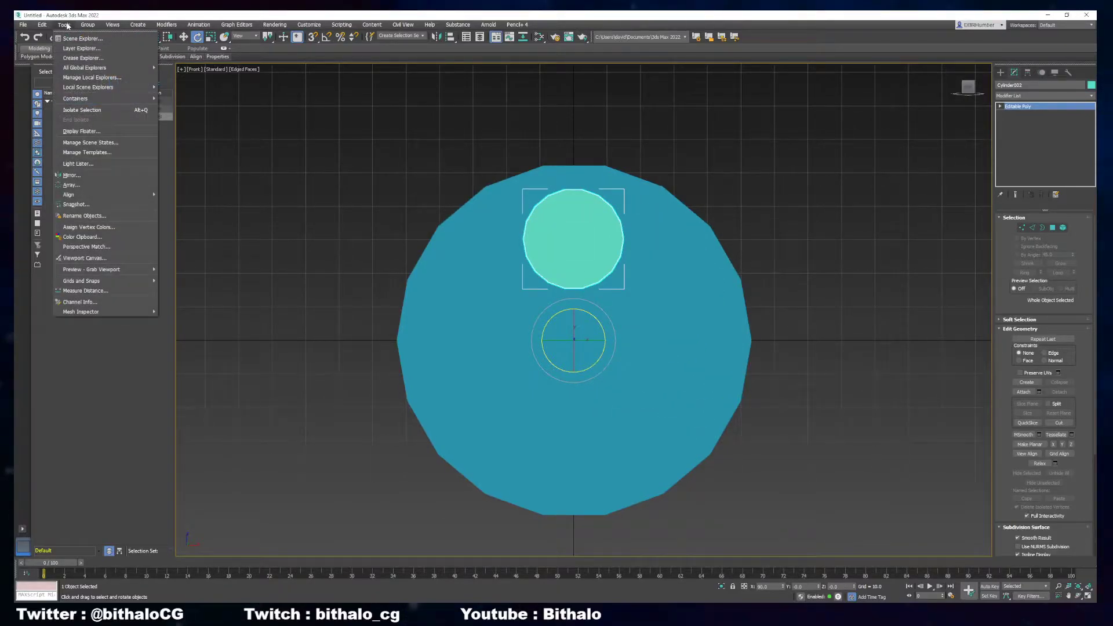
{"action": "mouse_move", "coordinate": [69, 193]}
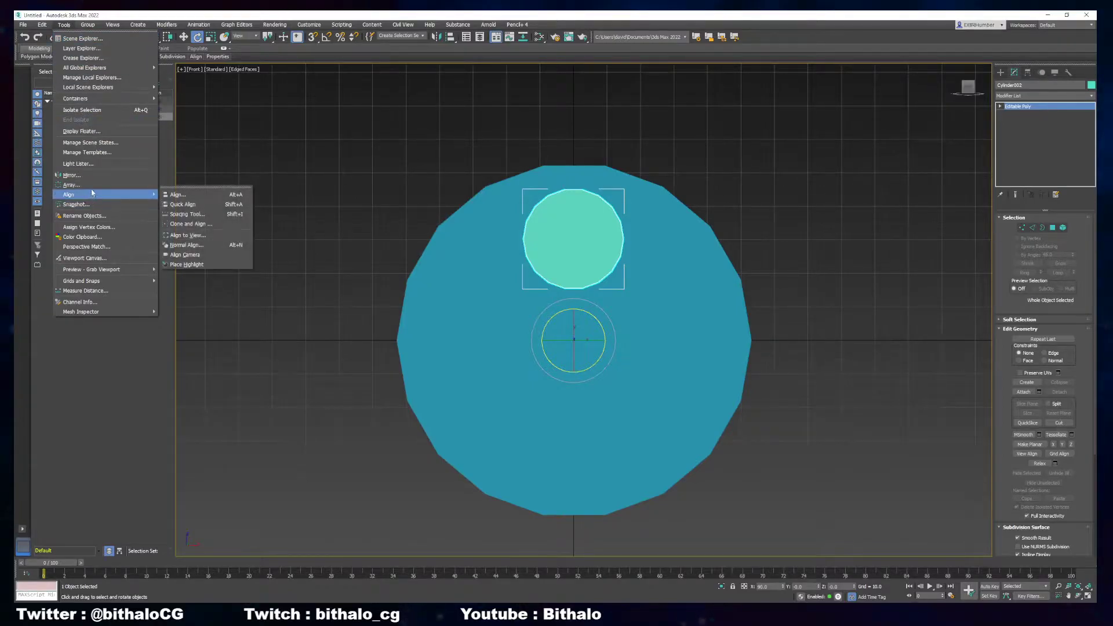
{"action": "left_click", "coordinate": [70, 186]}
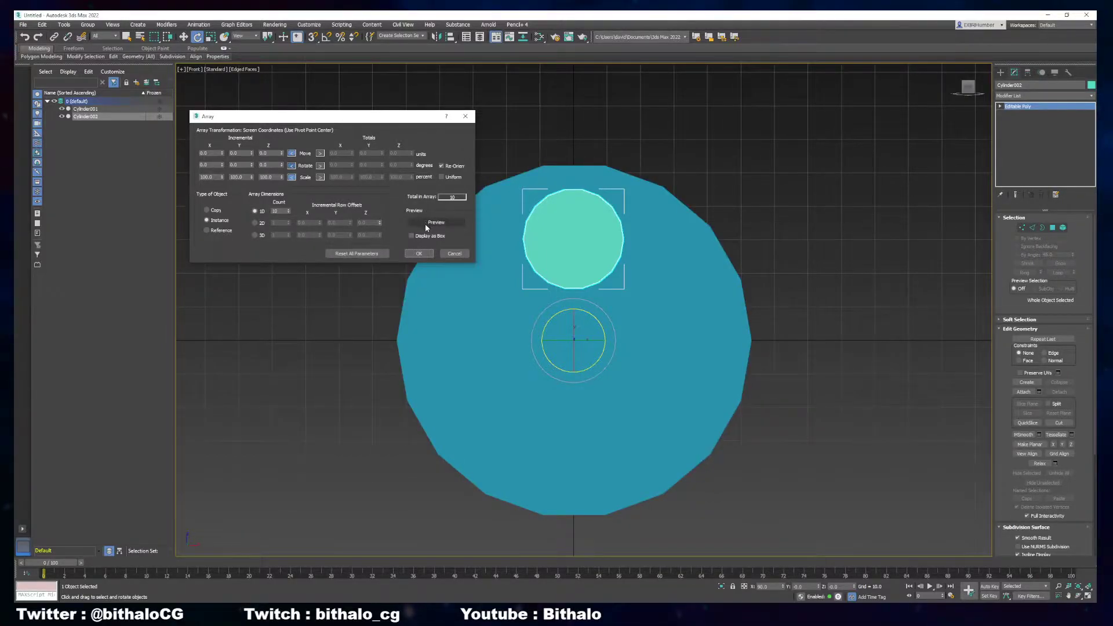
{"action": "left_click", "coordinate": [435, 223]}
{"action": "type", "text": "6"}
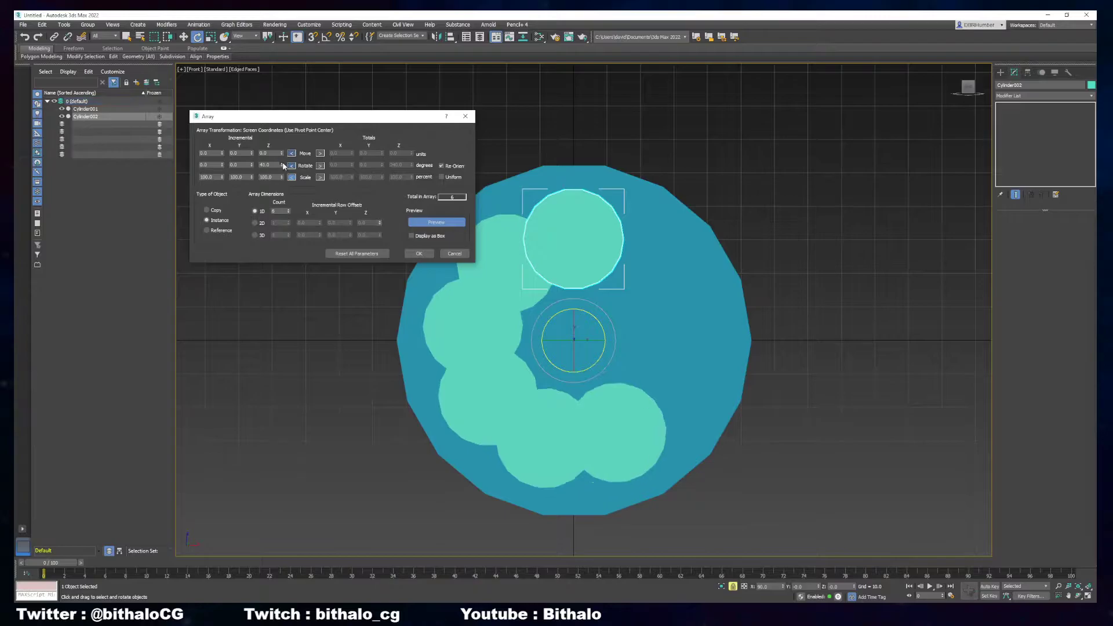
{"action": "left_click", "coordinate": [289, 163]}
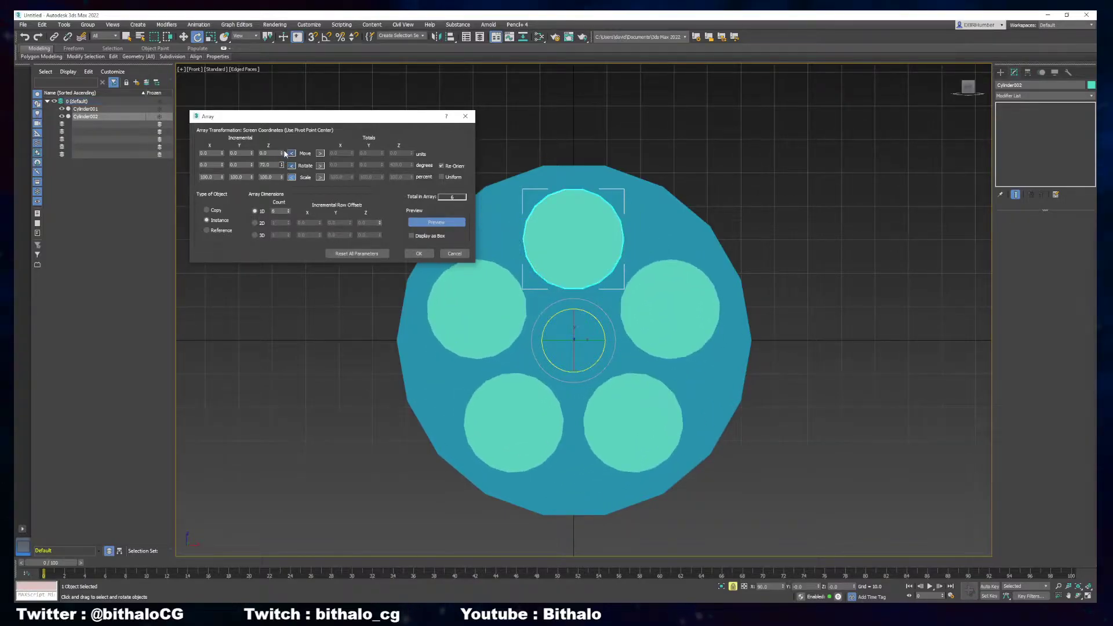
{"action": "left_click", "coordinate": [436, 223]}
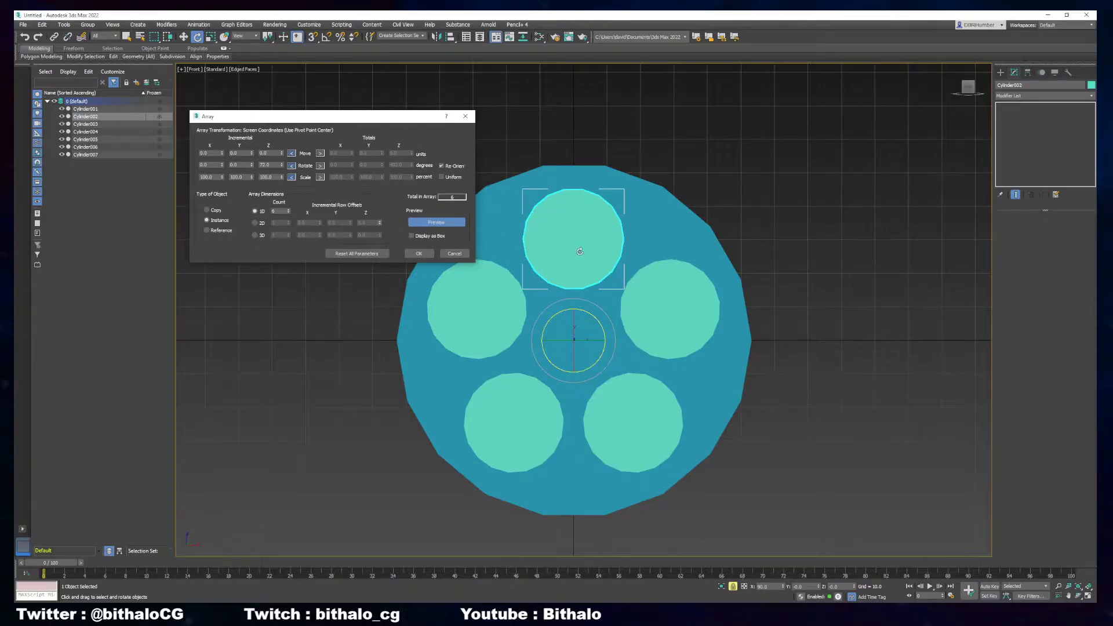
{"action": "left_click", "coordinate": [280, 211]}
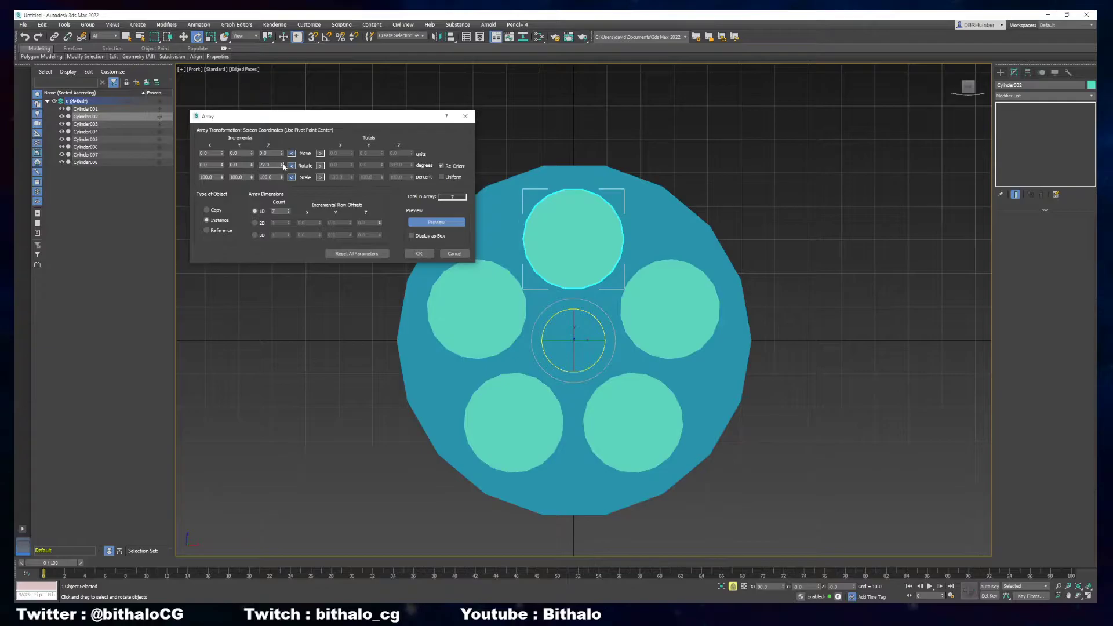
{"action": "type", "text": "60.0"}
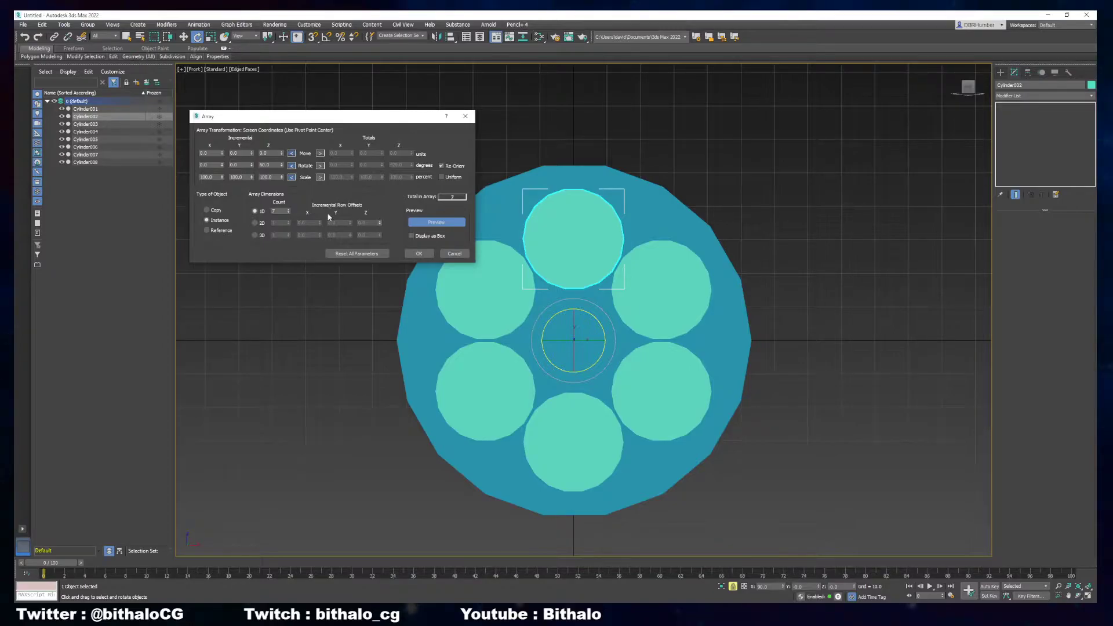
{"action": "mouse_move", "coordinate": [217, 200]}
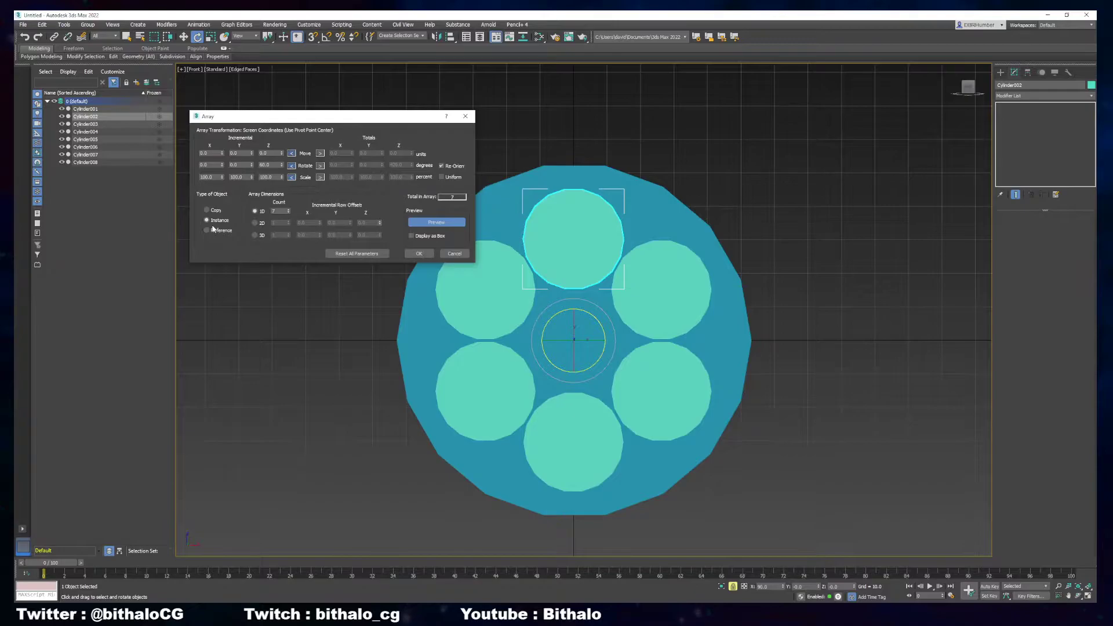
{"action": "left_click", "coordinate": [206, 229]}
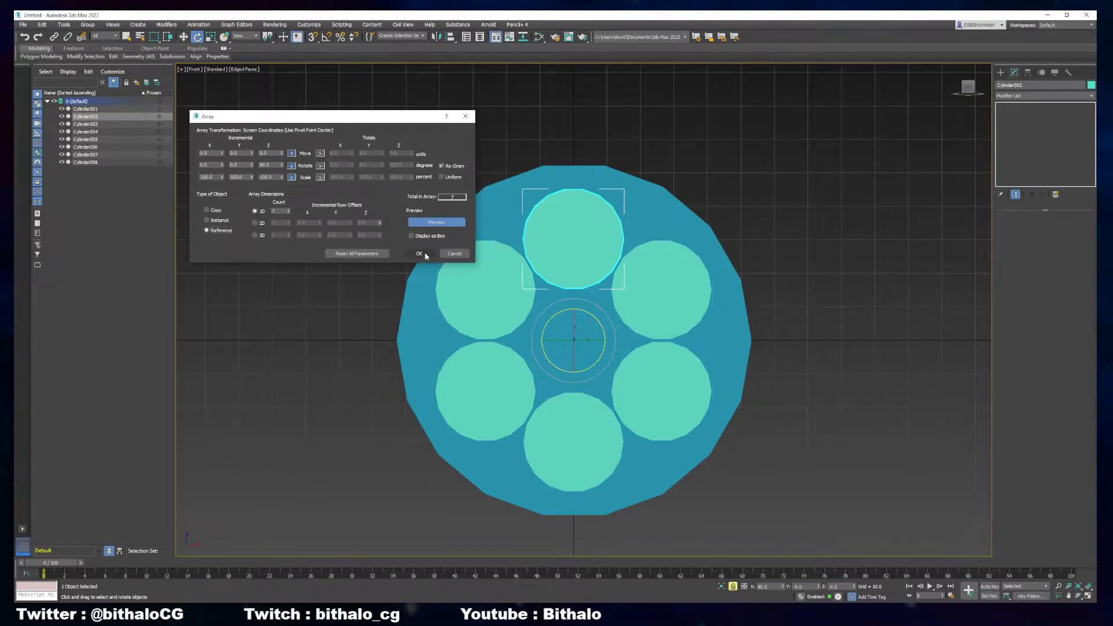
{"action": "left_click", "coordinate": [419, 254]}
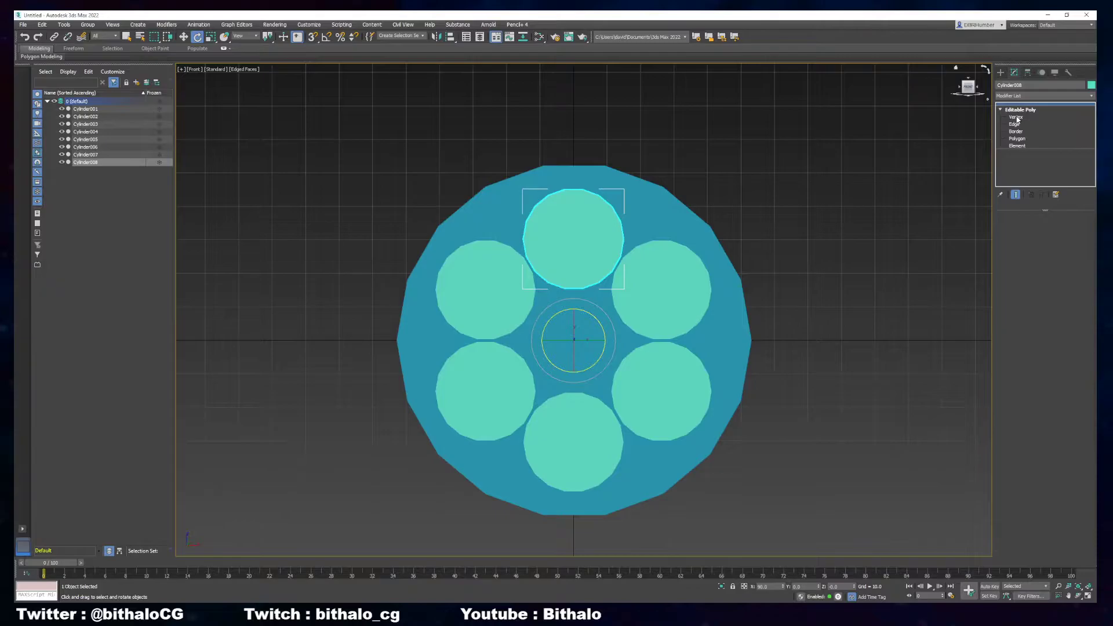
Move the body's vertices in Vertex mode to lengthen it, then view it in Front wireframe
{"action": "left_click", "coordinate": [1017, 117]}
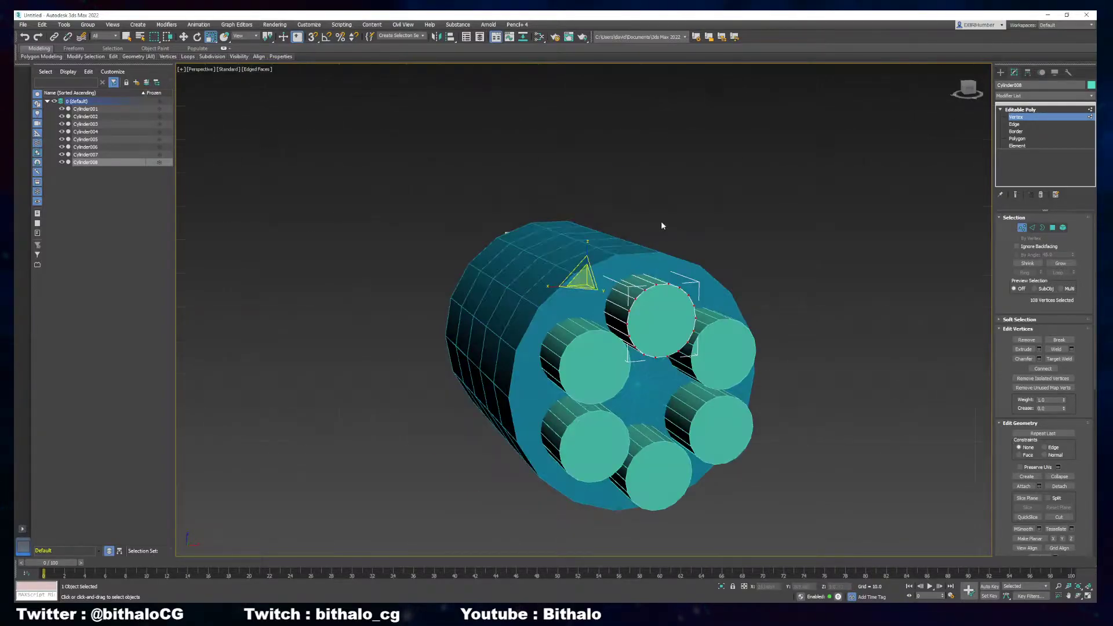
{"action": "left_click_drag", "start_coordinate": [659, 227], "coordinate": [634, 250]}
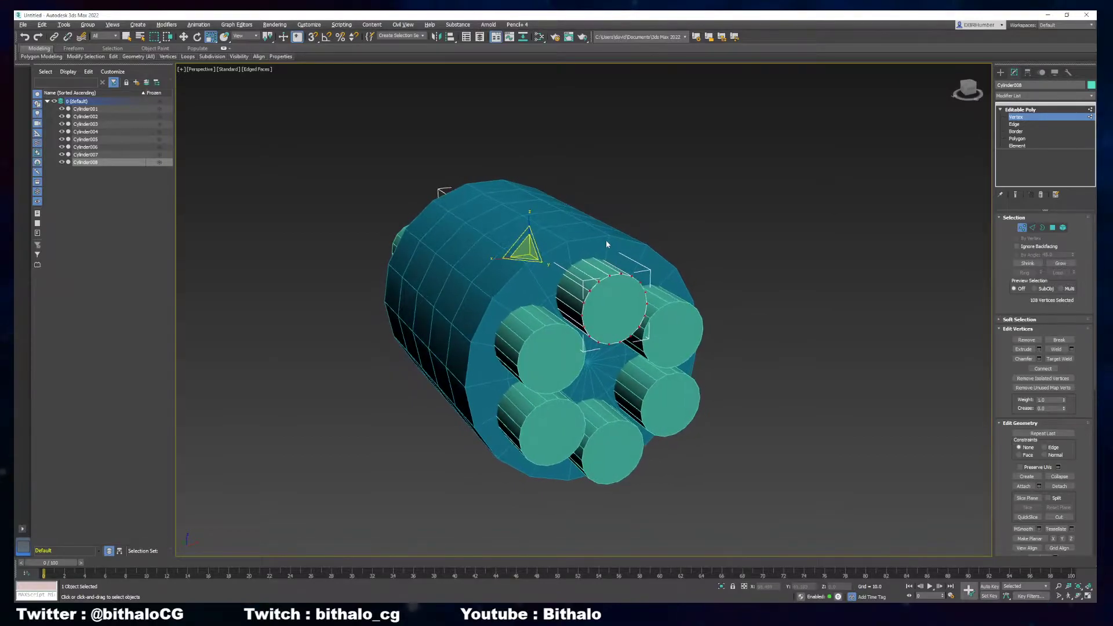
{"action": "key", "text": "f"}
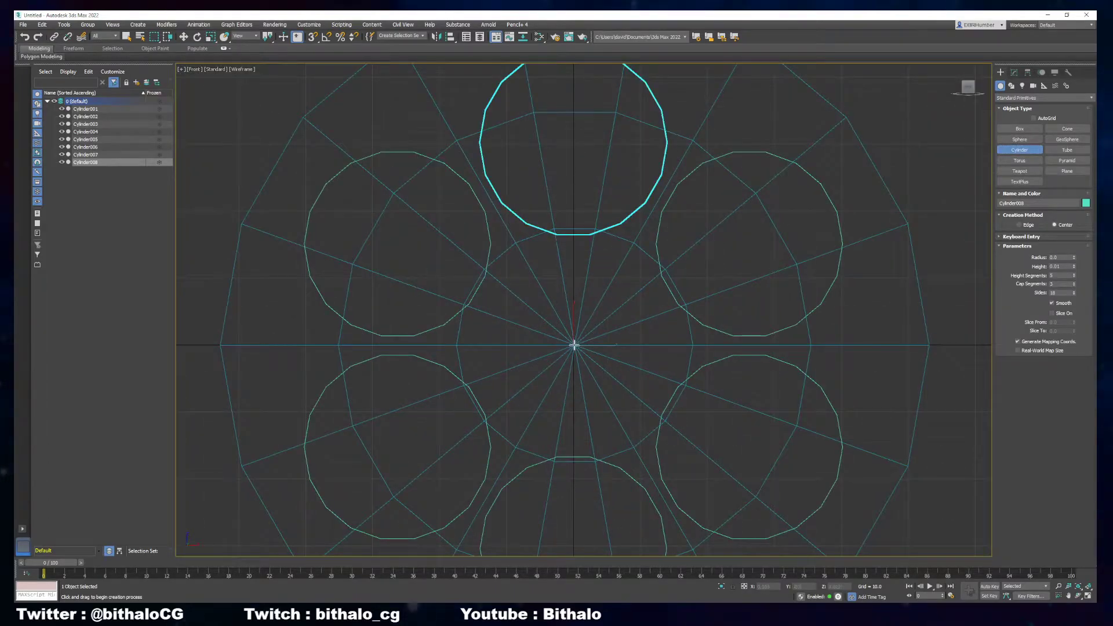
Draw a small cylinder at the body's centre as the centre pin and give it its height
{"action": "left_click_drag", "start_coordinate": [574, 345], "coordinate": [583, 355]}
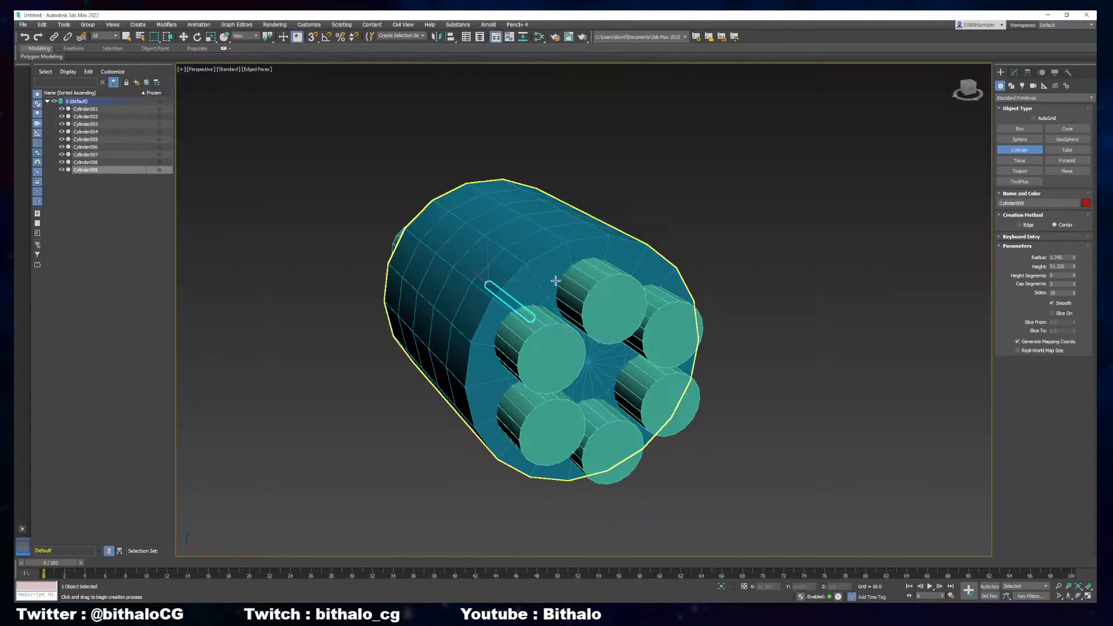
{"action": "left_click_drag", "start_coordinate": [489, 287], "coordinate": [749, 488]}
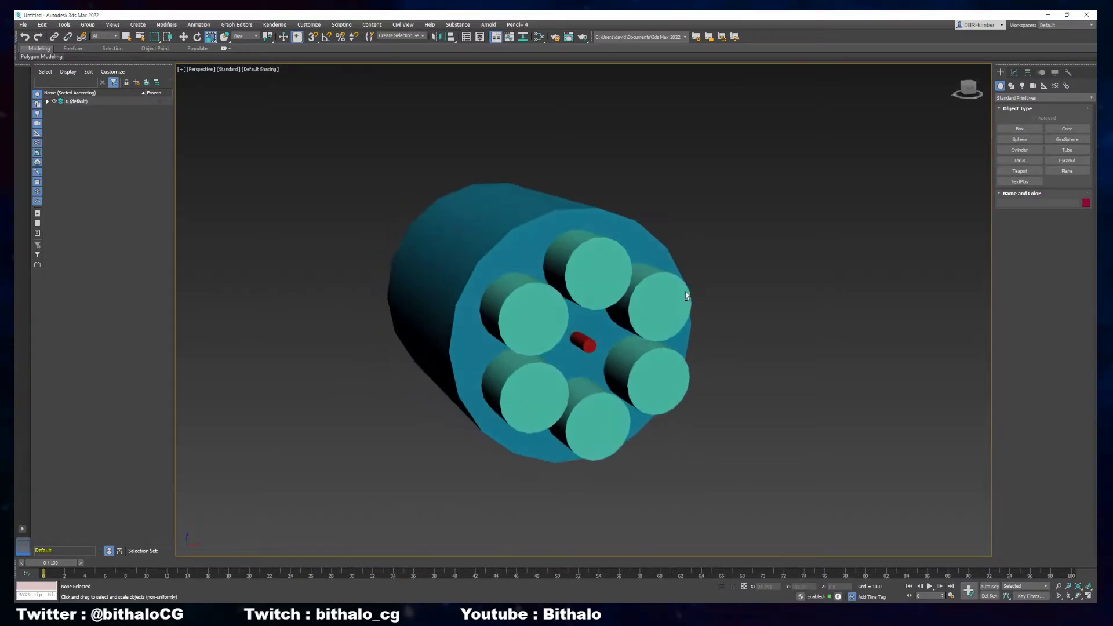
{"action": "mouse_move", "coordinate": [685, 295]}
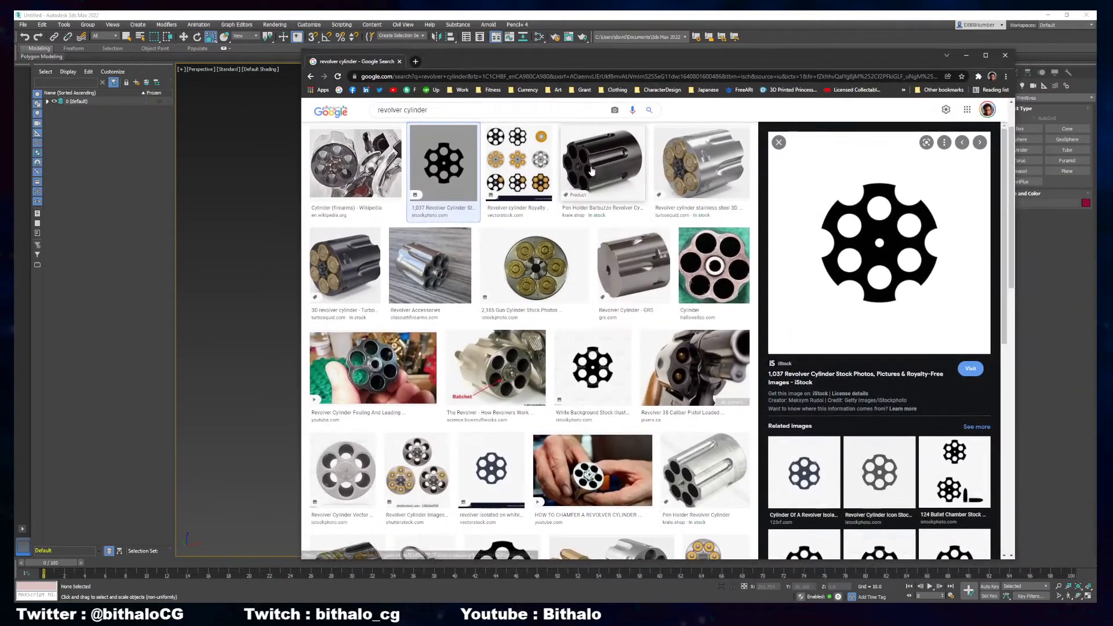
Enlarge a black six-chamber revolver cylinder image in Chrome for reference
{"action": "left_click", "coordinate": [602, 163]}
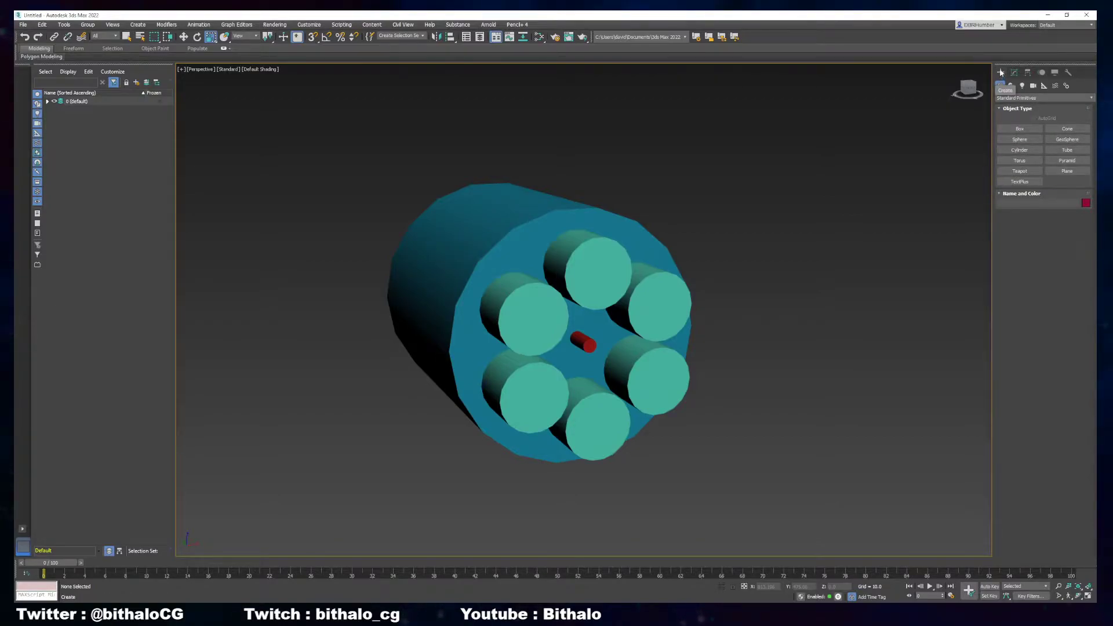
Choose Extended Primitives from the Create panel's primitives dropdown
{"action": "left_click", "coordinate": [1044, 97]}
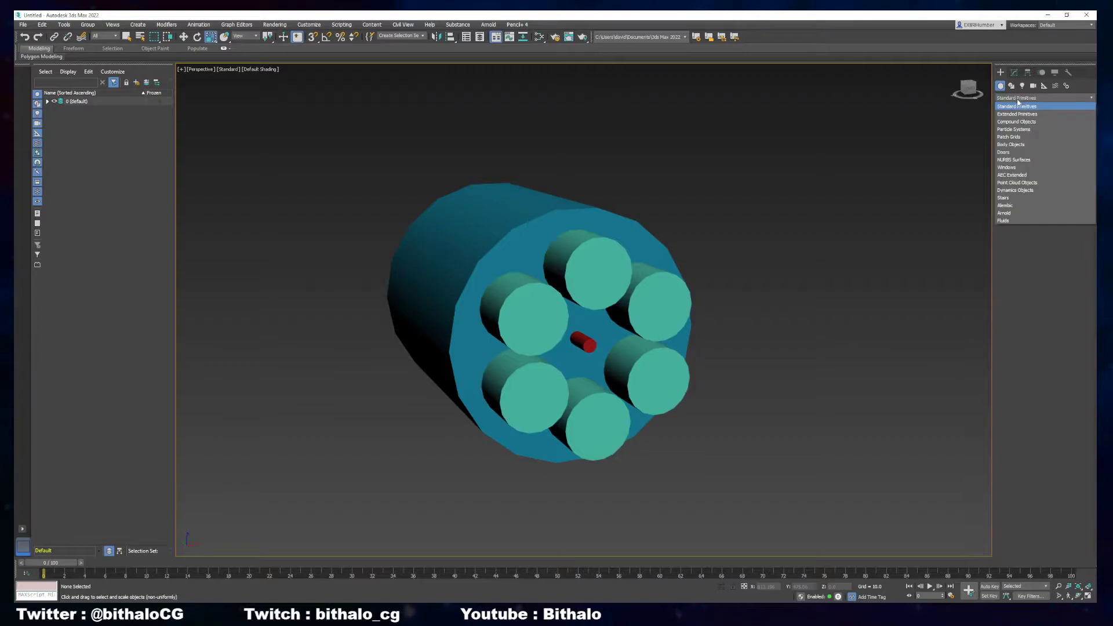
{"action": "left_click", "coordinate": [1016, 115]}
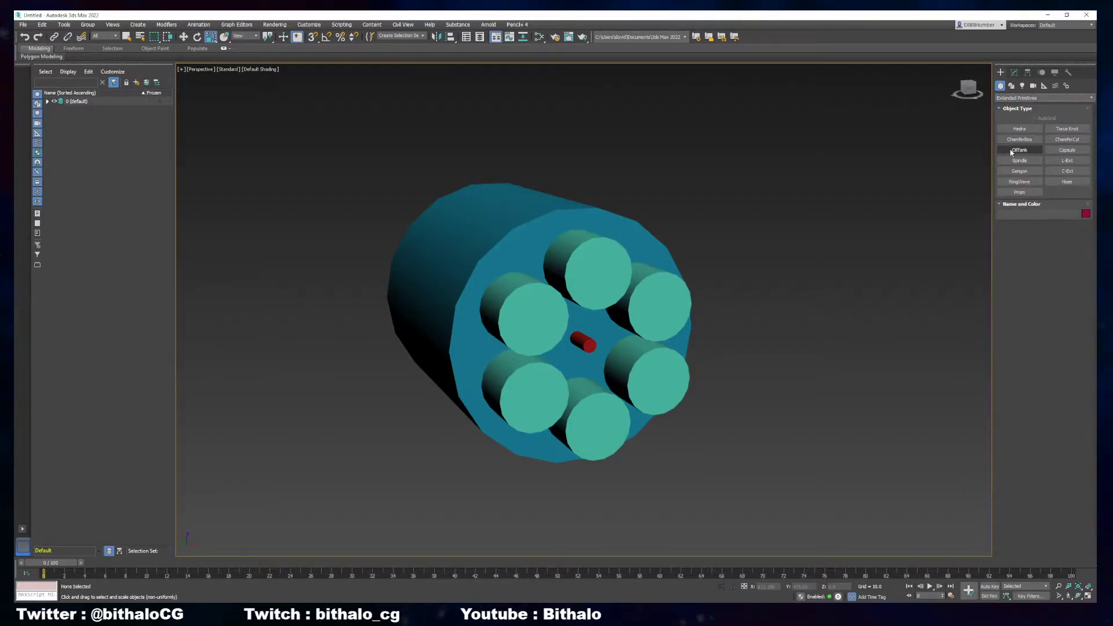
Draw an OilTank capsule, move it onto the body's top edge above a chamber, and raise its Sides
{"action": "left_click", "coordinate": [1019, 149]}
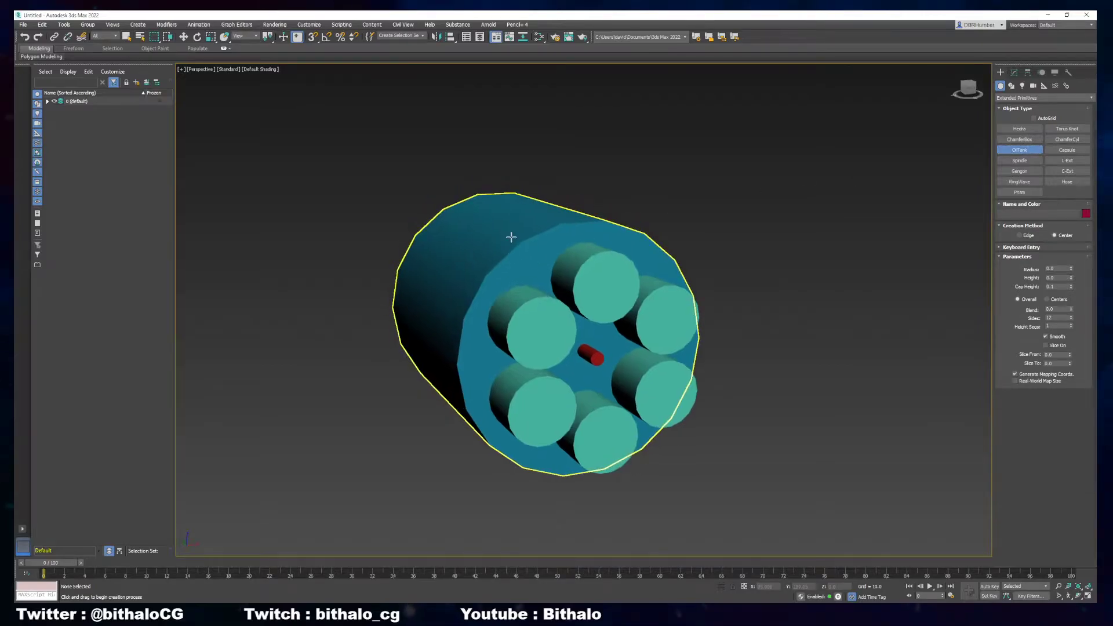
{"action": "key", "text": "alt+w"}
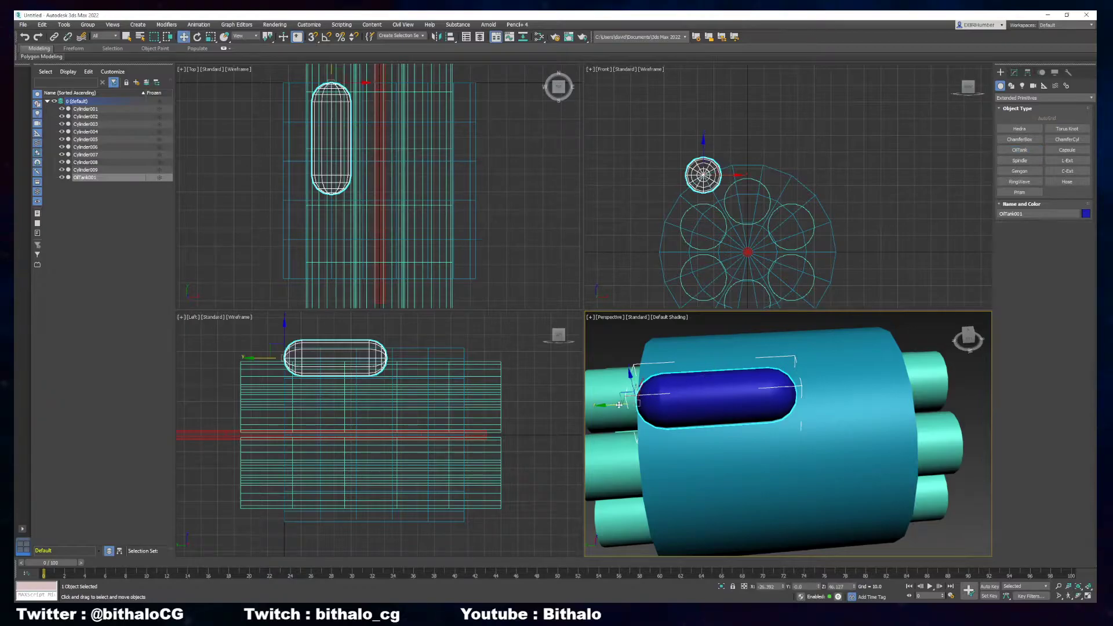
{"action": "left_click_drag", "start_coordinate": [709, 394], "coordinate": [887, 394]}
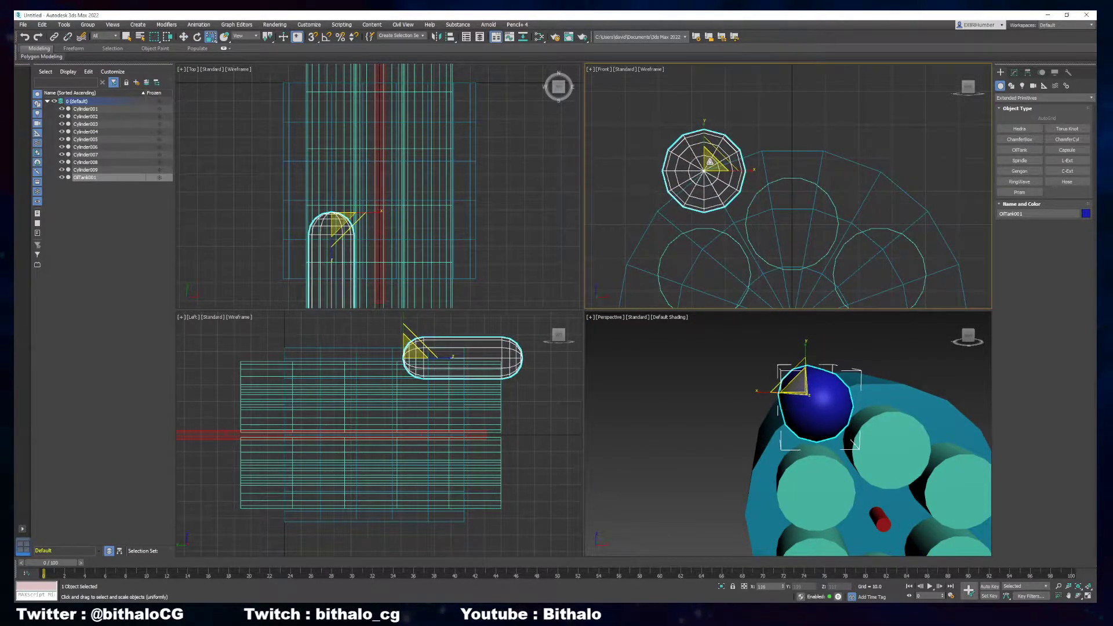
{"action": "key", "text": "alt+w"}
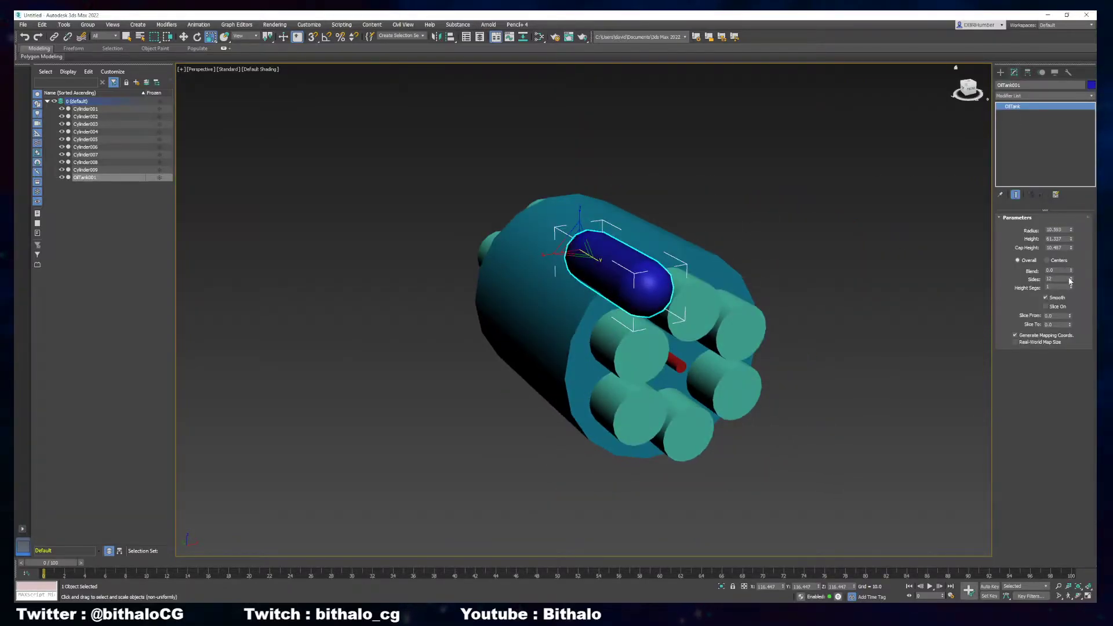
{"action": "left_click", "coordinate": [1068, 280]}
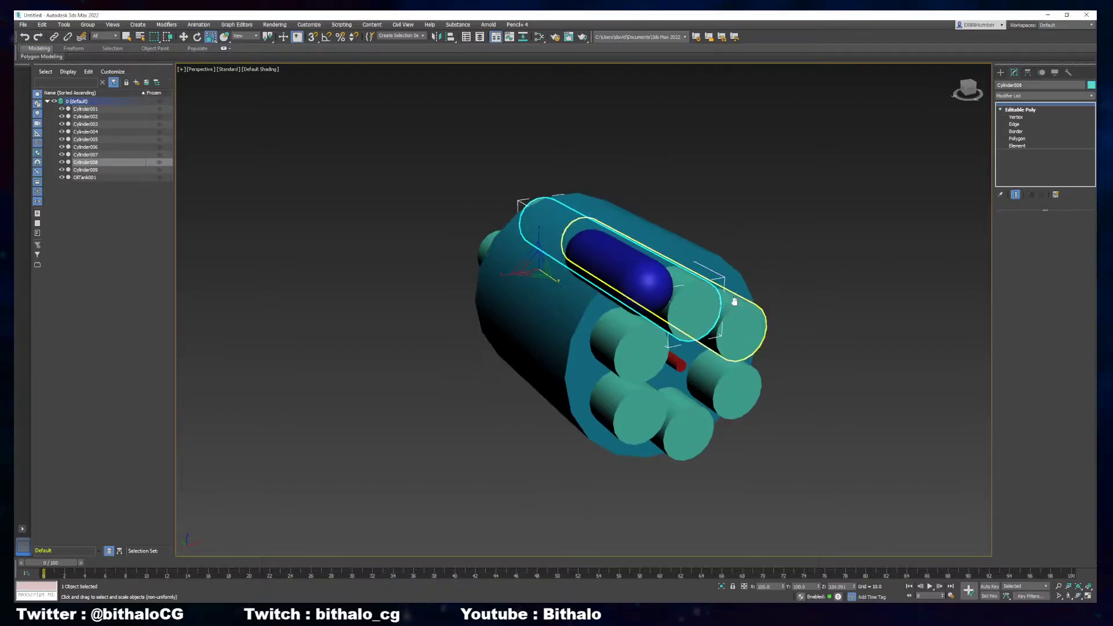
Replace the old body with a new Standard Primitives Cylinder and raise its Sides for a smoother form
{"action": "left_click_drag", "start_coordinate": [735, 301], "coordinate": [645, 267]}
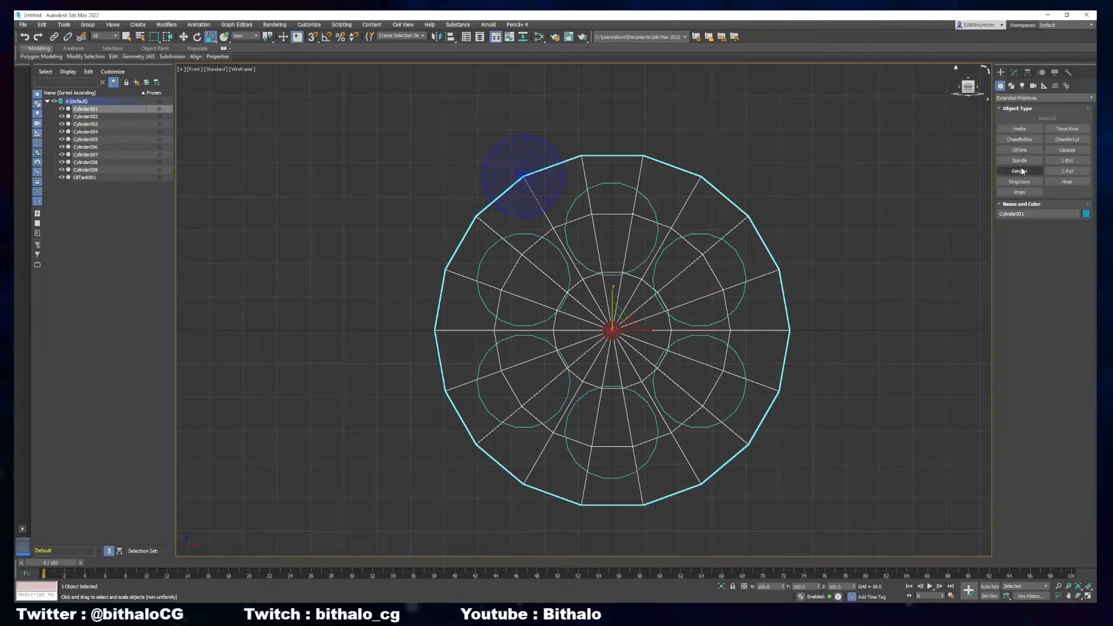
{"action": "left_click", "coordinate": [1041, 97]}
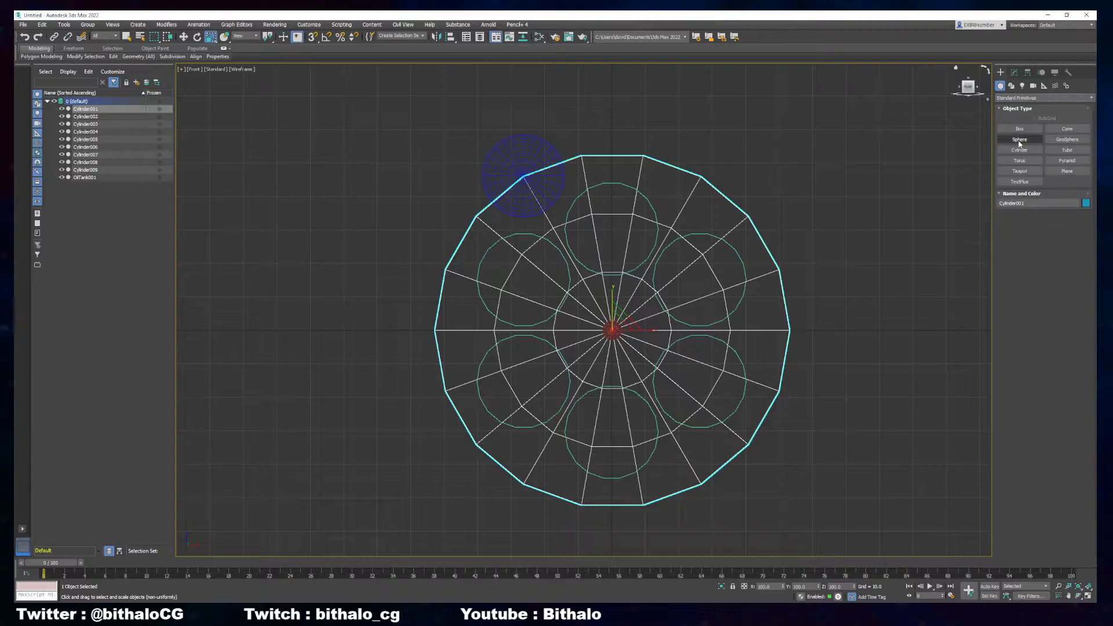
{"action": "left_click", "coordinate": [1019, 149]}
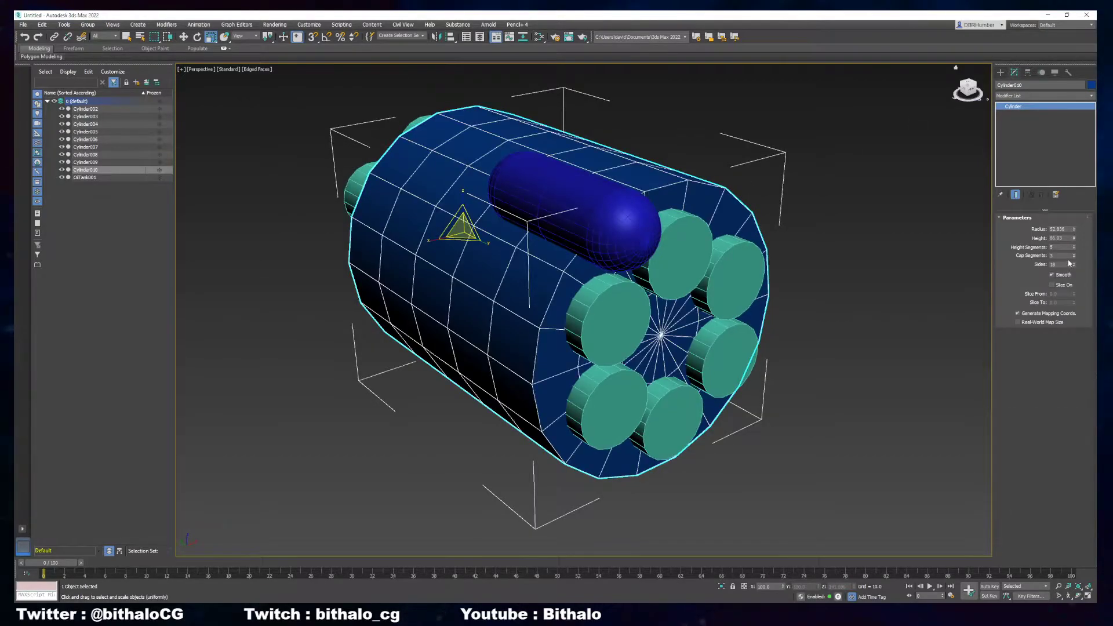
{"action": "left_click", "coordinate": [1064, 264]}
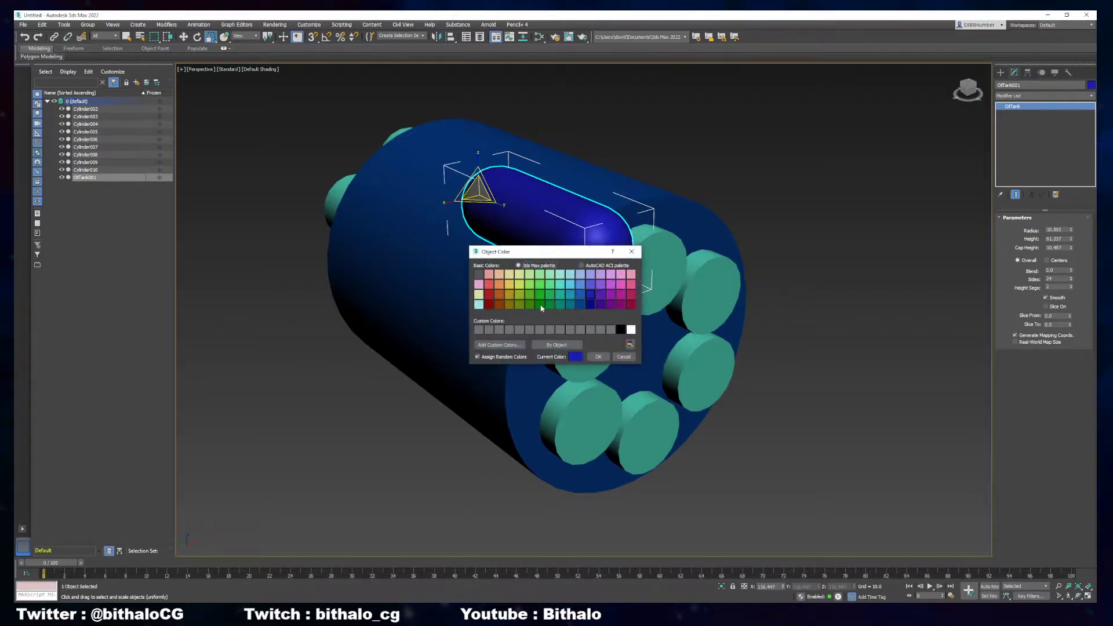
Colour the oil tank yellow and frame the whole cylinder in the Front view
{"action": "left_click", "coordinate": [597, 356]}
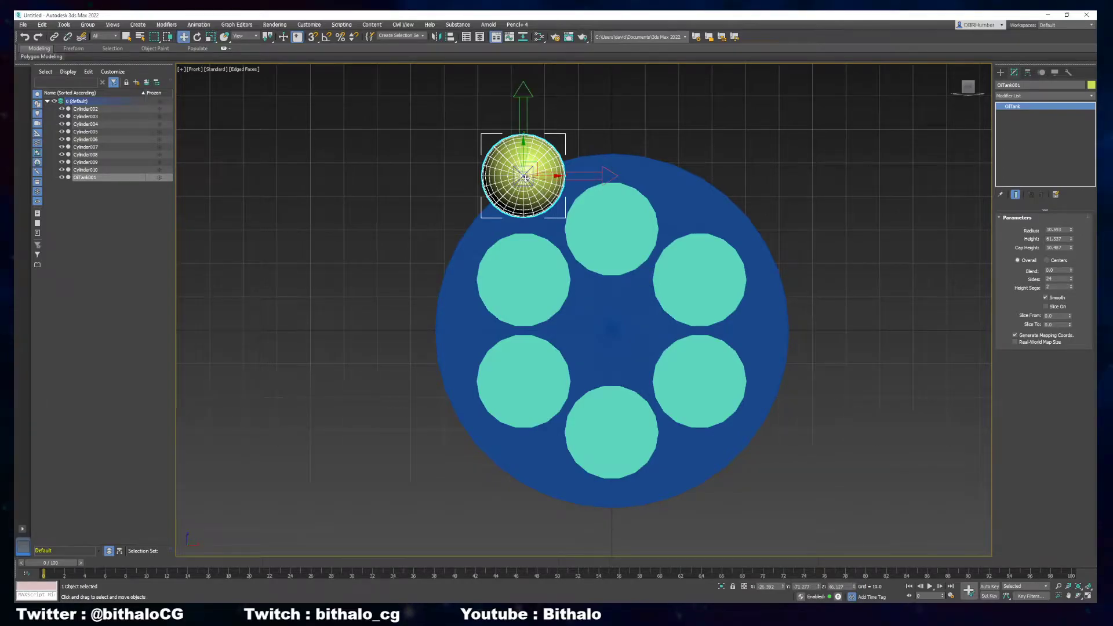
{"action": "key", "text": "F3"}
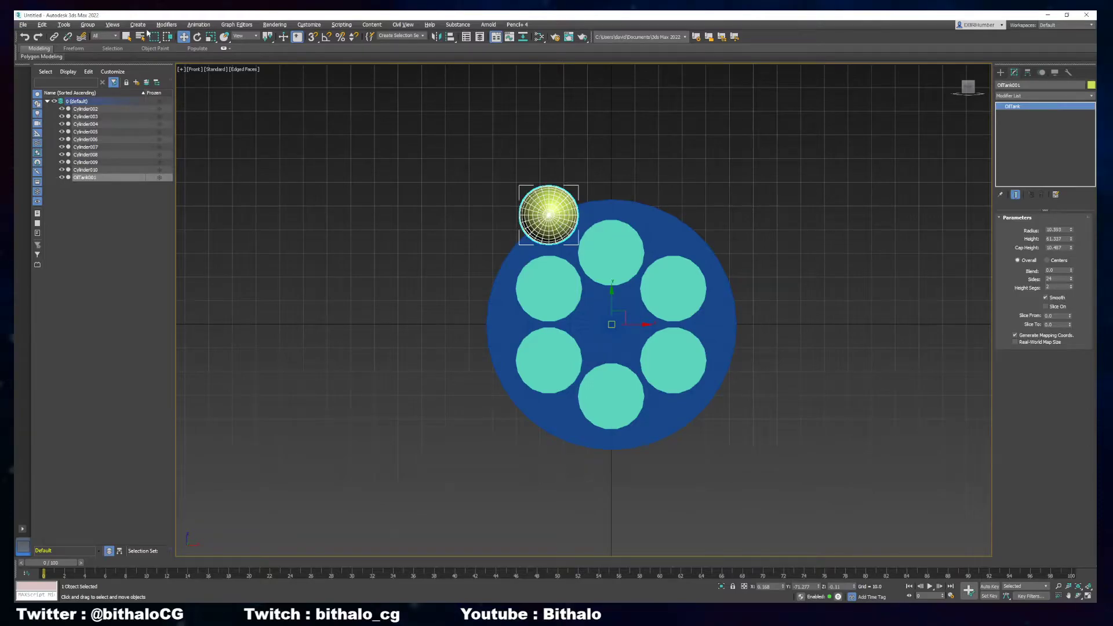
Array the oil tank into a ring of six rotated copies around the body's centre
{"action": "left_click", "coordinate": [62, 24]}
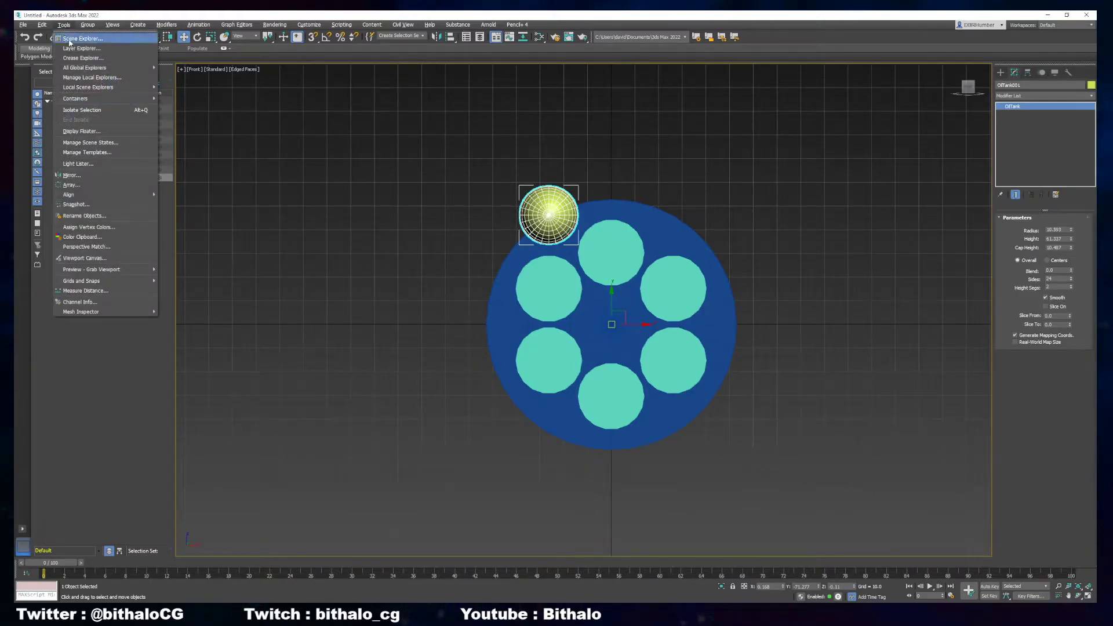
{"action": "left_click", "coordinate": [82, 38]}
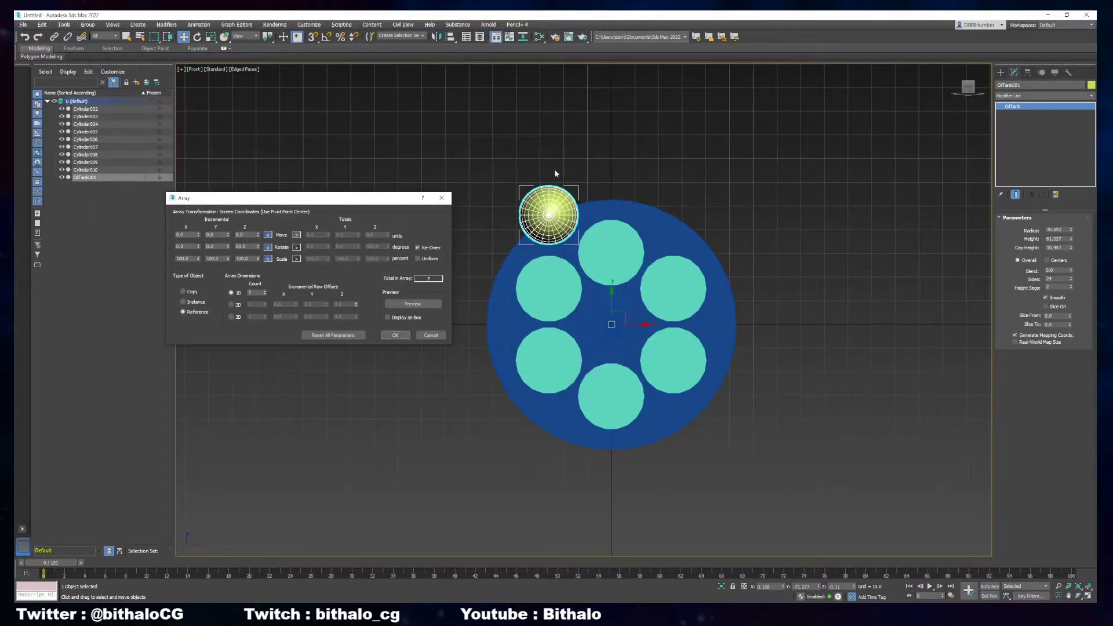
{"action": "left_click", "coordinate": [411, 304]}
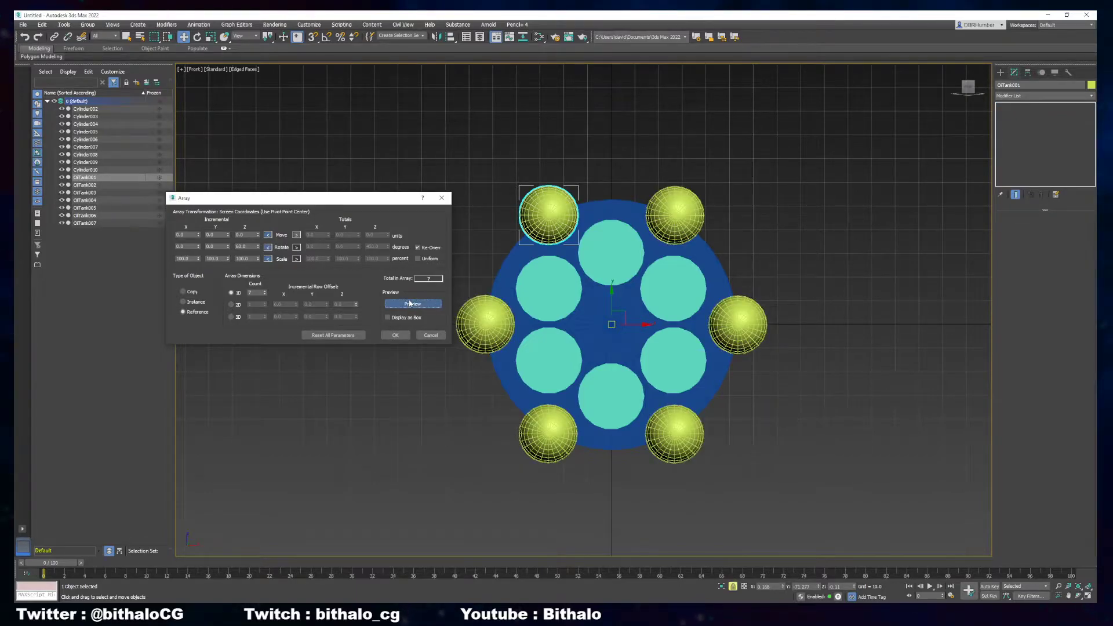
{"action": "left_click", "coordinate": [413, 302]}
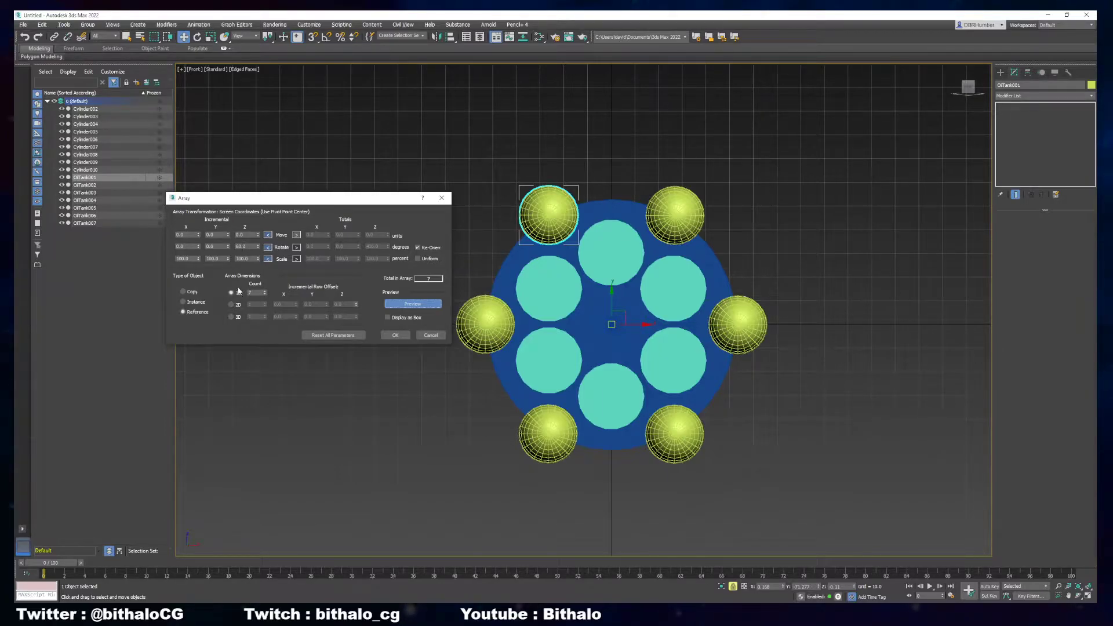
{"action": "left_click", "coordinate": [232, 292]}
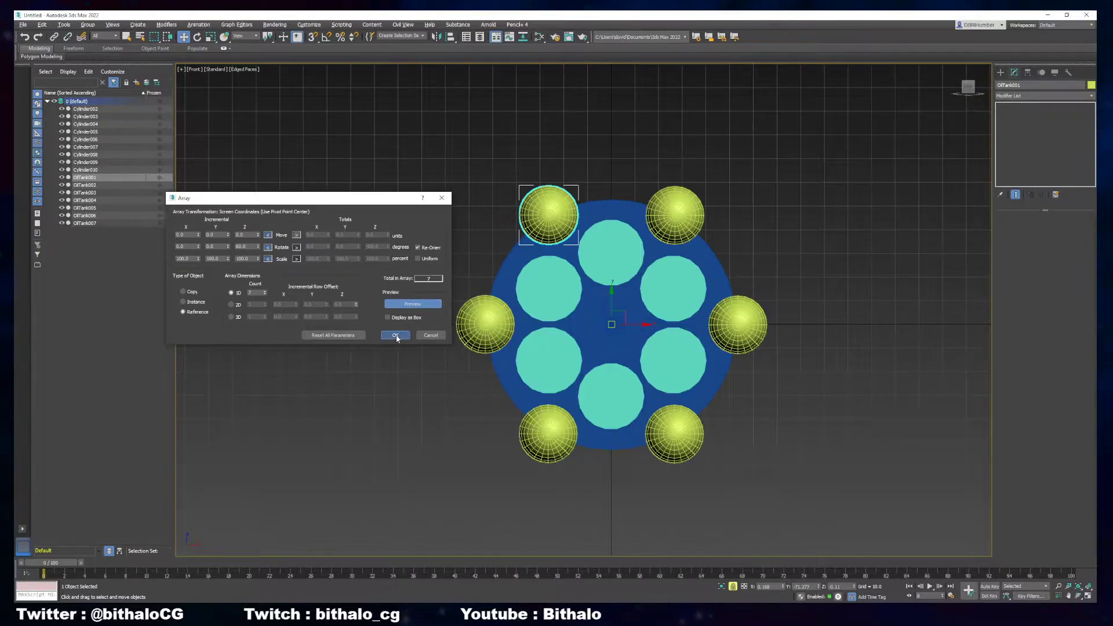
{"action": "left_click", "coordinate": [395, 335]}
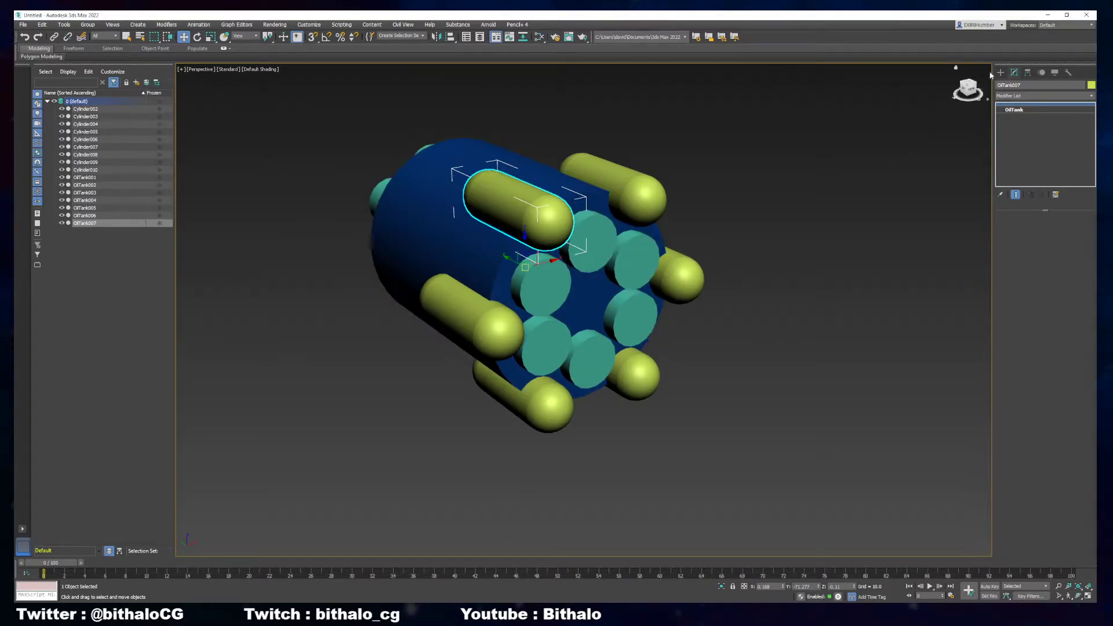
Turn the large blue cylinder into a Compound Objects Boolean with itself as first operand
{"action": "left_click", "coordinate": [1000, 72]}
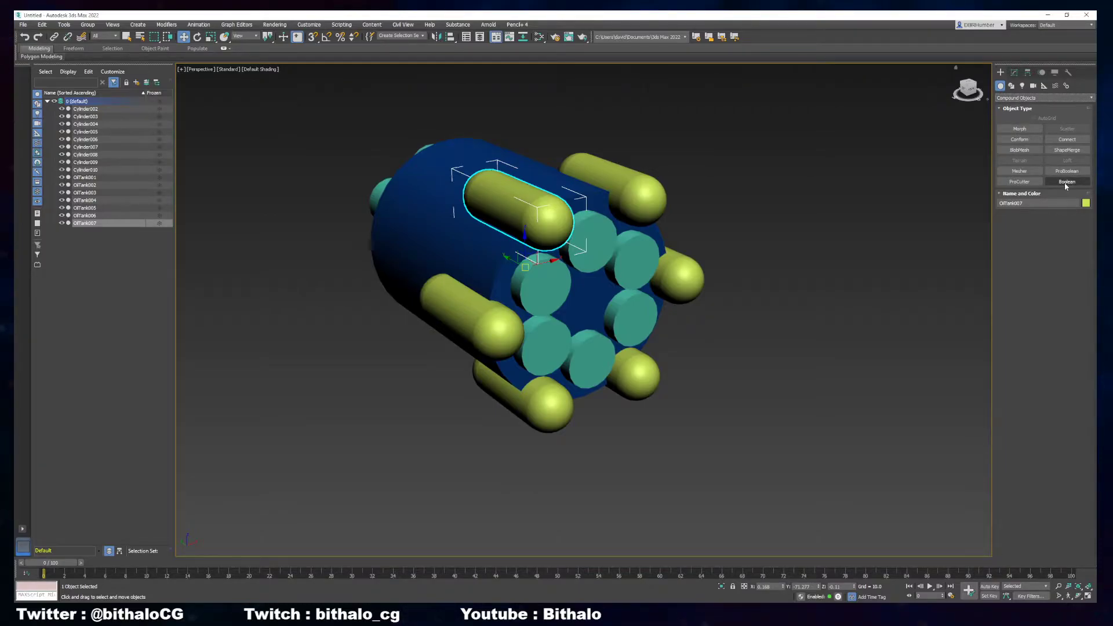
{"action": "left_click", "coordinate": [1066, 182]}
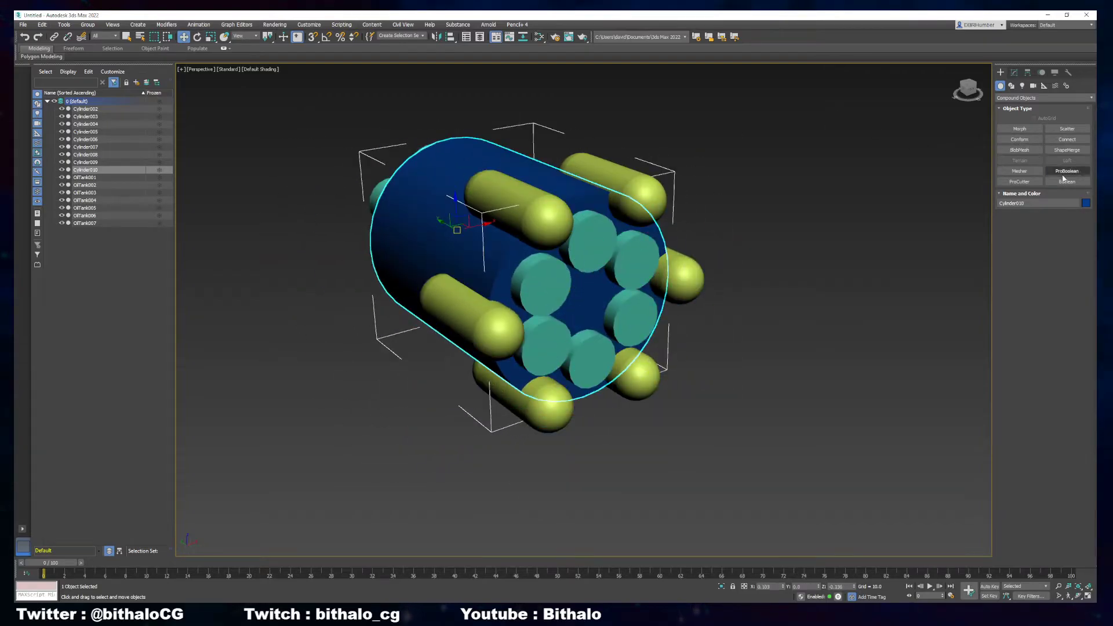
{"action": "left_click", "coordinate": [1066, 180]}
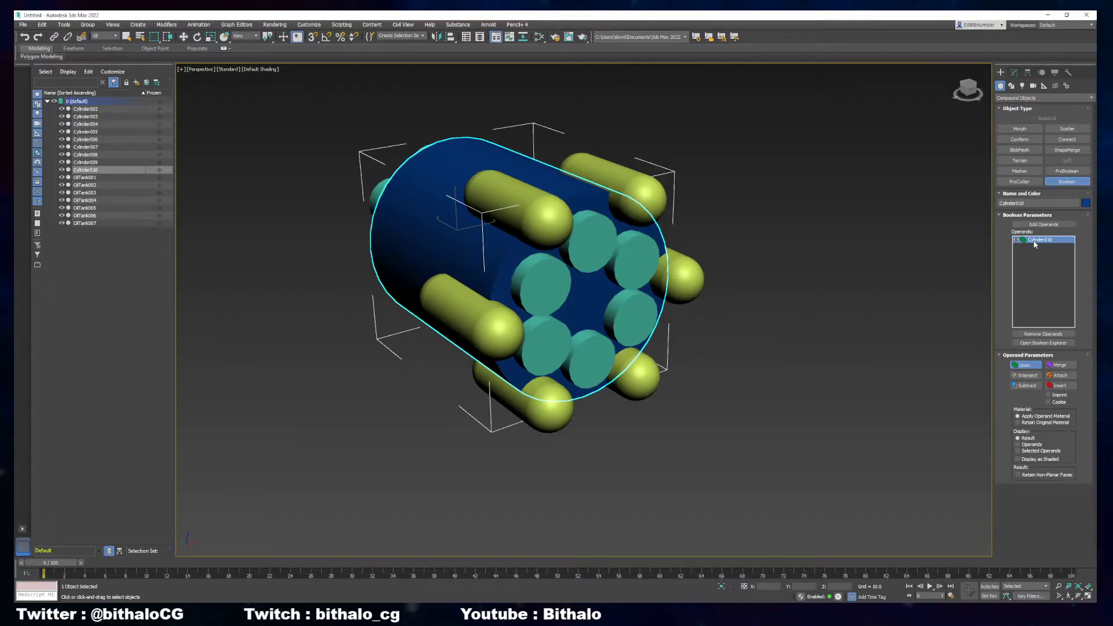
{"action": "left_click", "coordinate": [1042, 224]}
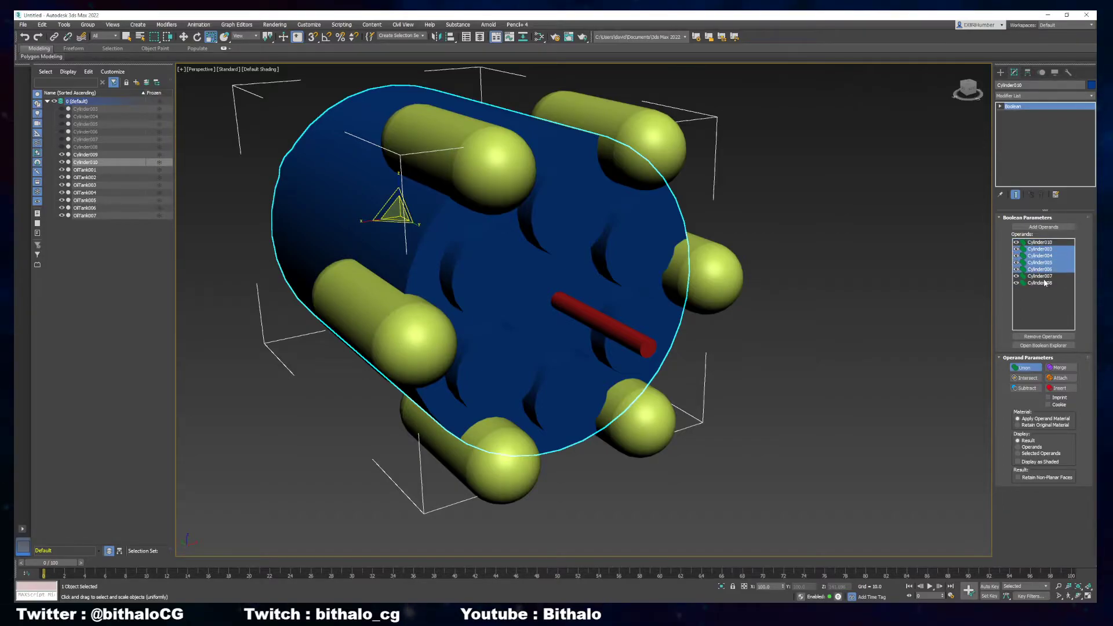
Subtract the six chamber cylinders from the body to cut the chamber holes
{"action": "left_click", "coordinate": [1041, 242]}
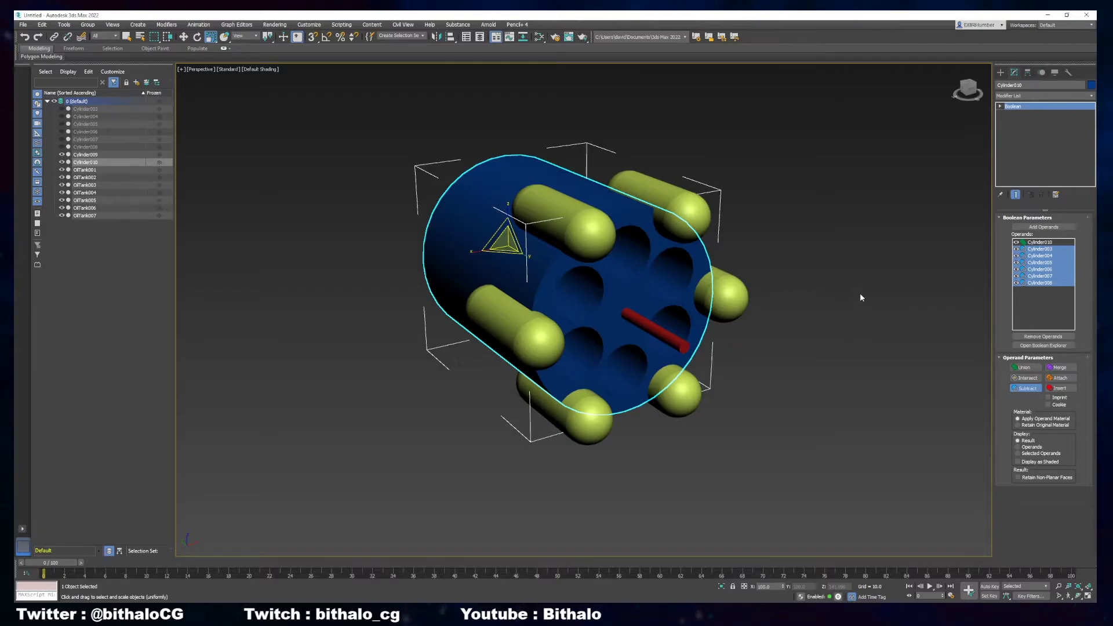
{"action": "mouse_move", "coordinate": [989, 264]}
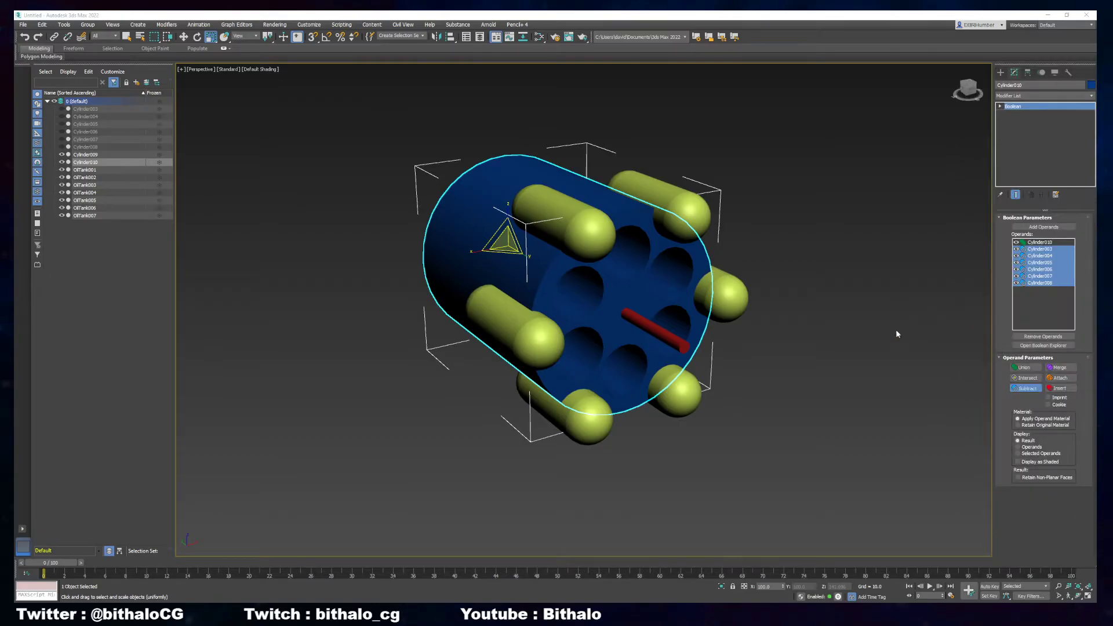
Add the OilTank capsules as Subtract operands, carving six grooves into the grey cylinder
{"action": "left_click", "coordinate": [561, 217]}
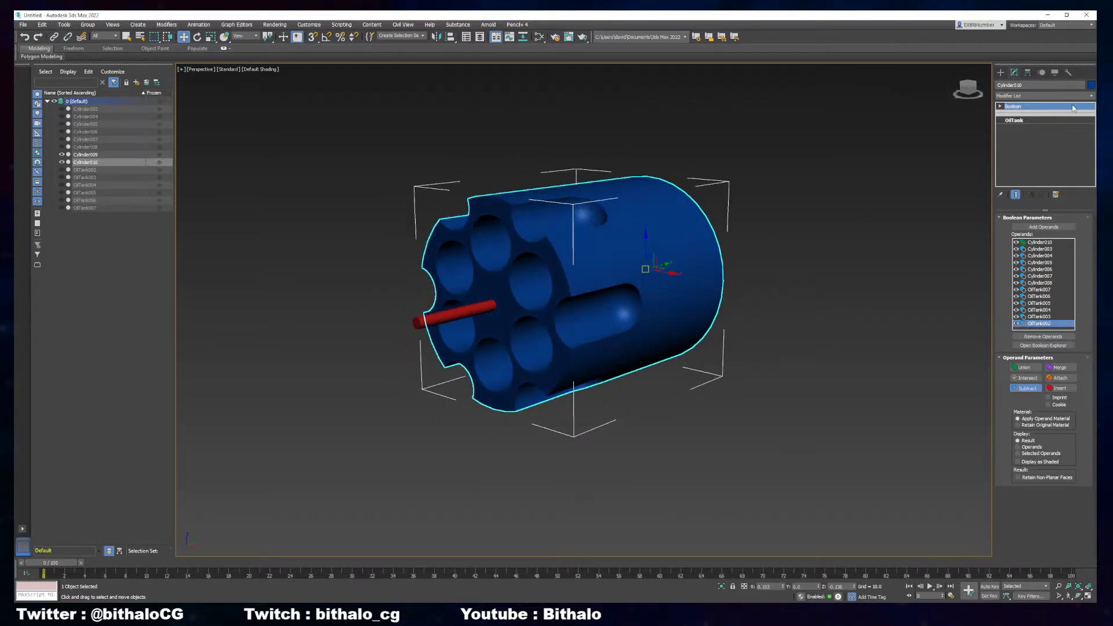
{"action": "left_click", "coordinate": [1066, 85]}
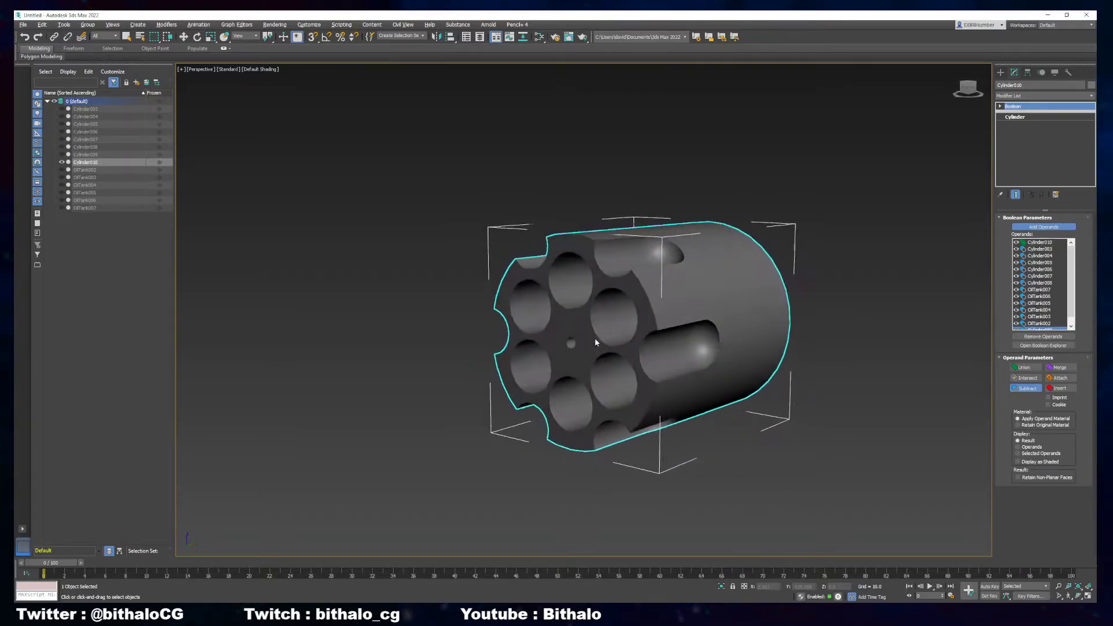
{"action": "left_click_drag", "start_coordinate": [596, 341], "coordinate": [611, 348]}
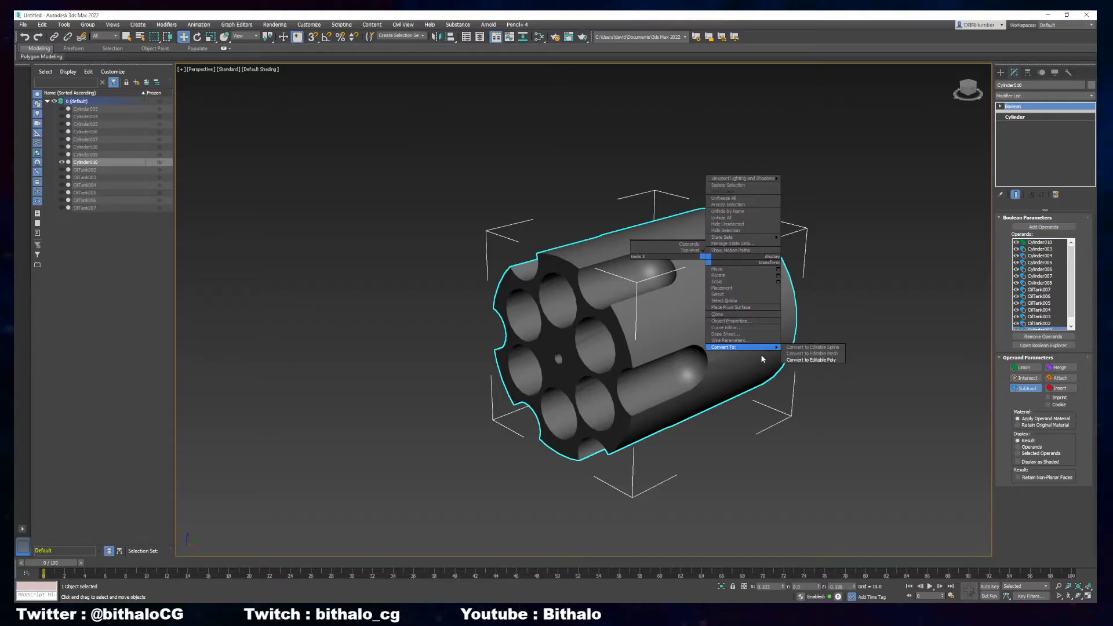
Convert the grooved cylinder to an Editable Poly and render a test view
{"action": "left_click", "coordinate": [811, 359]}
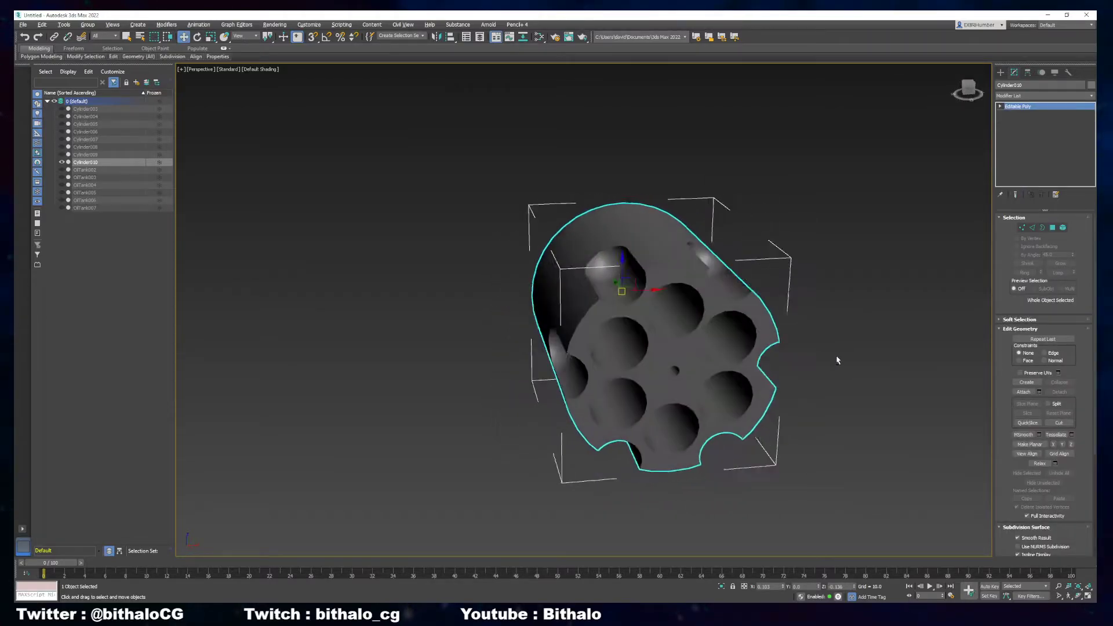
{"action": "key", "text": "F4"}
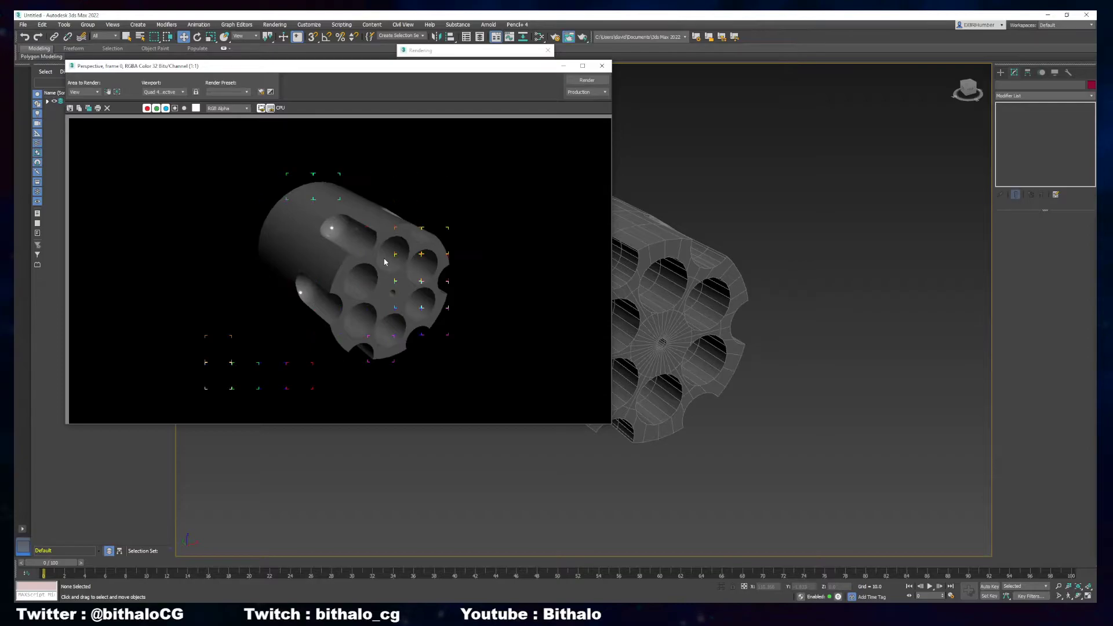
Close the Rendered Frame Window to return to the selected cylinder
{"action": "left_click", "coordinate": [602, 65]}
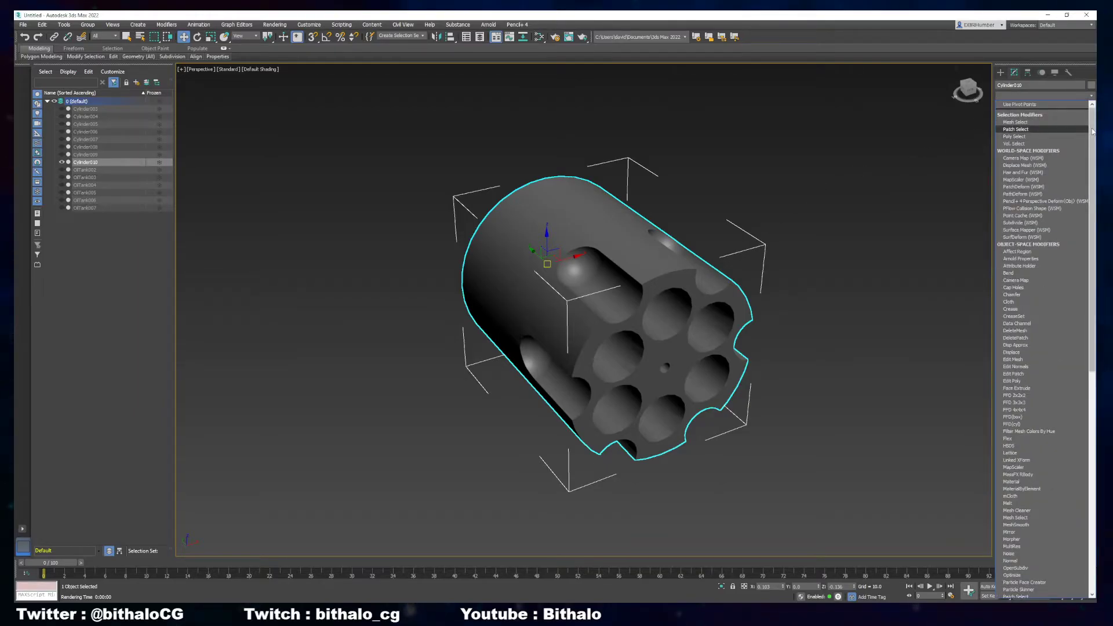
Add a Retopology modifier to the cylinder and compute an even quad mesh
{"action": "scroll", "scroll_direction": "down", "scroll_amount": 3}
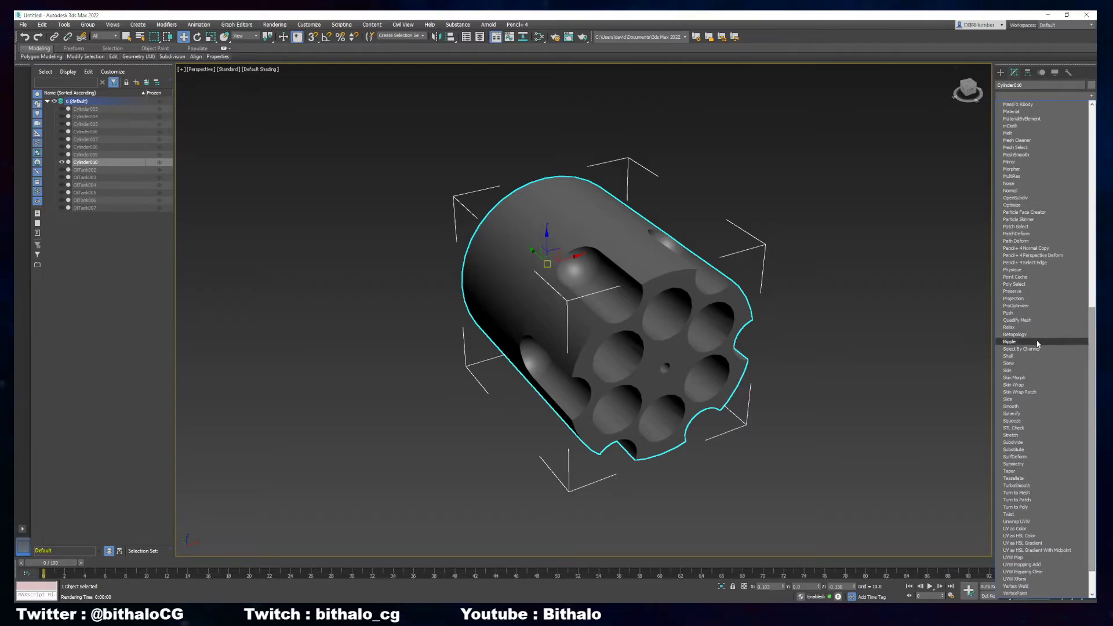
{"action": "left_click", "coordinate": [1010, 341]}
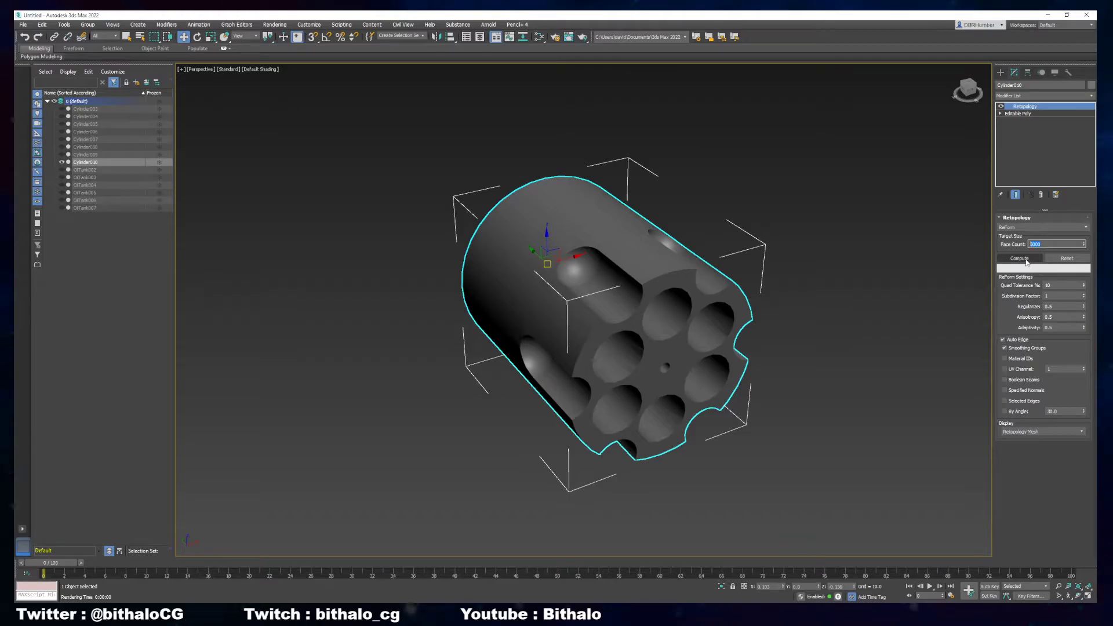
{"action": "left_click", "coordinate": [1019, 257]}
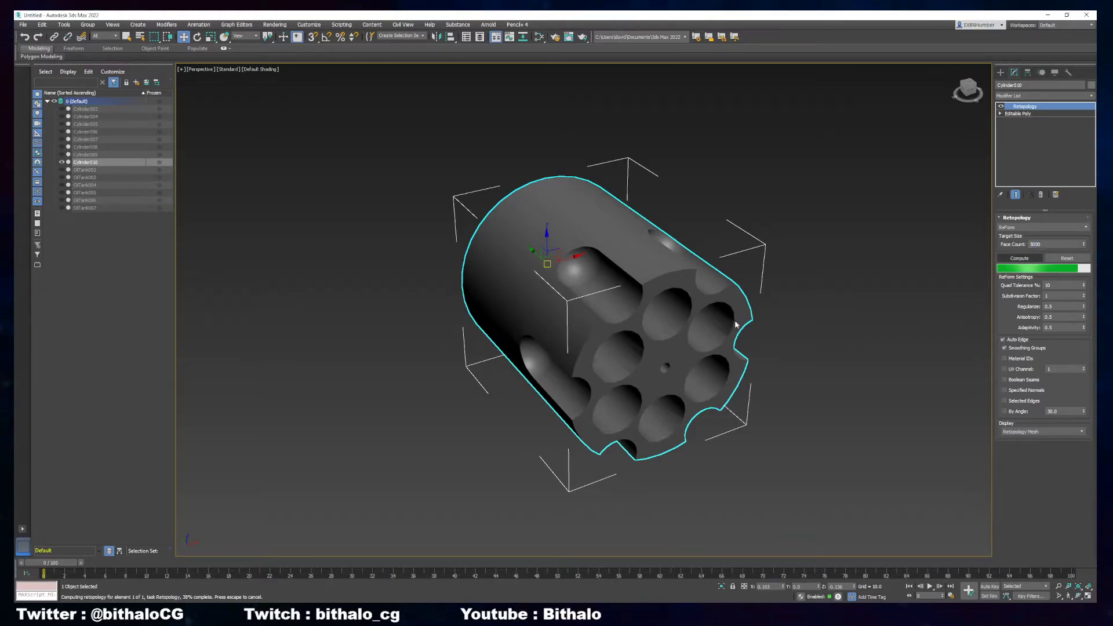
{"action": "mouse_move", "coordinate": [889, 311]}
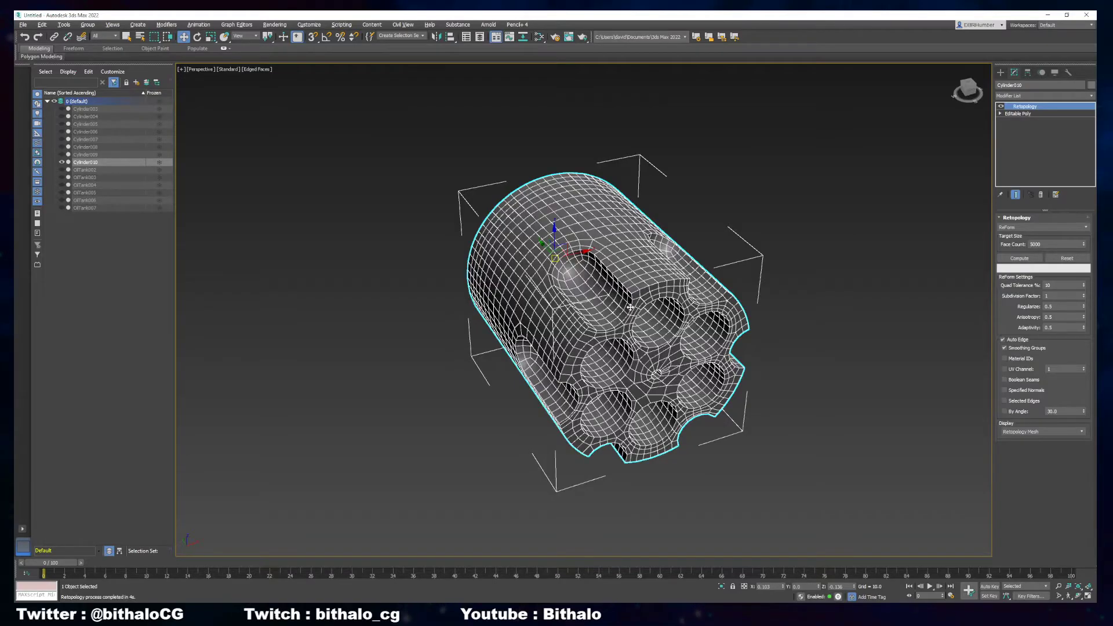
{"action": "left_click_drag", "start_coordinate": [629, 308], "coordinate": [657, 312]}
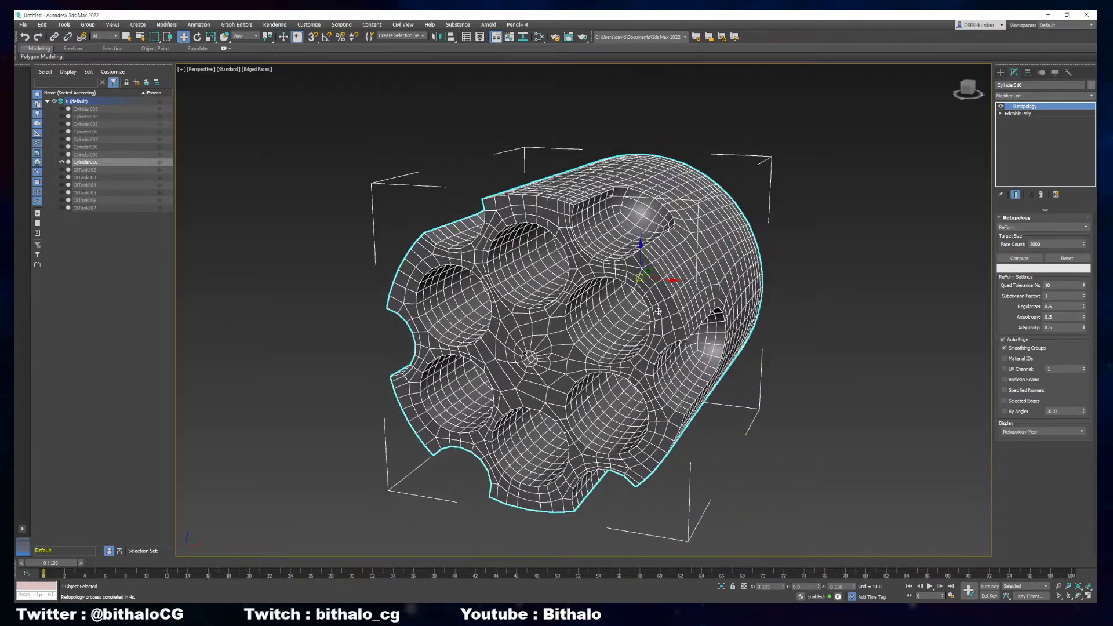
{"action": "left_click_drag", "start_coordinate": [658, 311], "coordinate": [841, 315]}
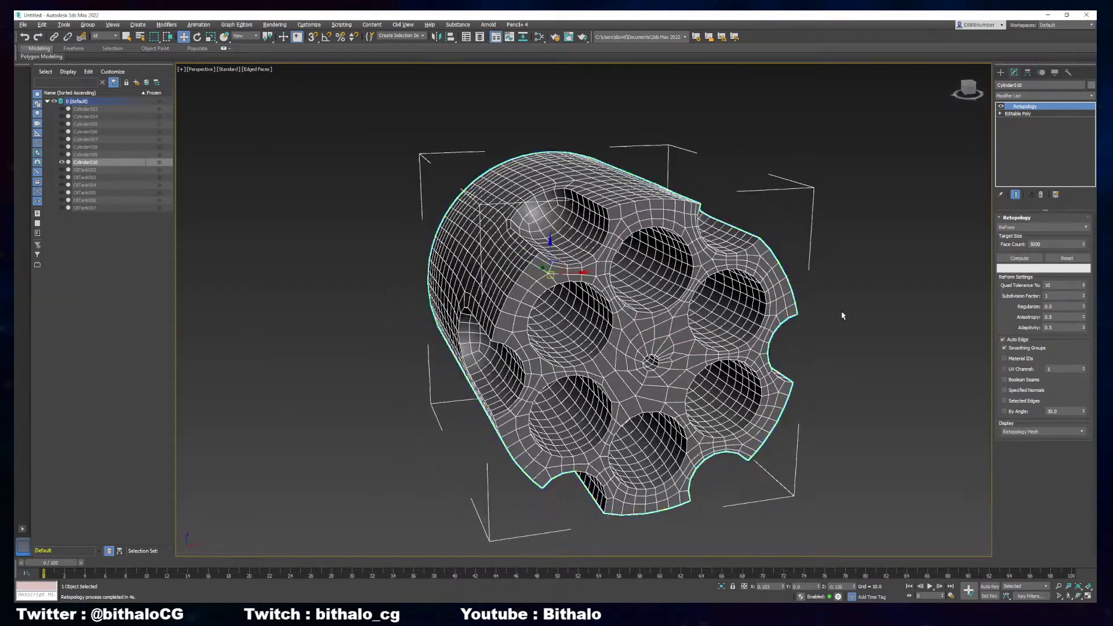
Lower the Face Count and recompute the retopology as a coarser quad mesh
{"action": "left_click", "coordinate": [1019, 257]}
{"action": "type", "text": "300"}
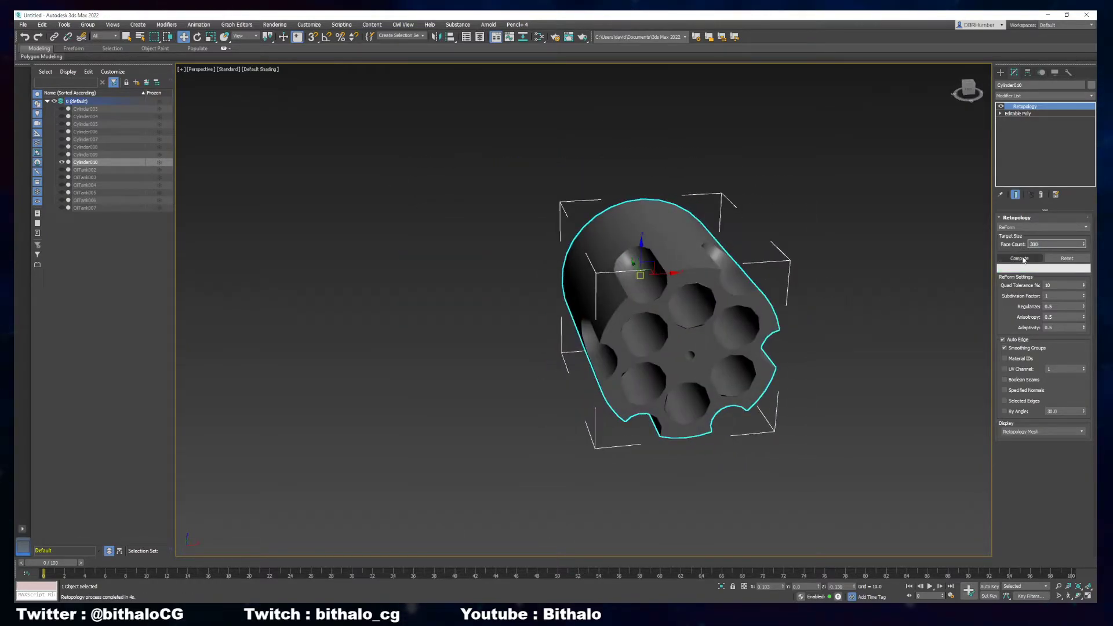
{"action": "left_click", "coordinate": [1019, 257]}
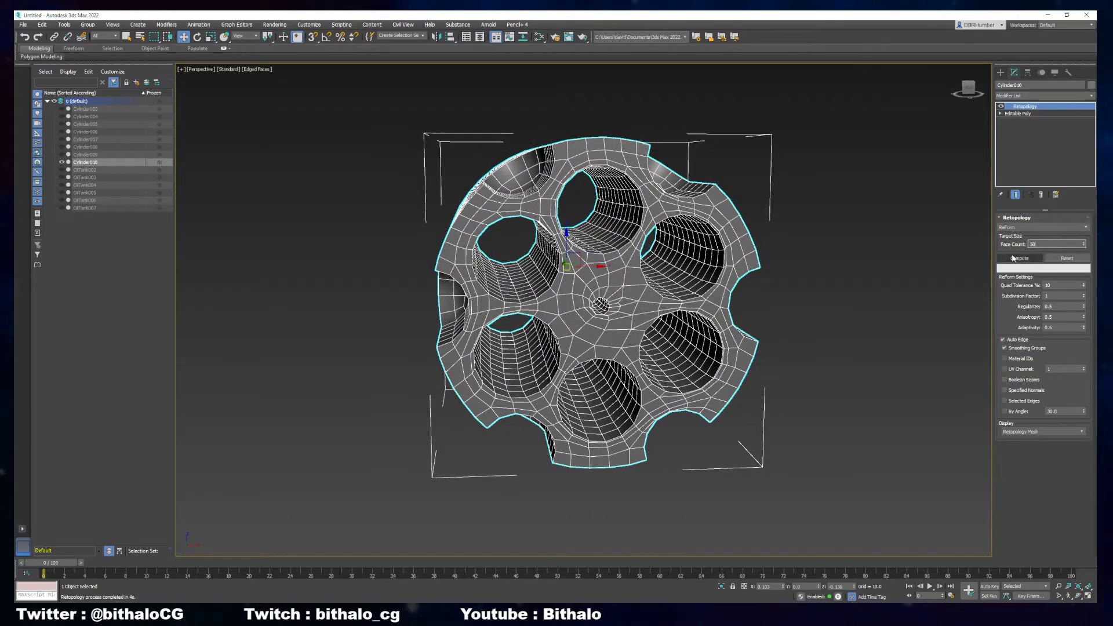
{"action": "left_click", "coordinate": [1019, 257]}
{"action": "type", "text": "200"}
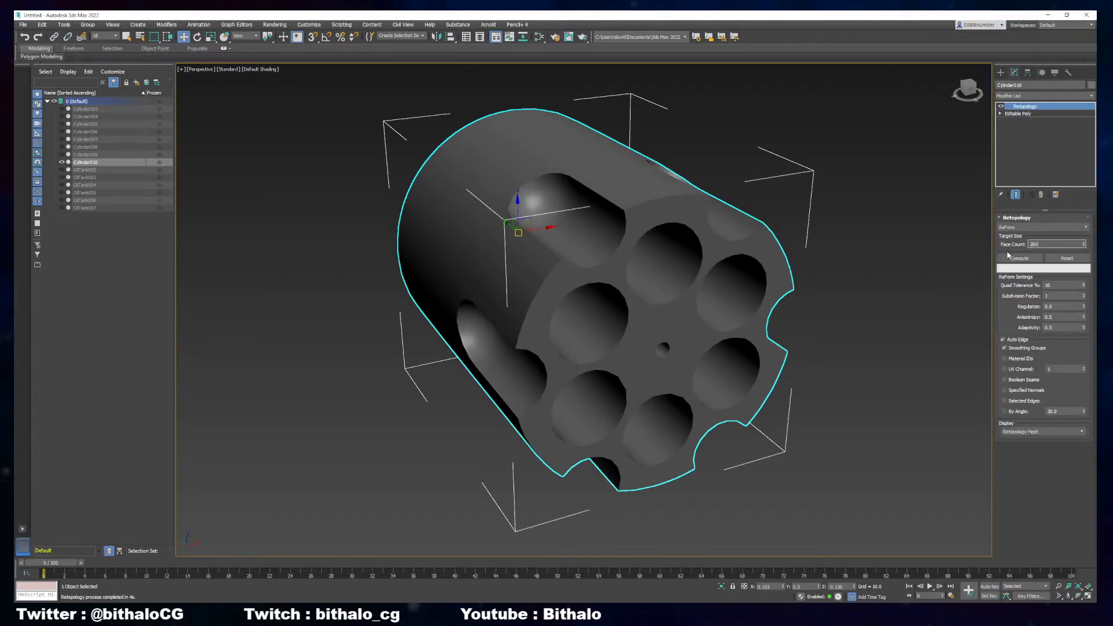
Collapse the Retopology stack so the cylinder becomes an Editable Poly quad mesh
{"action": "left_click", "coordinate": [1018, 258]}
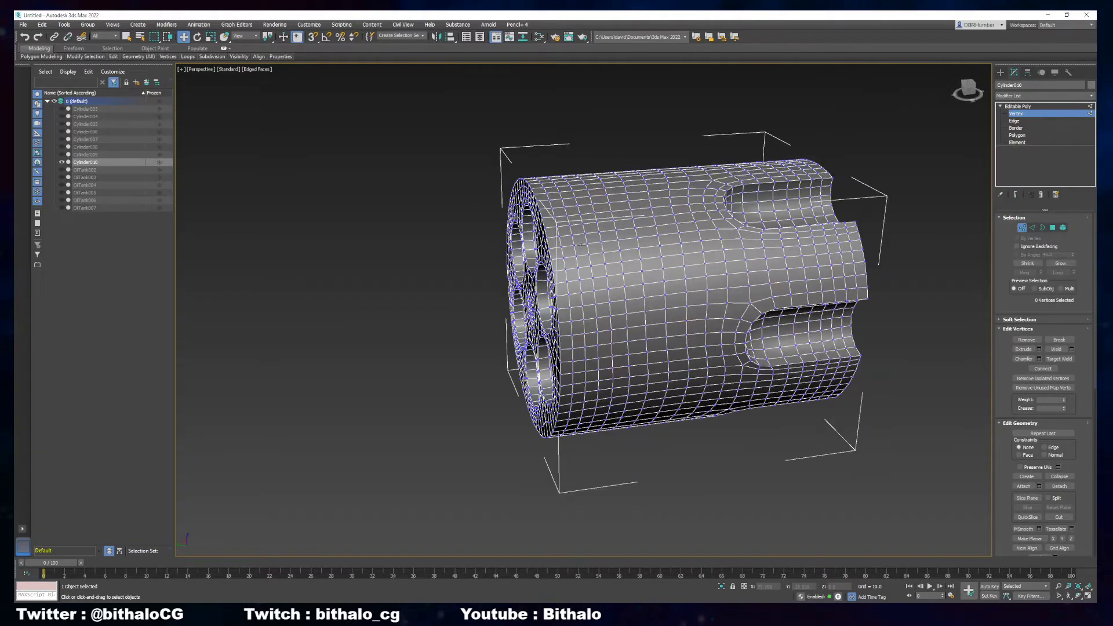
Inspect the groove edges at Edge level, then delete the leftover cutter operand objects from the scene
{"action": "left_click", "coordinate": [1016, 121]}
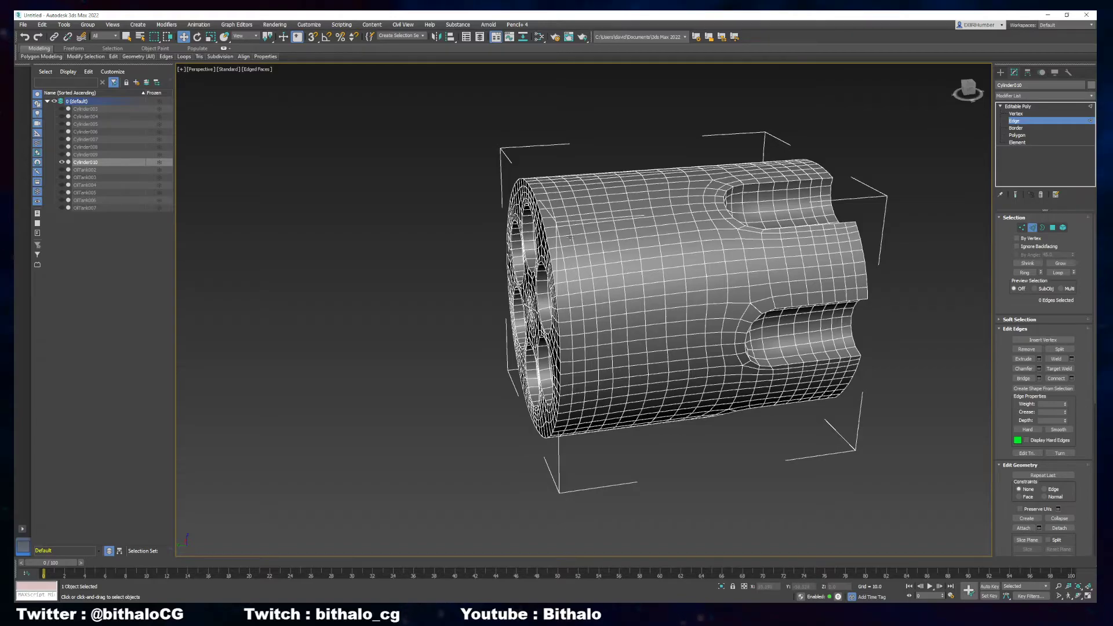
{"action": "left_click", "coordinate": [565, 248]}
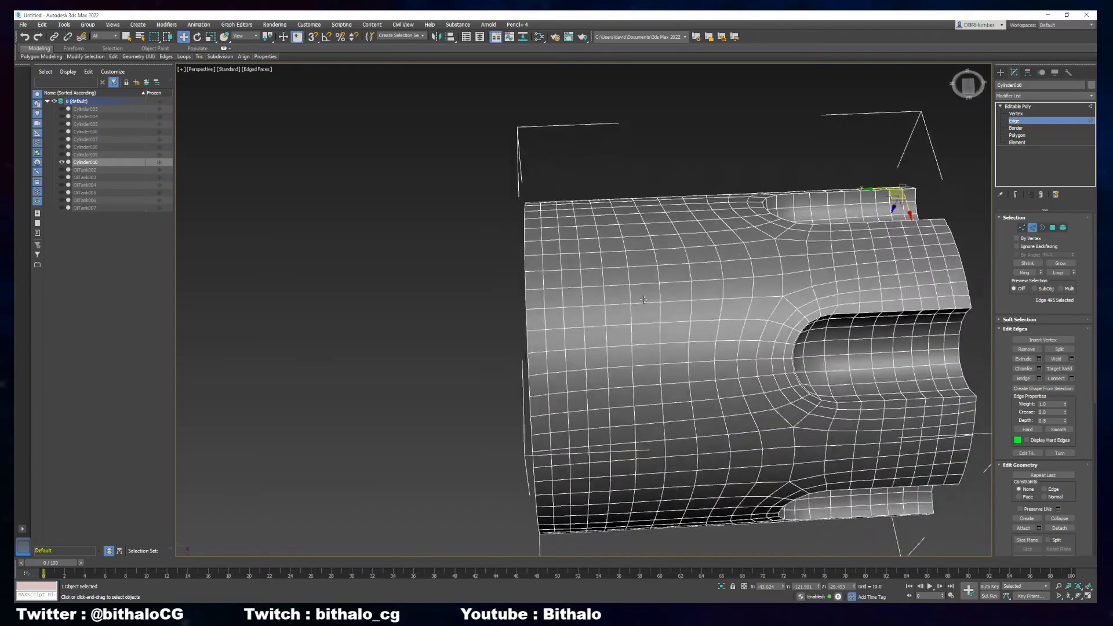
{"action": "left_click_drag", "start_coordinate": [639, 298], "coordinate": [606, 270]}
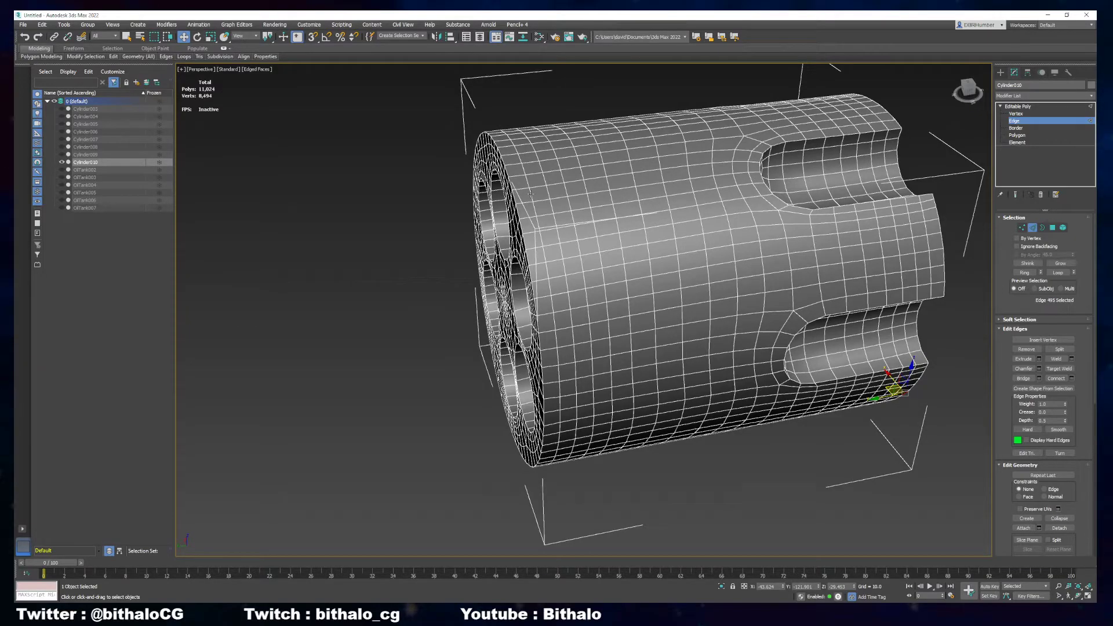
{"action": "left_click", "coordinate": [85, 154]}
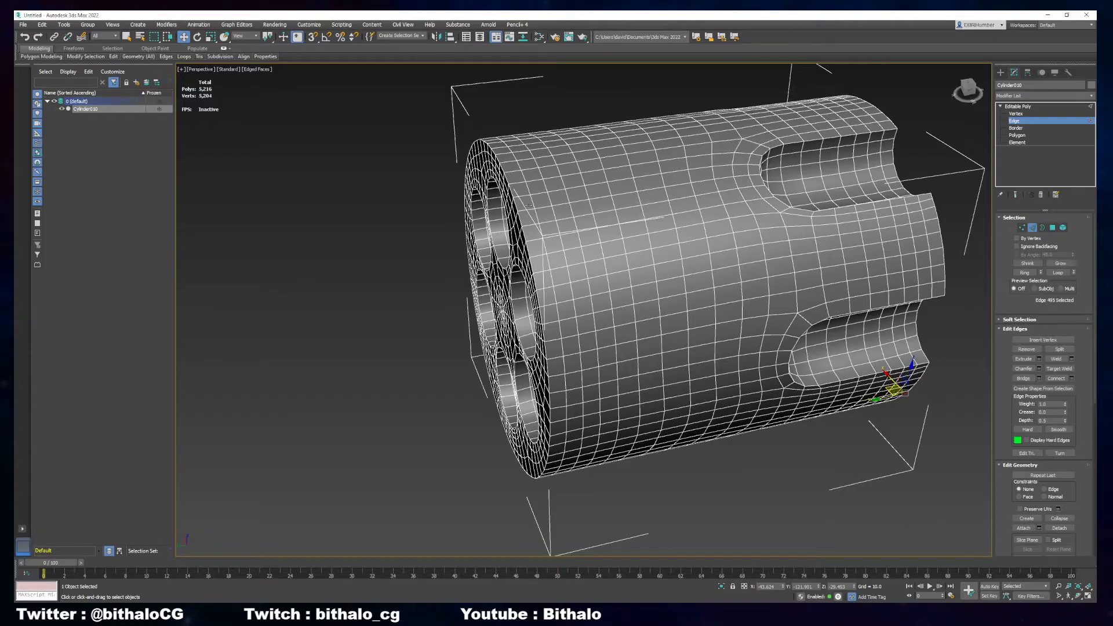
Deselect the cylinder and hide its Edged Faces overlay (F4) to show it solid shaded
{"action": "left_click", "coordinate": [543, 198]}
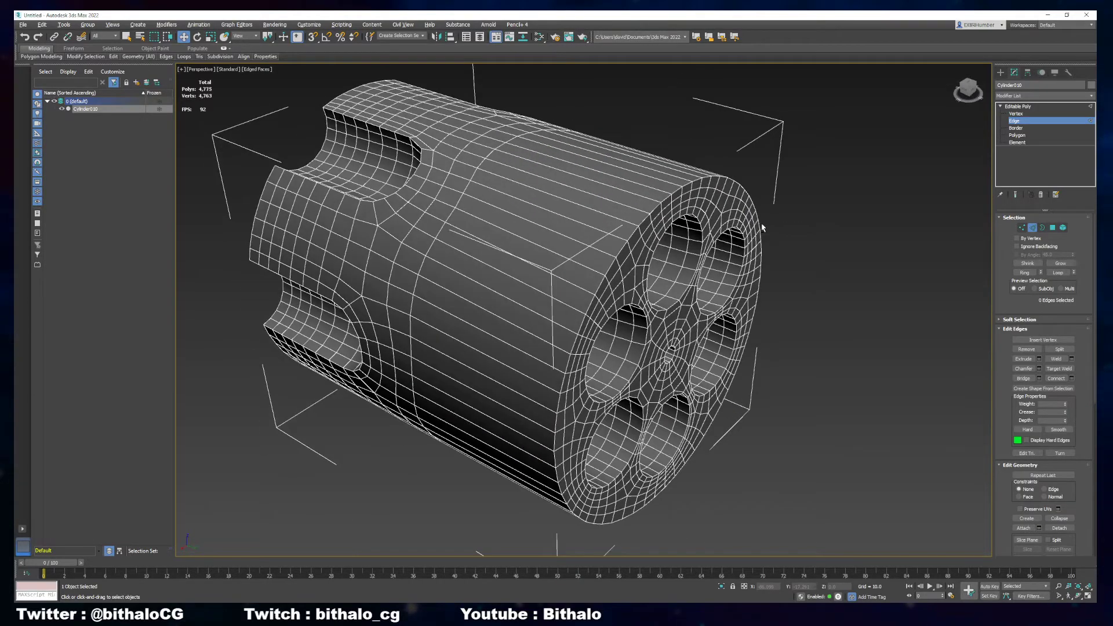
{"action": "key", "text": "F4"}
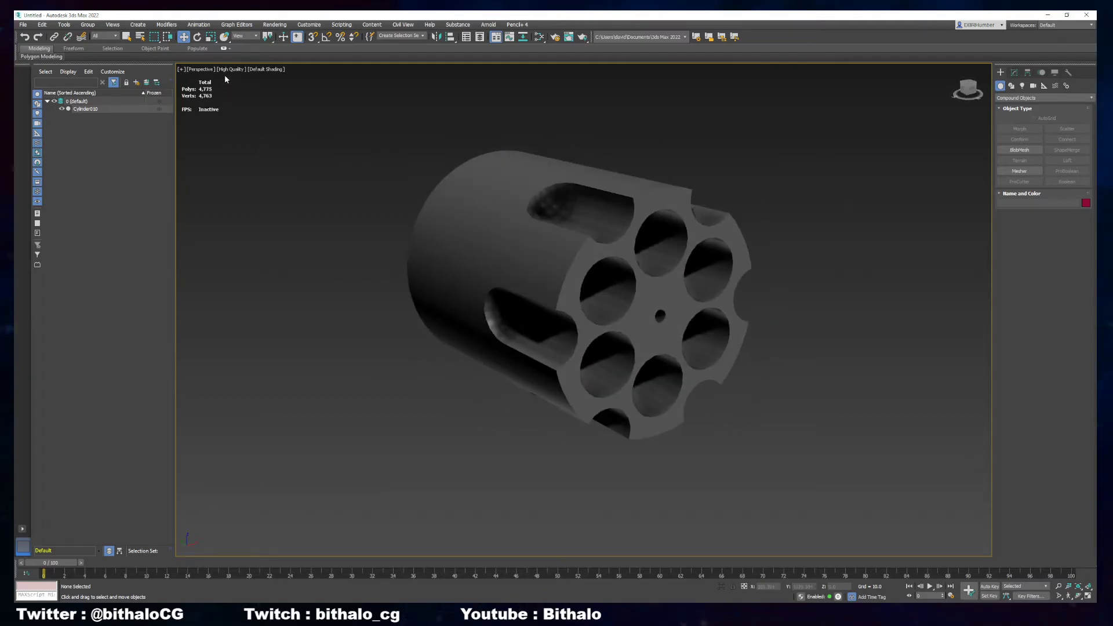
Switch the viewport back to Standard shading and select the cylinder facing its chamber side
{"action": "left_click", "coordinate": [231, 69]}
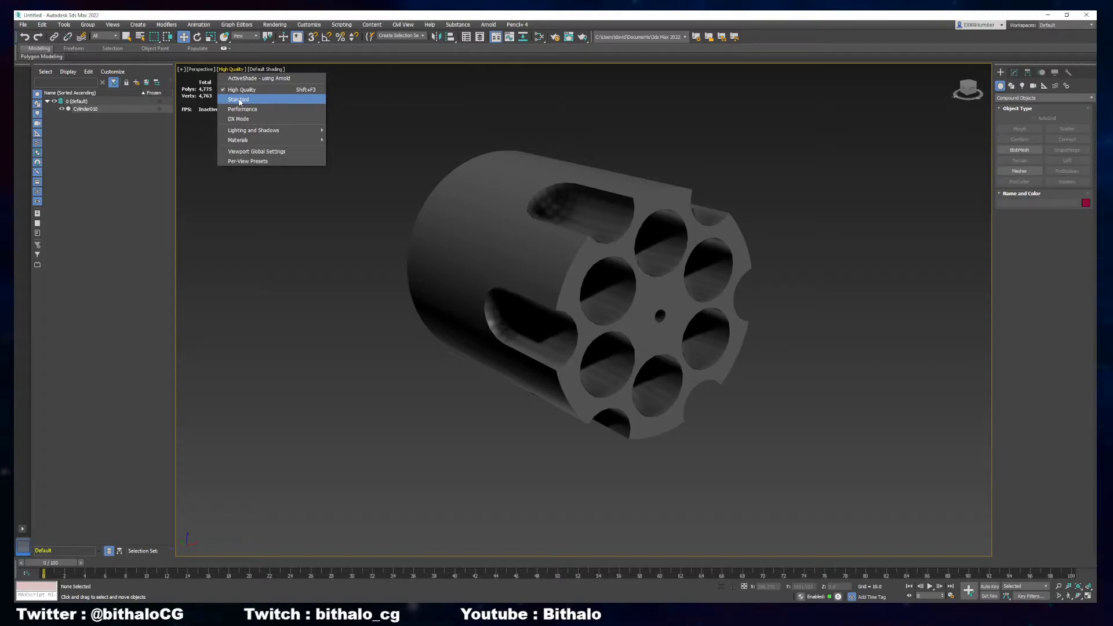
{"action": "left_click", "coordinate": [238, 99]}
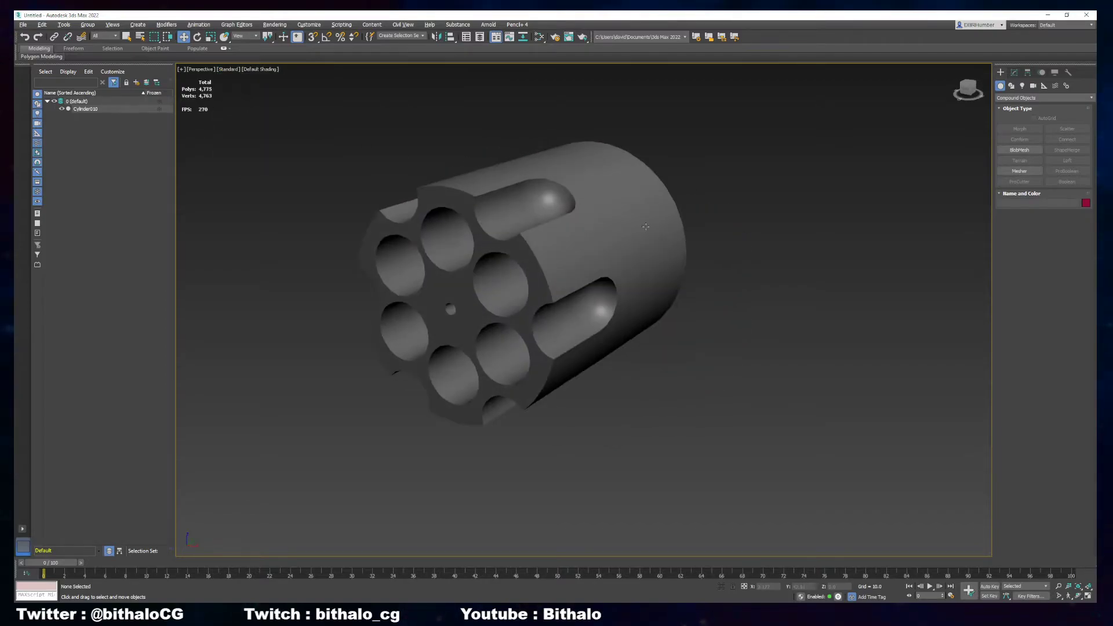
{"action": "left_click_drag", "start_coordinate": [645, 227], "coordinate": [667, 258]}
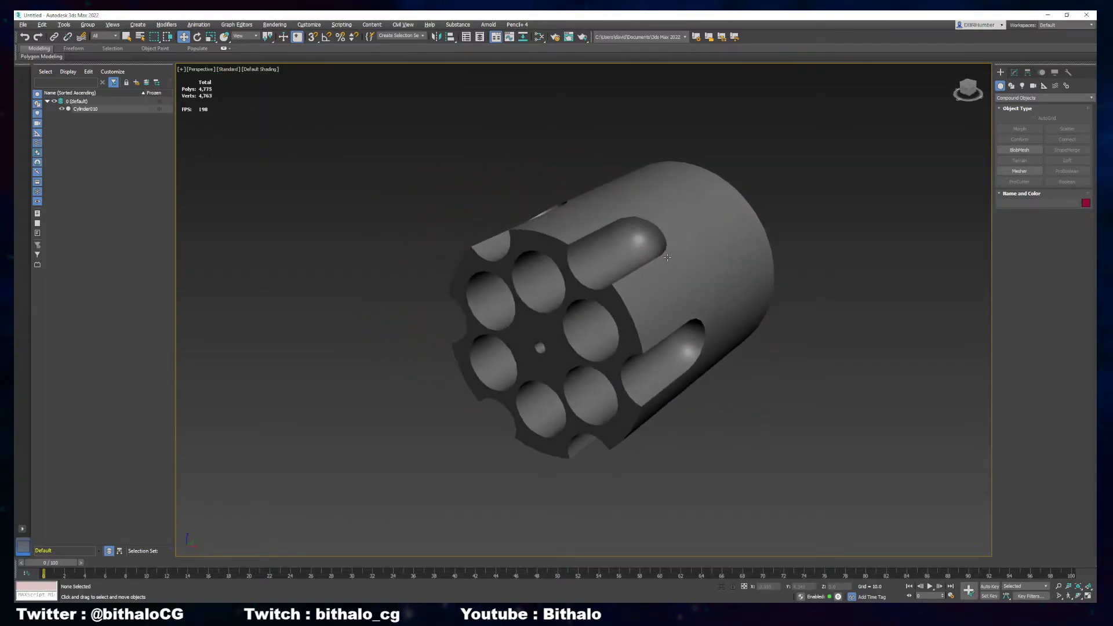
{"action": "mouse_move", "coordinate": [668, 255]}
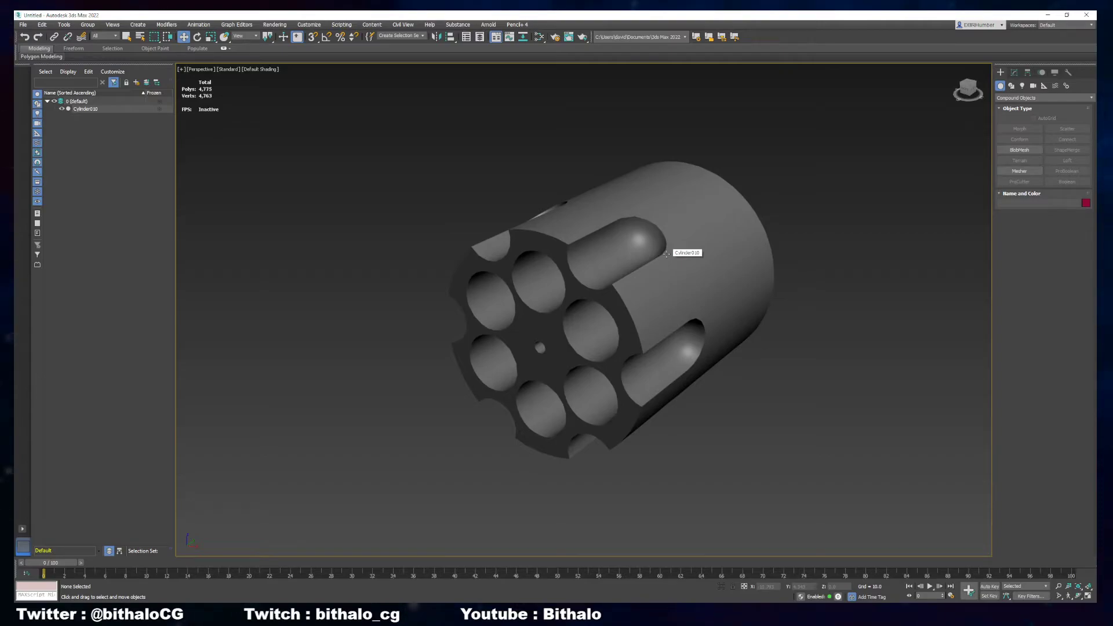
{"action": "left_click", "coordinate": [639, 248]}
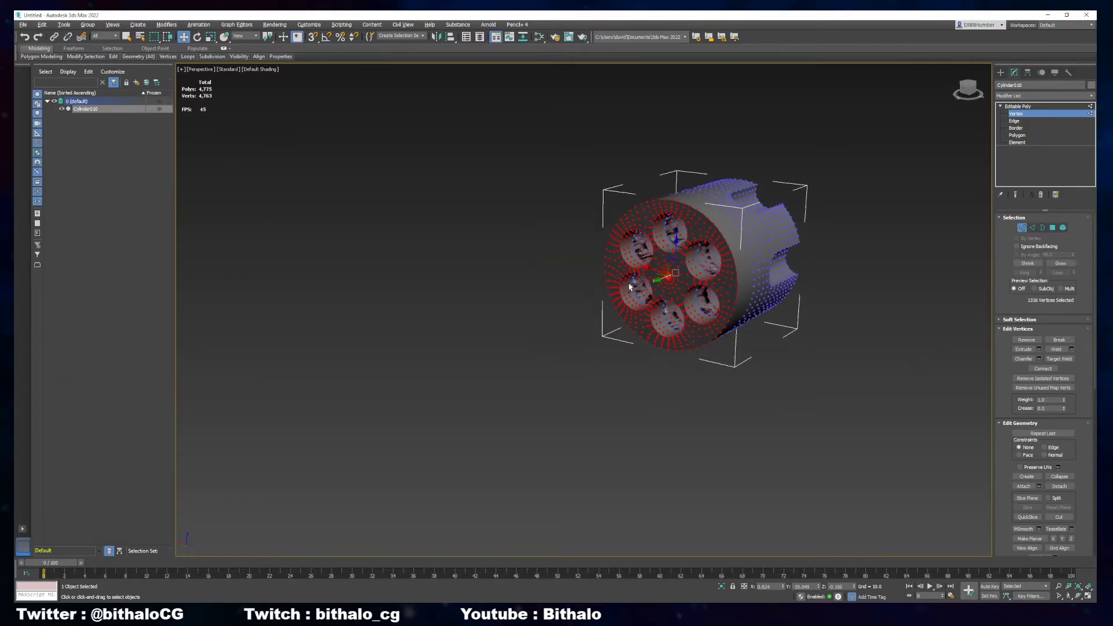
At Edge level, select an edge loop inside one chamber hole for removal
{"action": "left_click", "coordinate": [1014, 120]}
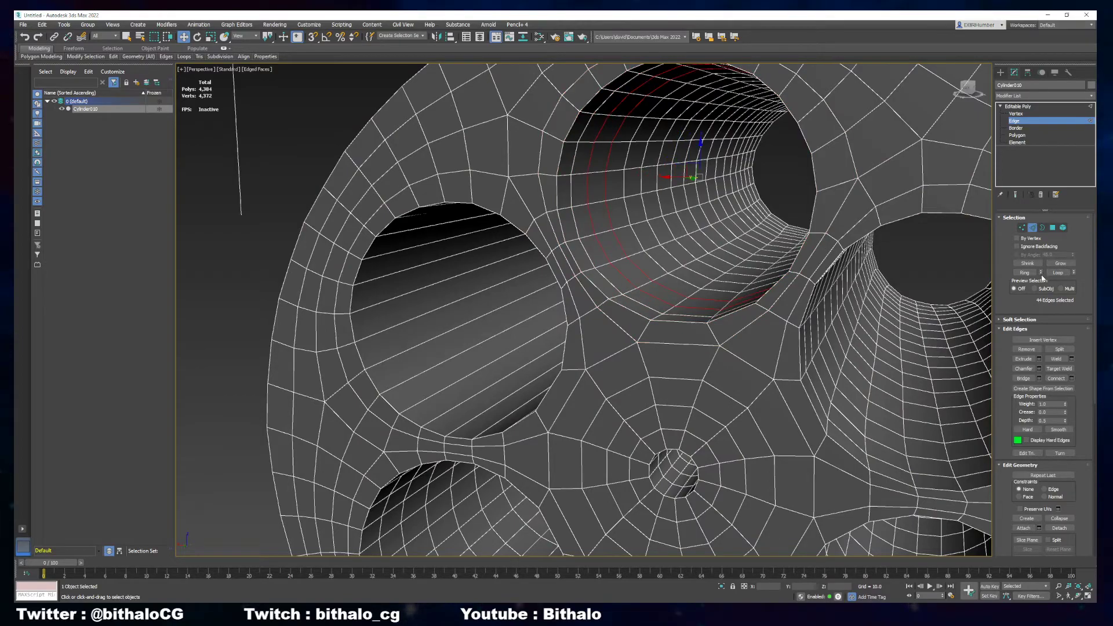
{"action": "left_click", "coordinate": [575, 254]}
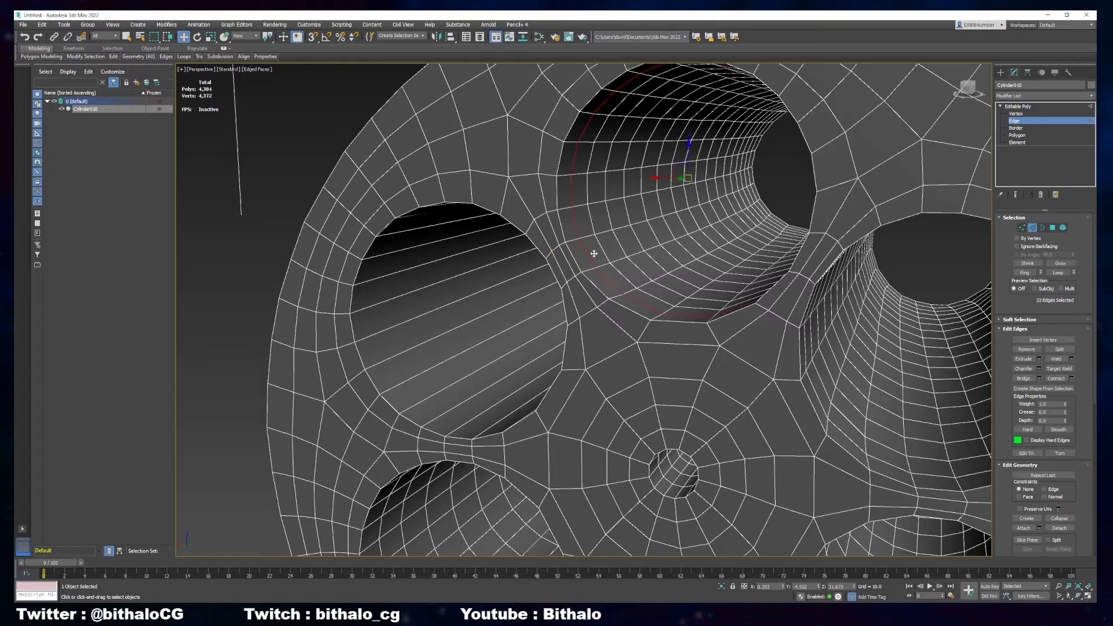
{"action": "mouse_move", "coordinate": [589, 264]}
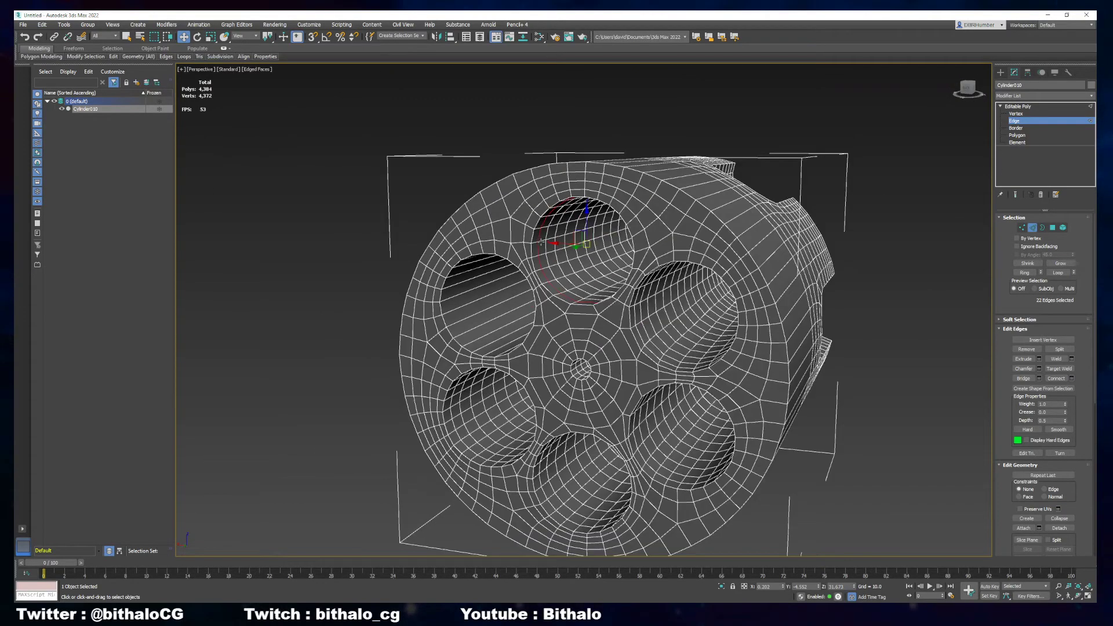
Select alternating edge loops inside the chambers with Ring and Loop and remove them, cutting the mesh to roughly 2,800 polygons
{"action": "scroll", "scroll_direction": "down", "scroll_amount": 3}
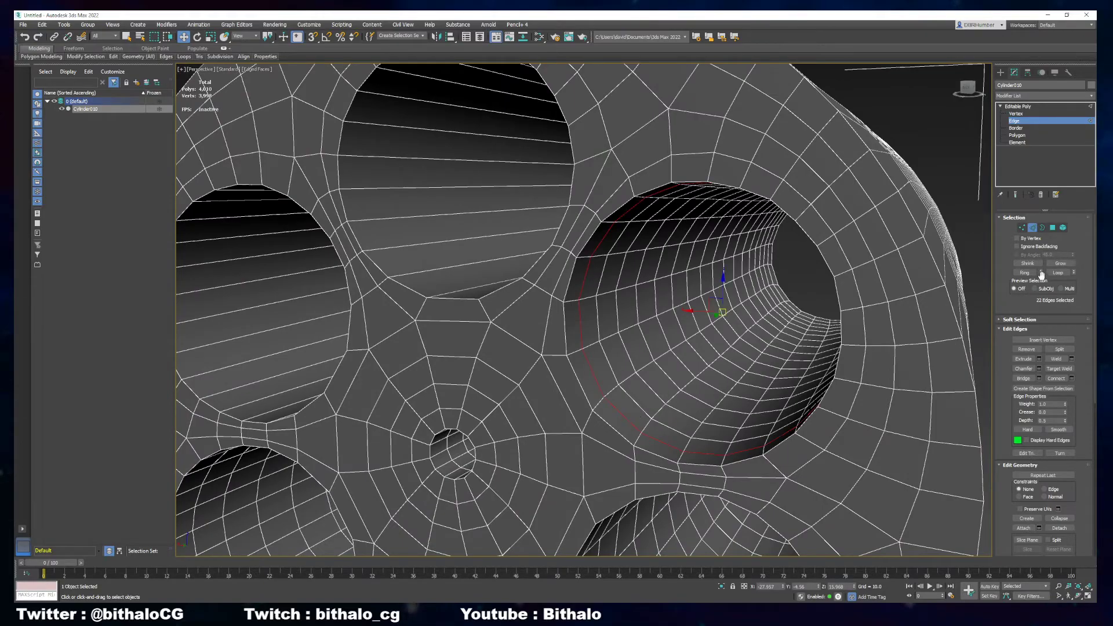
{"action": "left_click", "coordinate": [1023, 271]}
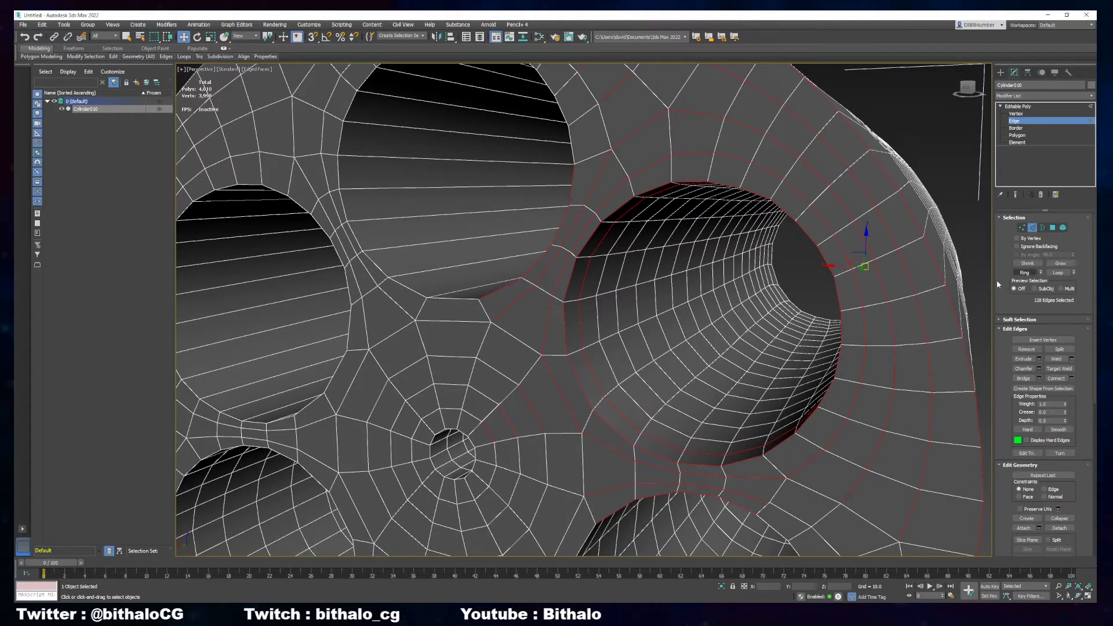
{"action": "left_click", "coordinate": [1058, 273]}
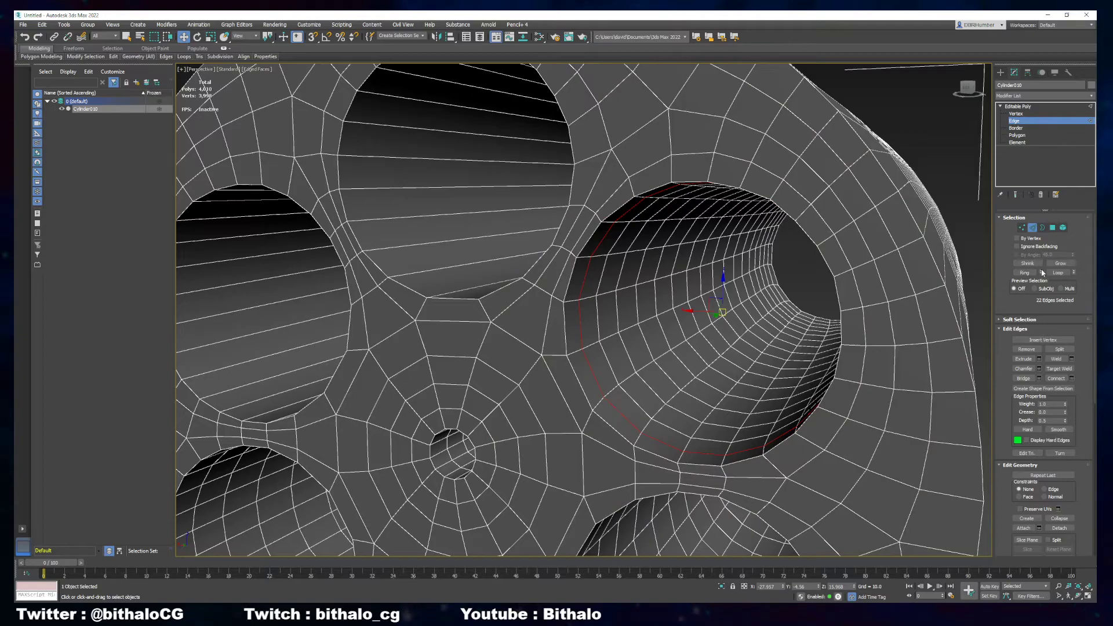
{"action": "left_click", "coordinate": [1058, 273]}
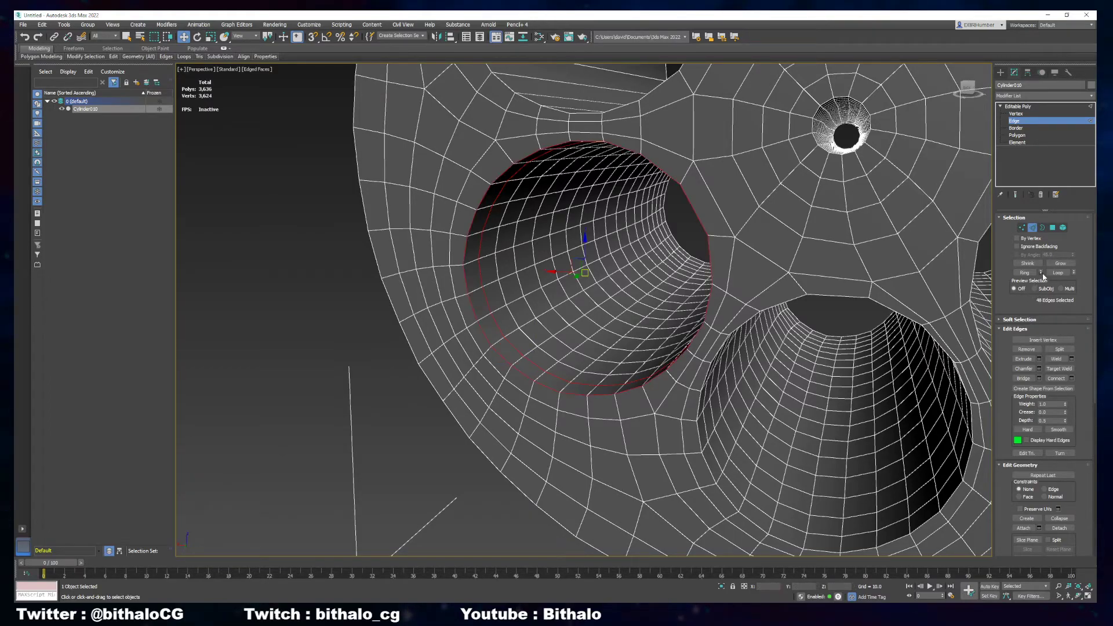
{"action": "left_click", "coordinate": [1057, 273]}
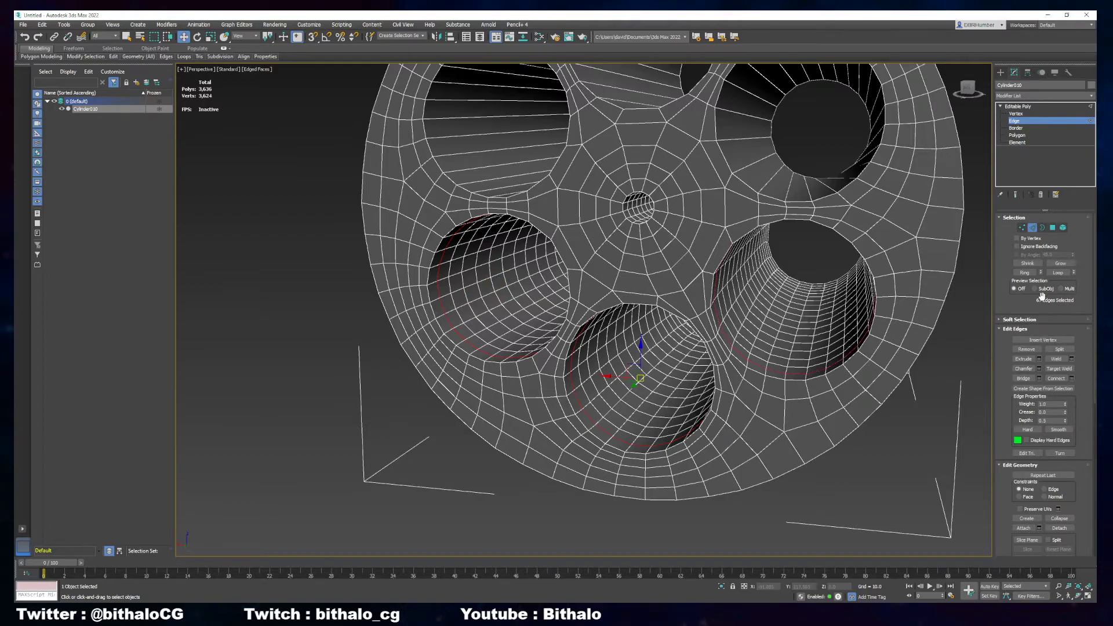
{"action": "left_click", "coordinate": [1057, 273]}
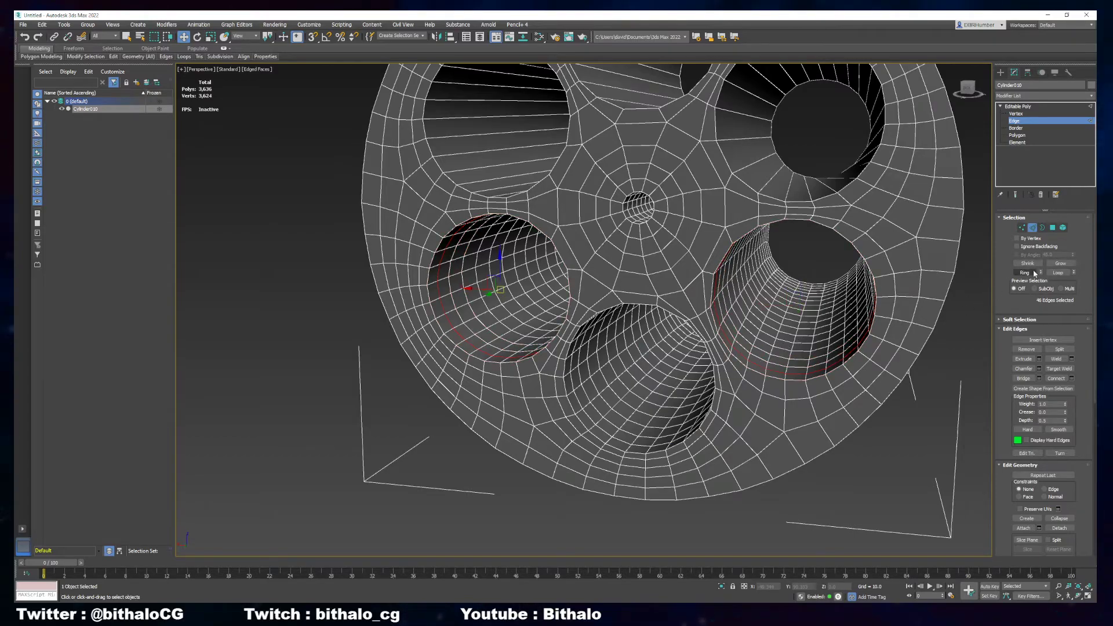
{"action": "left_click", "coordinate": [1024, 272]}
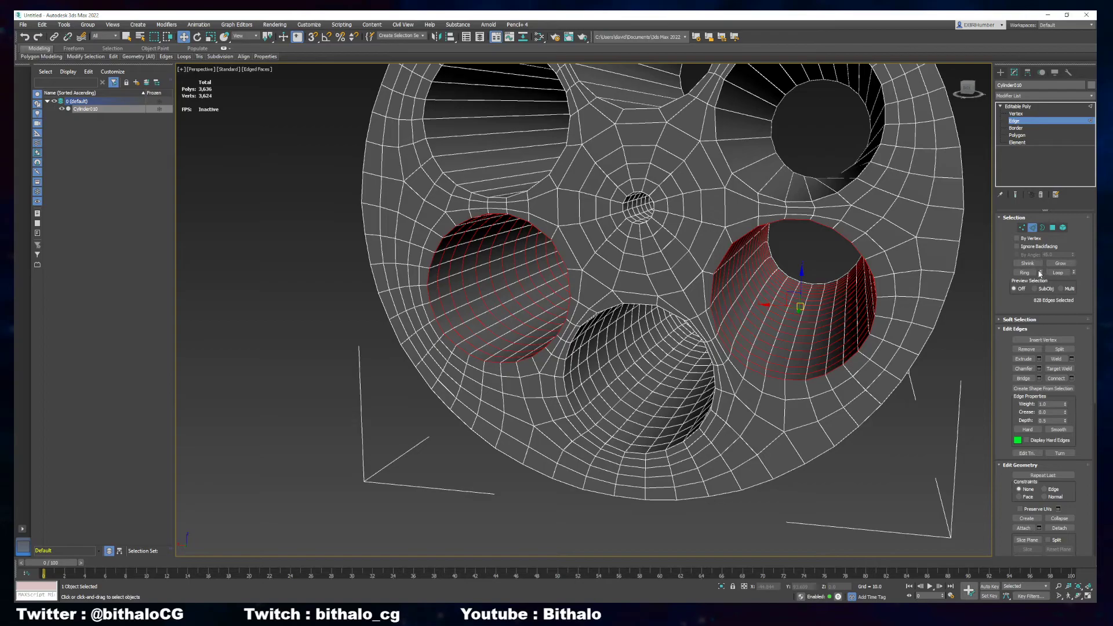
{"action": "left_click_drag", "start_coordinate": [638, 284], "coordinate": [629, 273]}
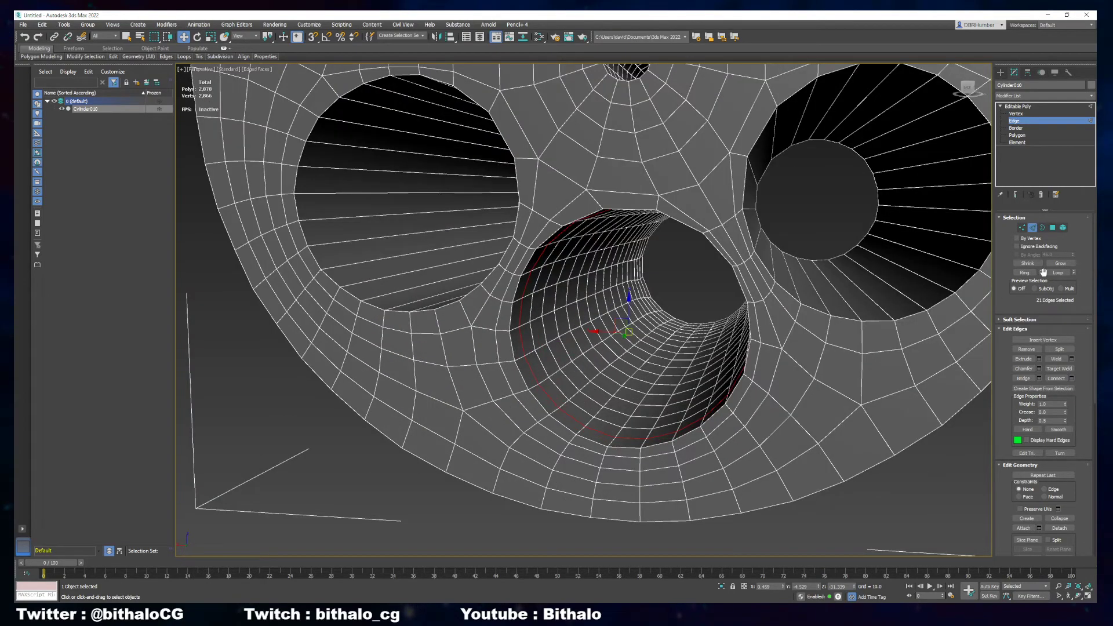
{"action": "left_click", "coordinate": [1057, 272]}
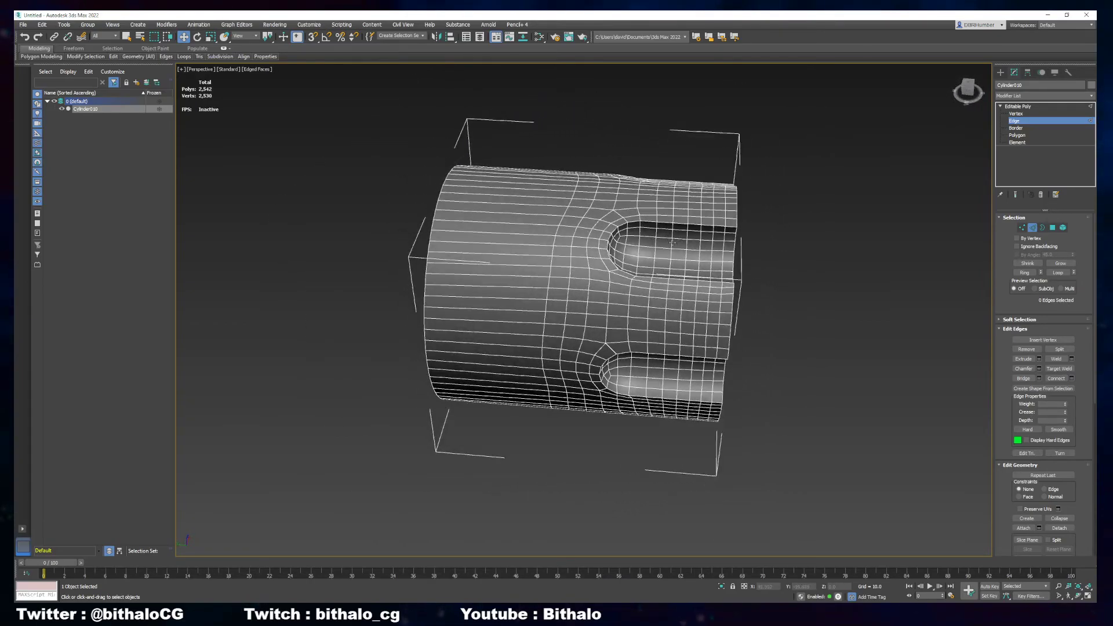
Remove the remaining extra loops, deselect the cylinder at about 1,800 polygons and bring up the Tools menu
{"action": "left_click", "coordinate": [672, 242]}
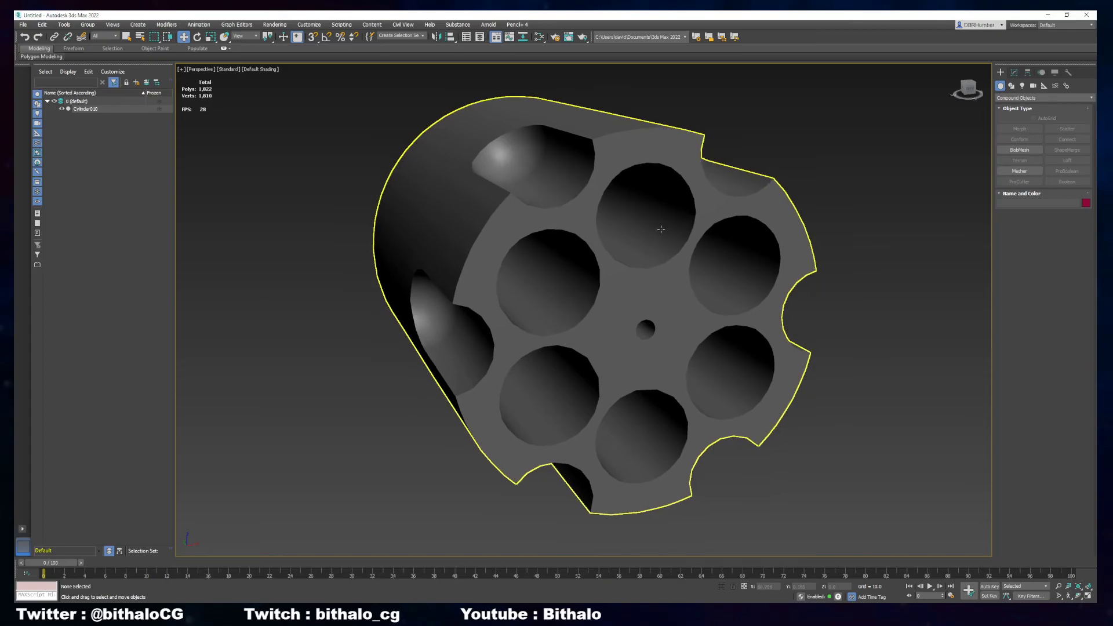
{"action": "mouse_move", "coordinate": [651, 274]}
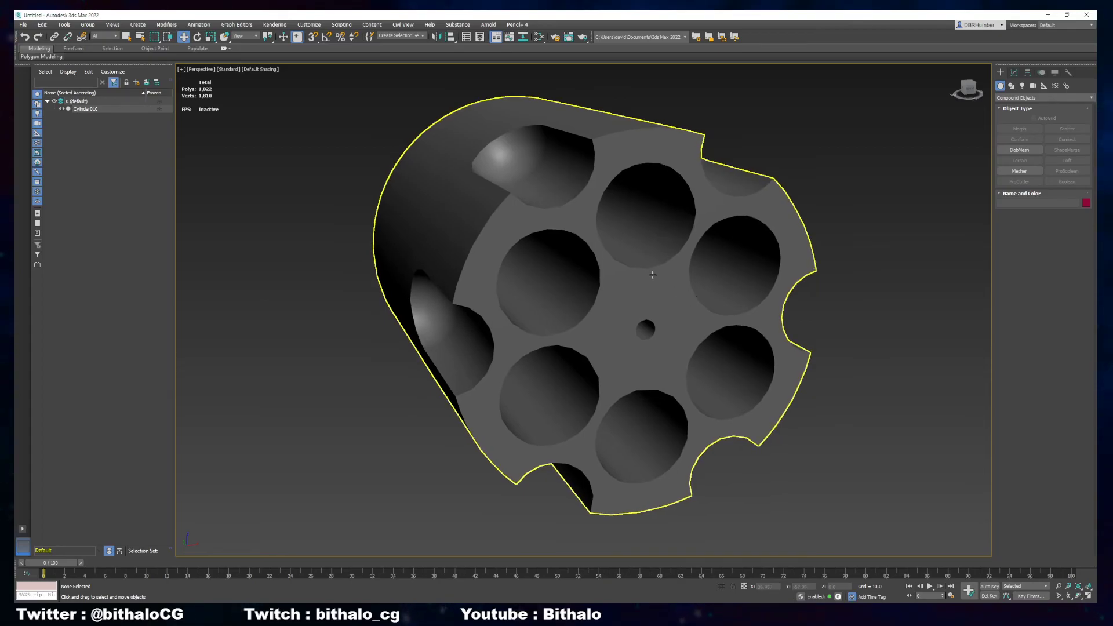
{"action": "left_click", "coordinate": [982, 237]}
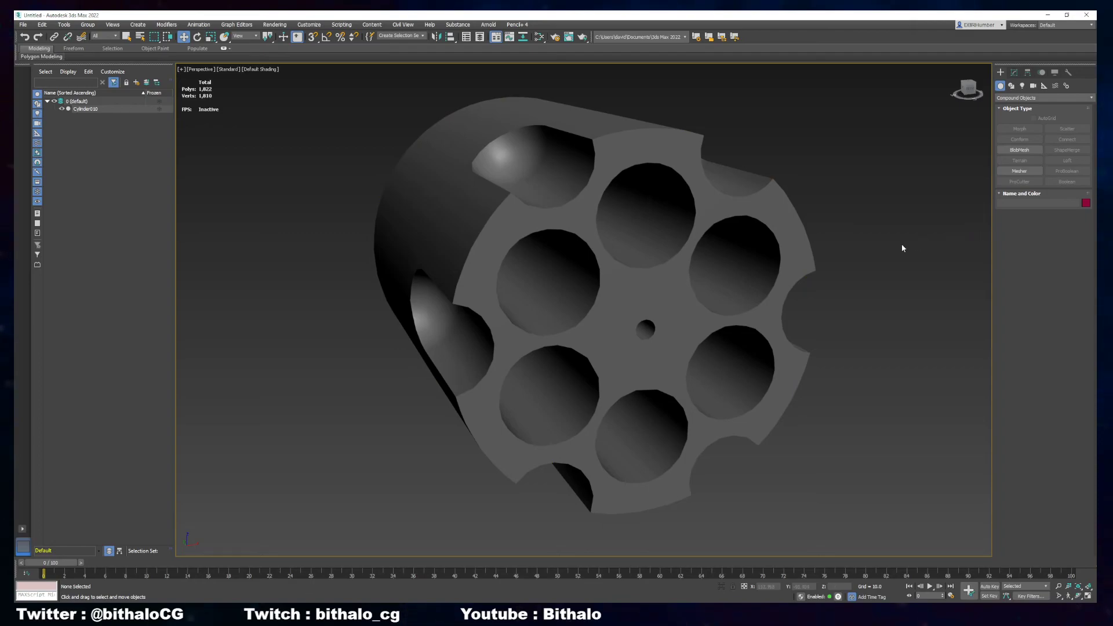
{"action": "mouse_move", "coordinate": [807, 281]}
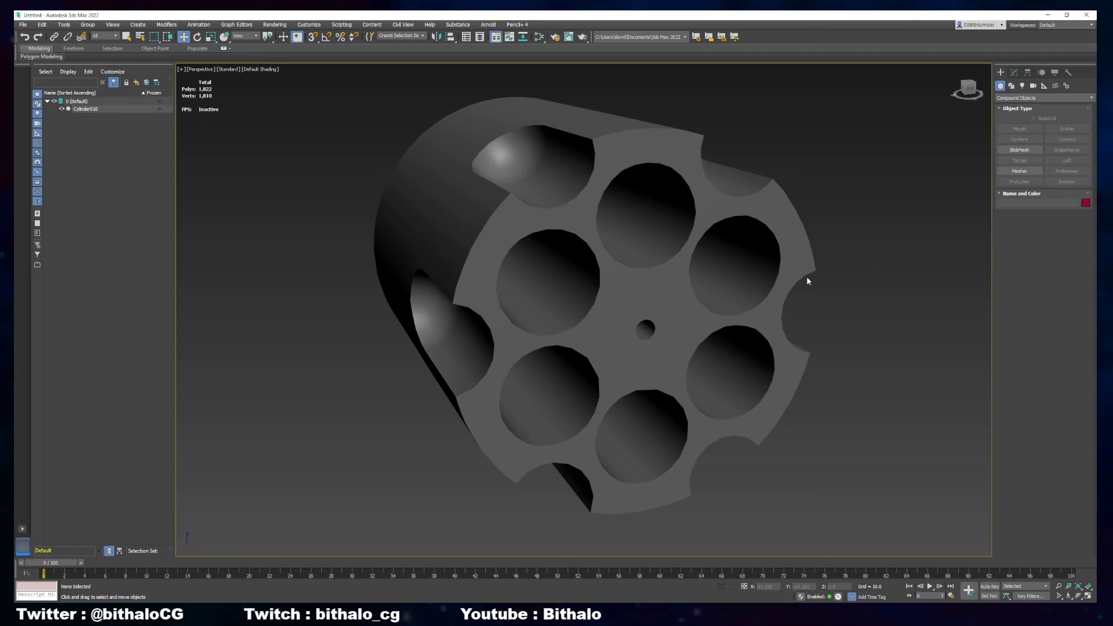
{"action": "left_click", "coordinate": [62, 24]}
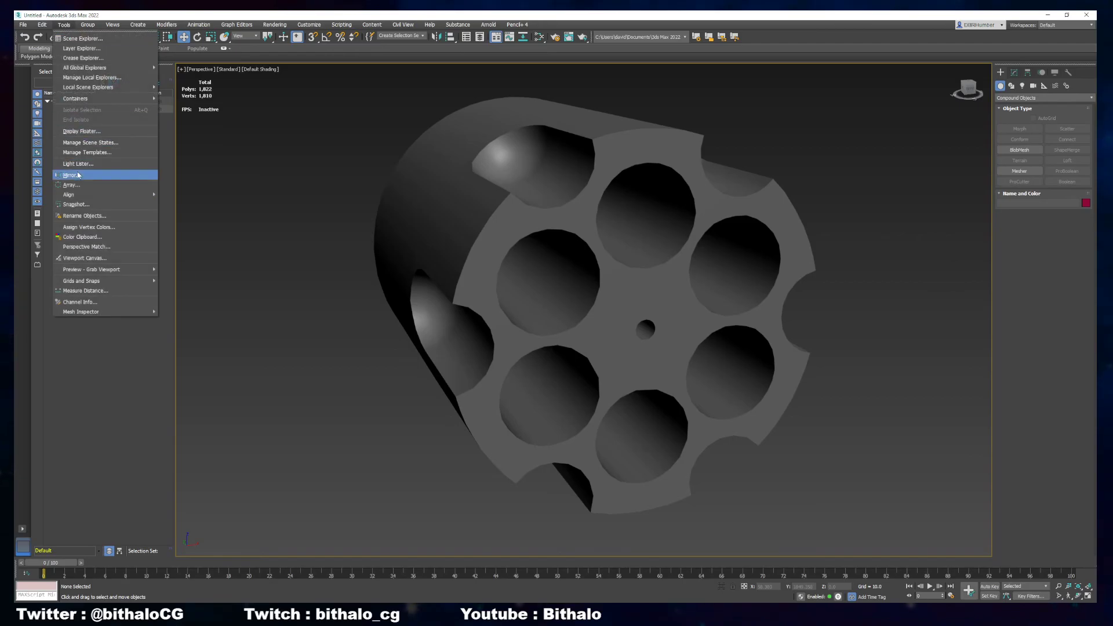